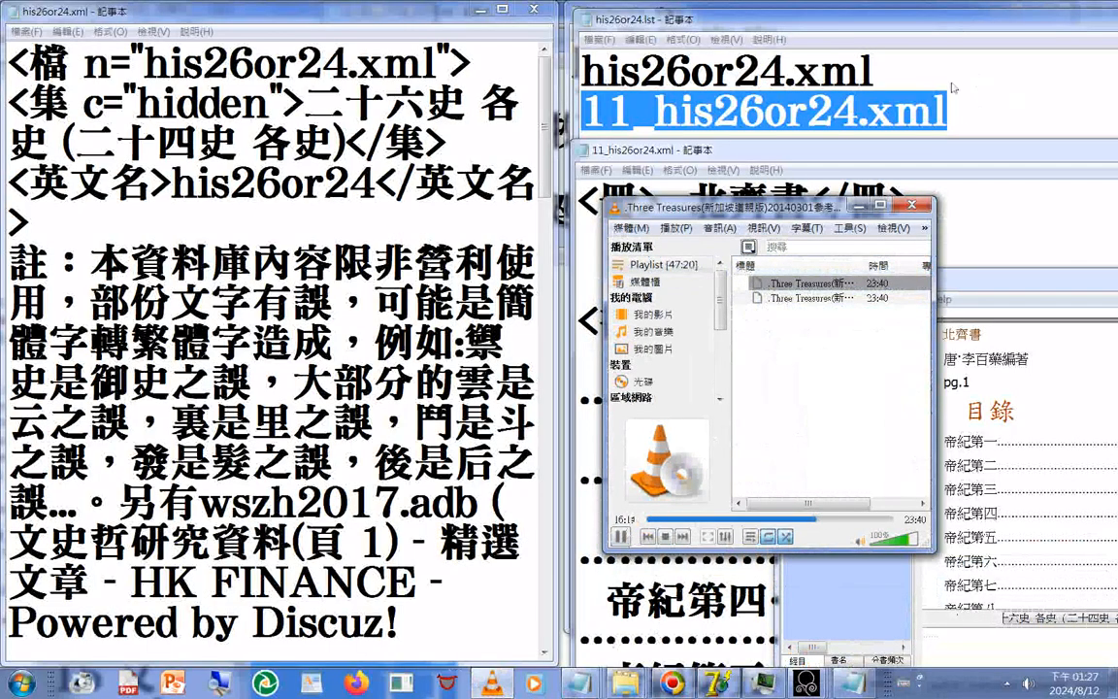
{"action": "mouse_move", "coordinate": [1005, 54]}
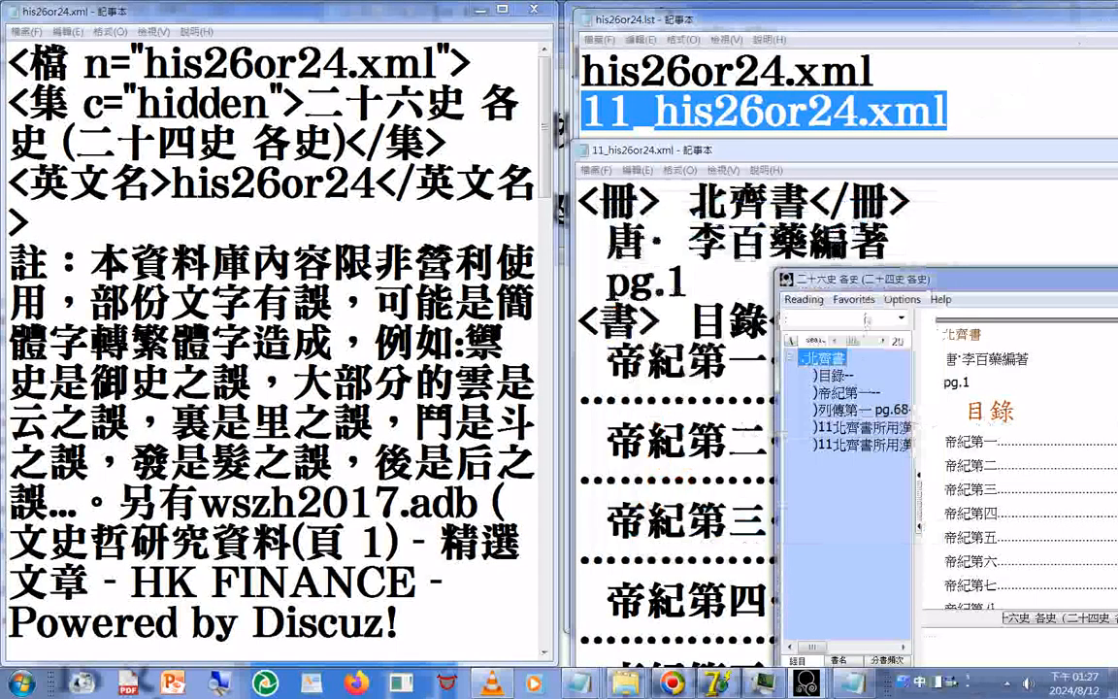
Step: Browse the 北齊書 帝紀第一 and 列傳第一 chapters and return to its table of contents
{"action": "left_click", "coordinate": [846, 393]}
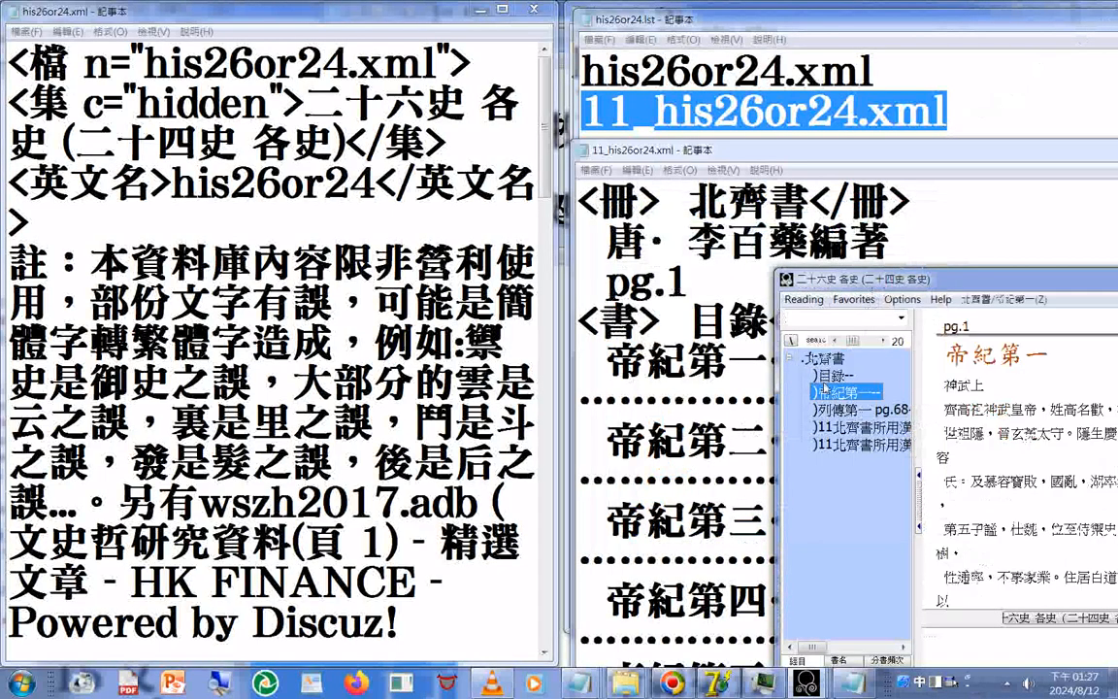
{"action": "left_click", "coordinate": [845, 410]}
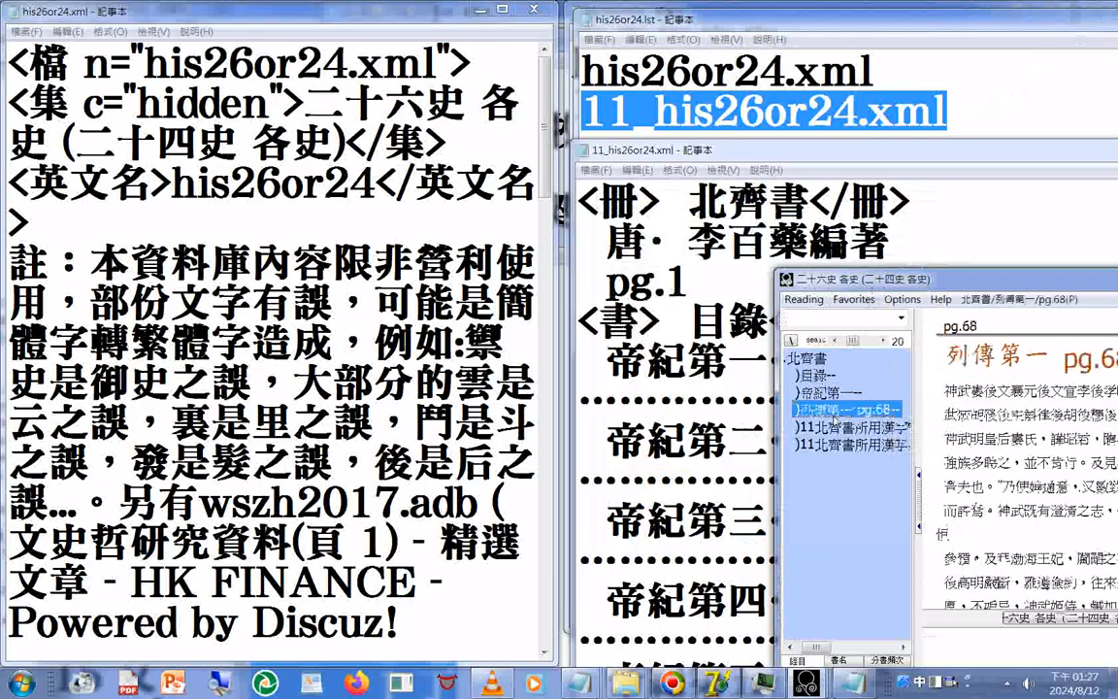
{"action": "left_click", "coordinate": [846, 443]}
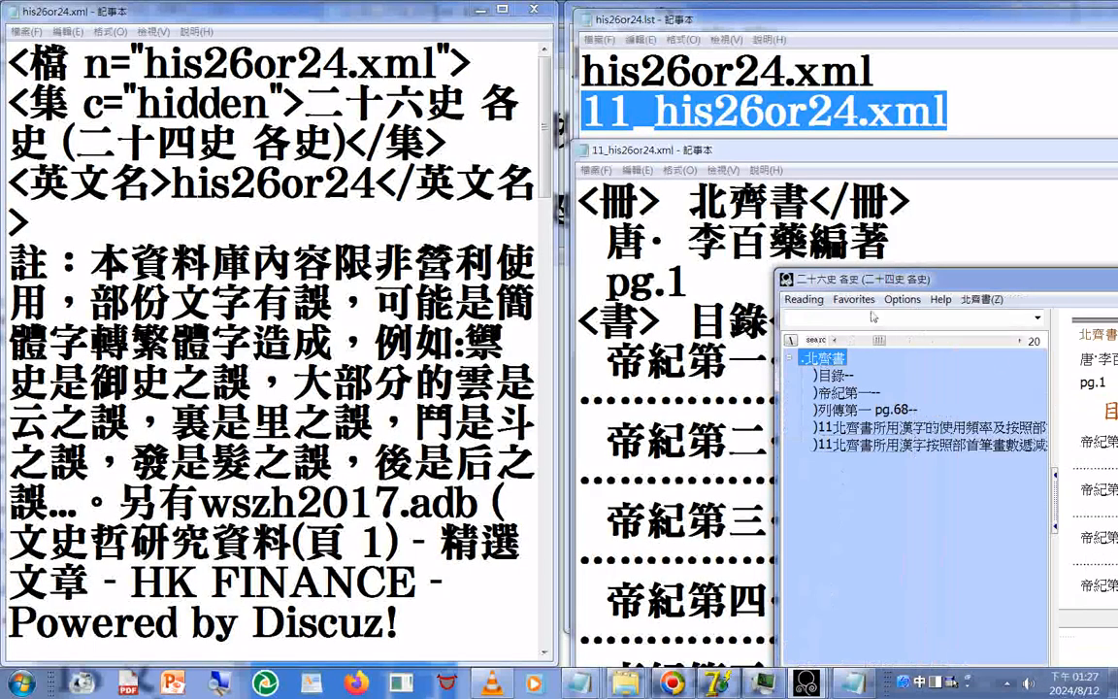
{"action": "mouse_move", "coordinate": [872, 311]}
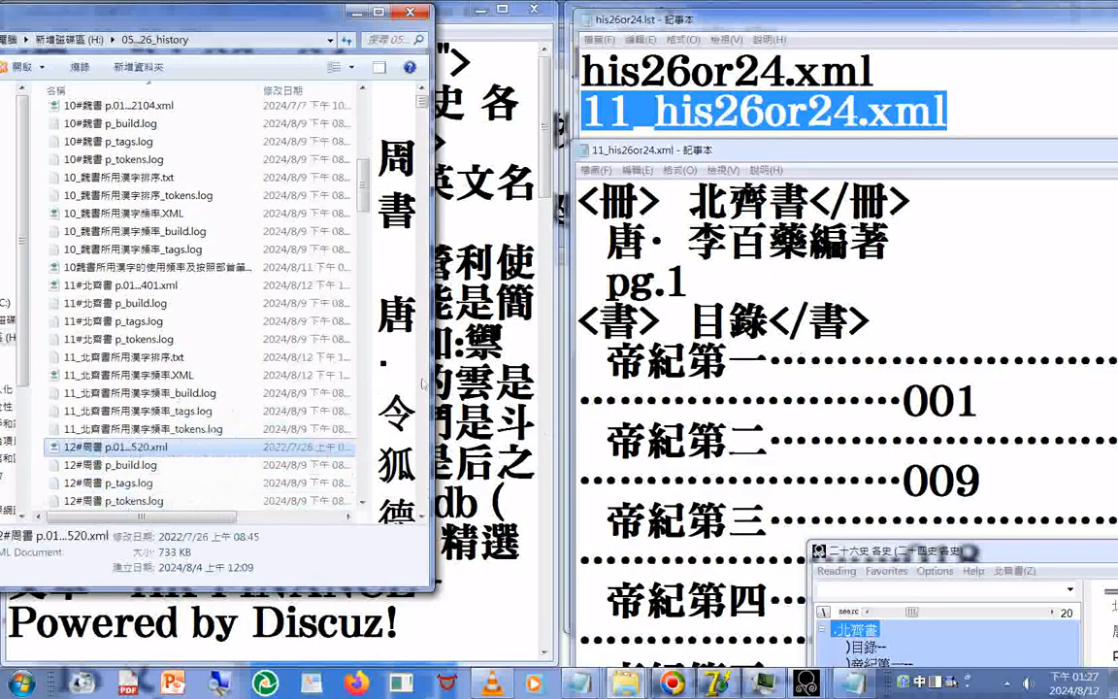
Step: Confirm the Font dialog and select the old 11_his26or24 name in his26or24.lst for replacement
{"action": "left_click", "coordinate": [679, 170]}
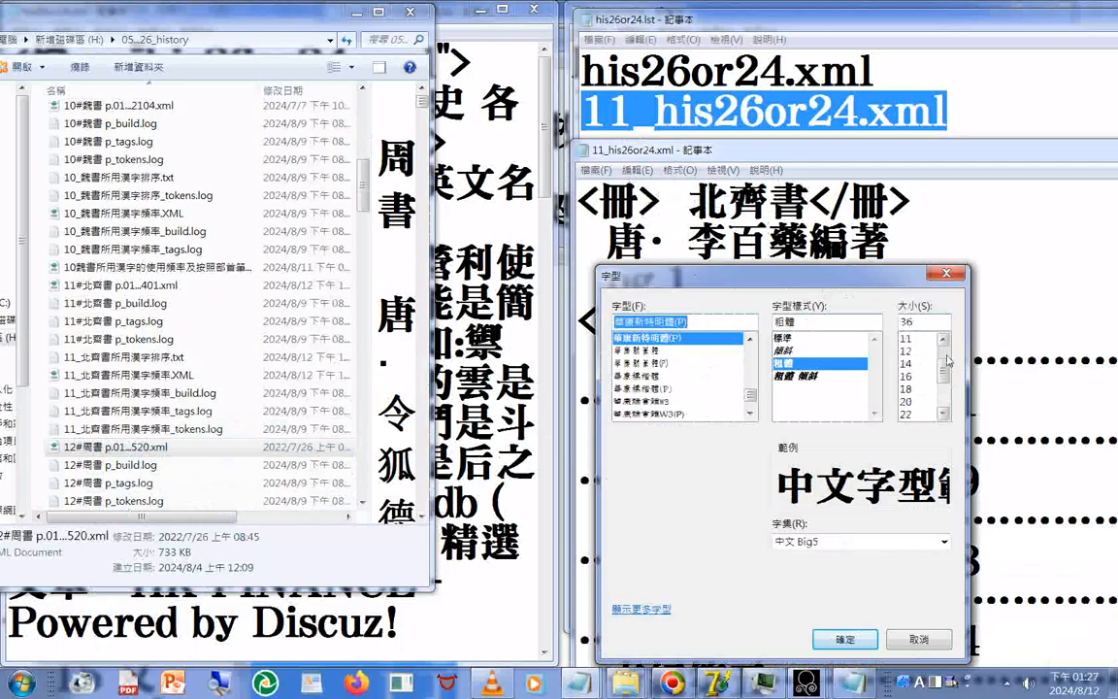
{"action": "left_click", "coordinate": [911, 384]}
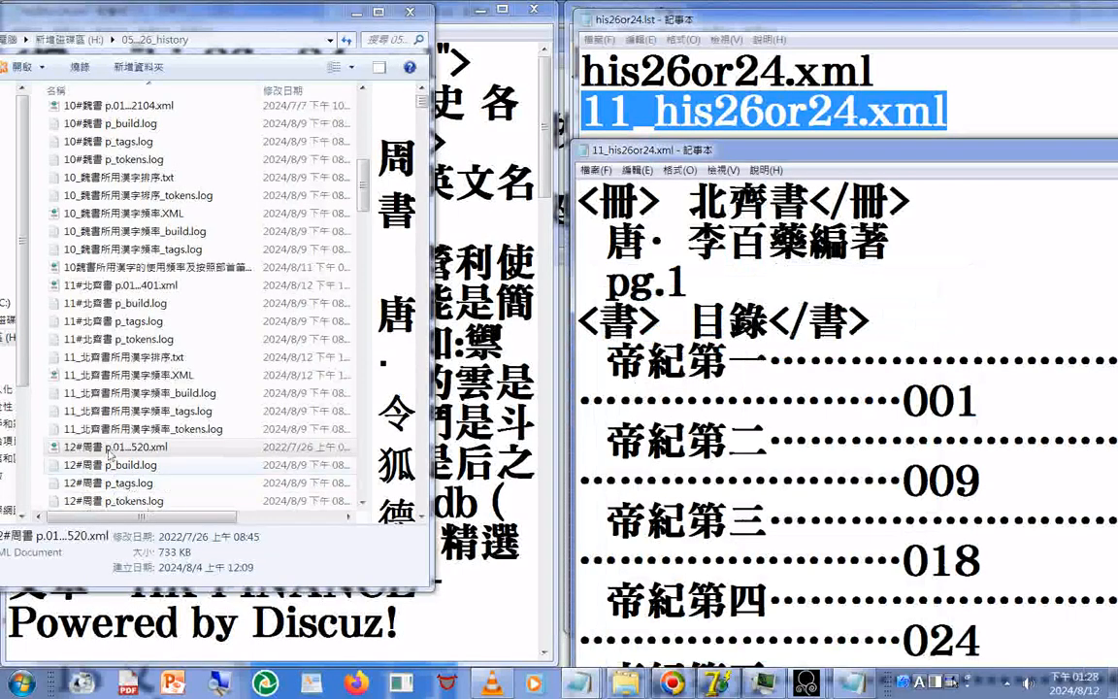
{"action": "double_click", "coordinate": [113, 446]}
{"action": "type", "text": "2"}
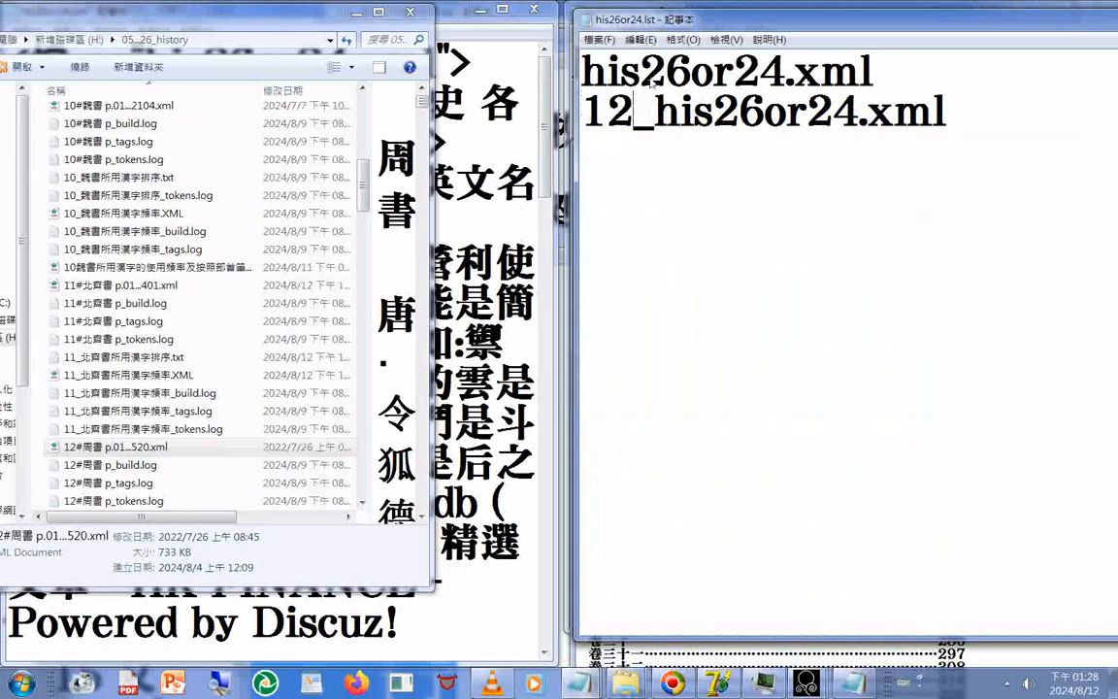
Step: Select the name 12_his26or24 in the list file to copy it
{"action": "left_click_drag", "start_coordinate": [582, 111], "coordinate": [787, 111]}
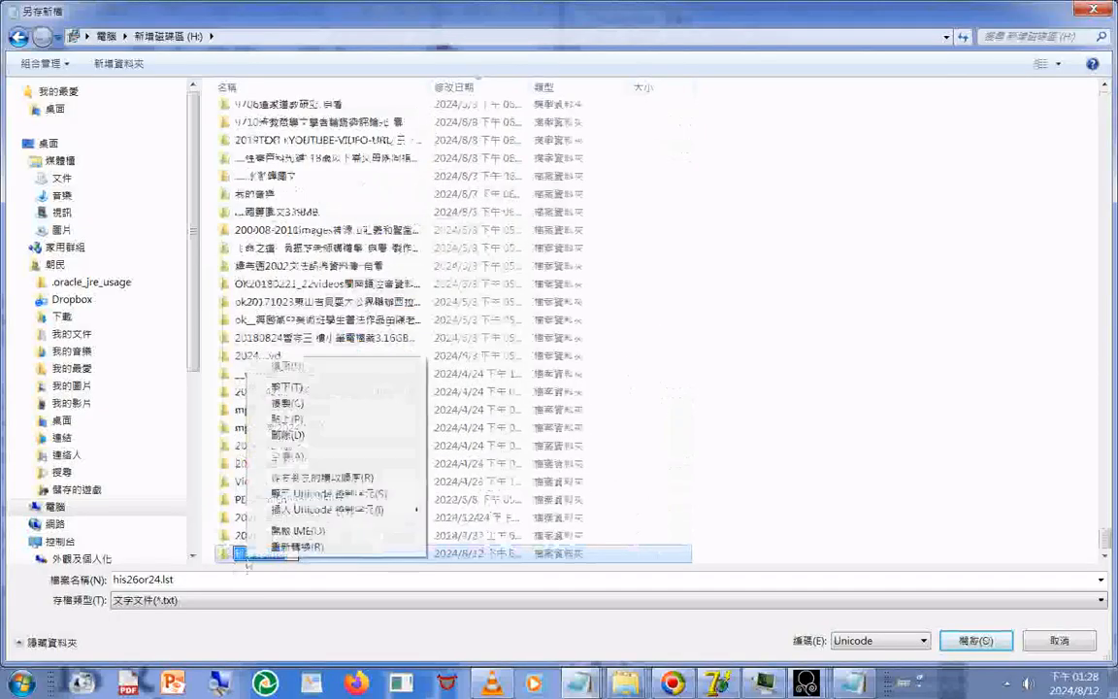
Step: Create a new folder named 12_his26or24 in the Save As dialog and enter it
{"action": "left_click", "coordinate": [299, 547]}
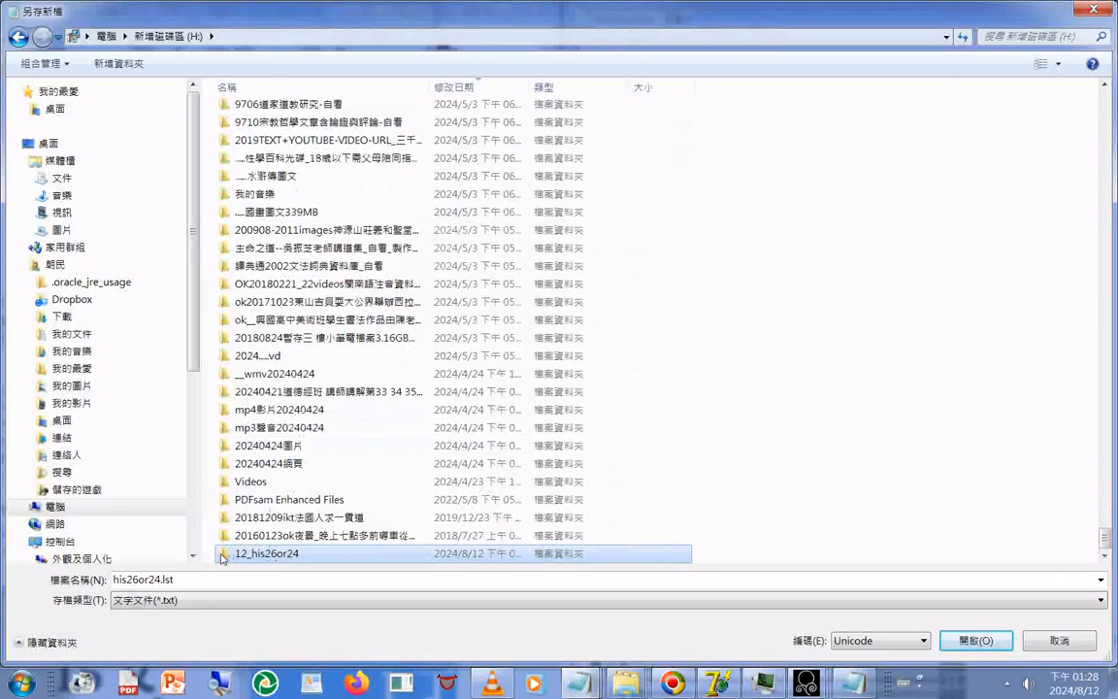
{"action": "double_click", "coordinate": [268, 553]}
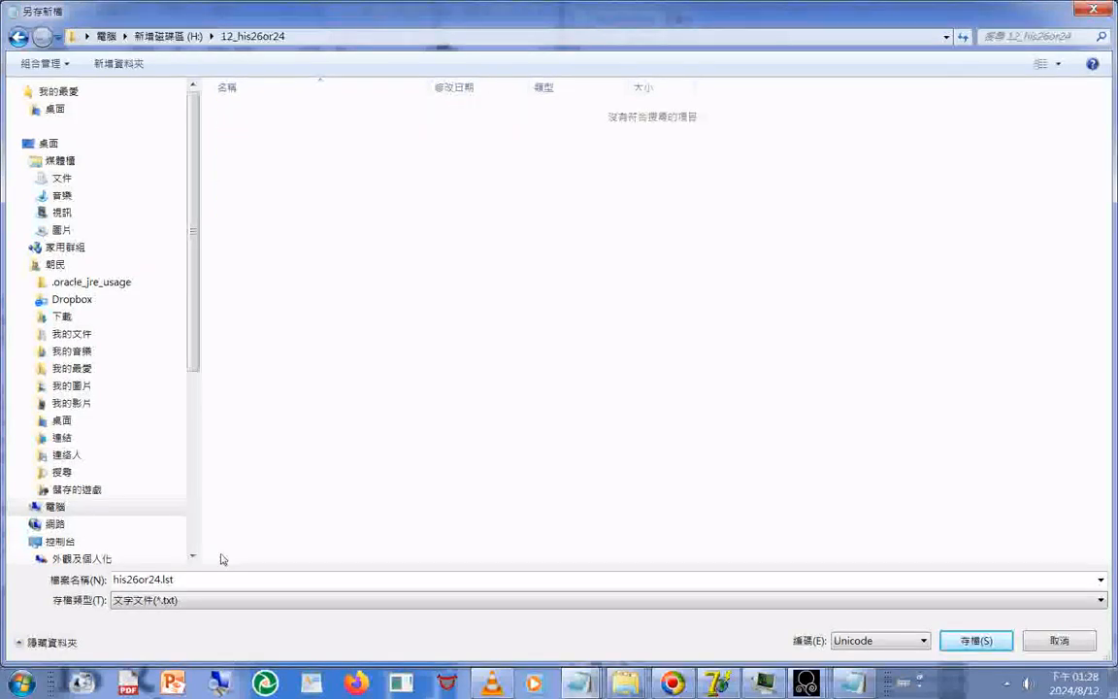
{"action": "mouse_move", "coordinate": [220, 586]}
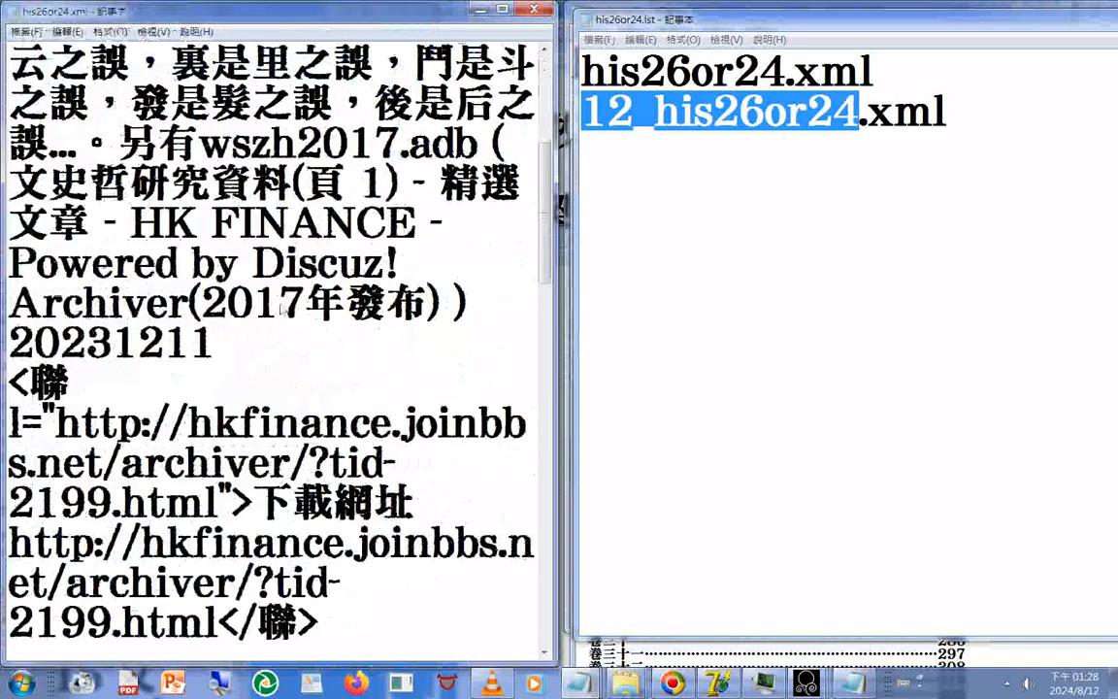
Step: Scroll through the his26or24.xml configuration before saving it elsewhere
{"action": "scroll", "scroll_direction": "down", "scroll_amount": 3}
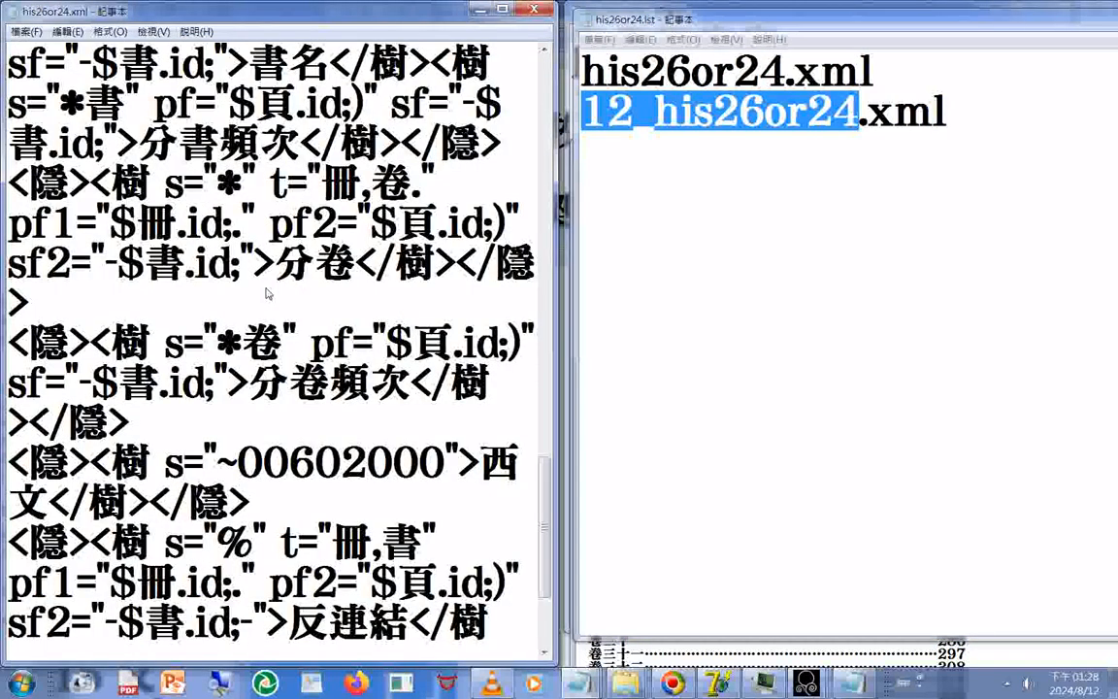
{"action": "scroll", "scroll_direction": "down", "scroll_amount": 3}
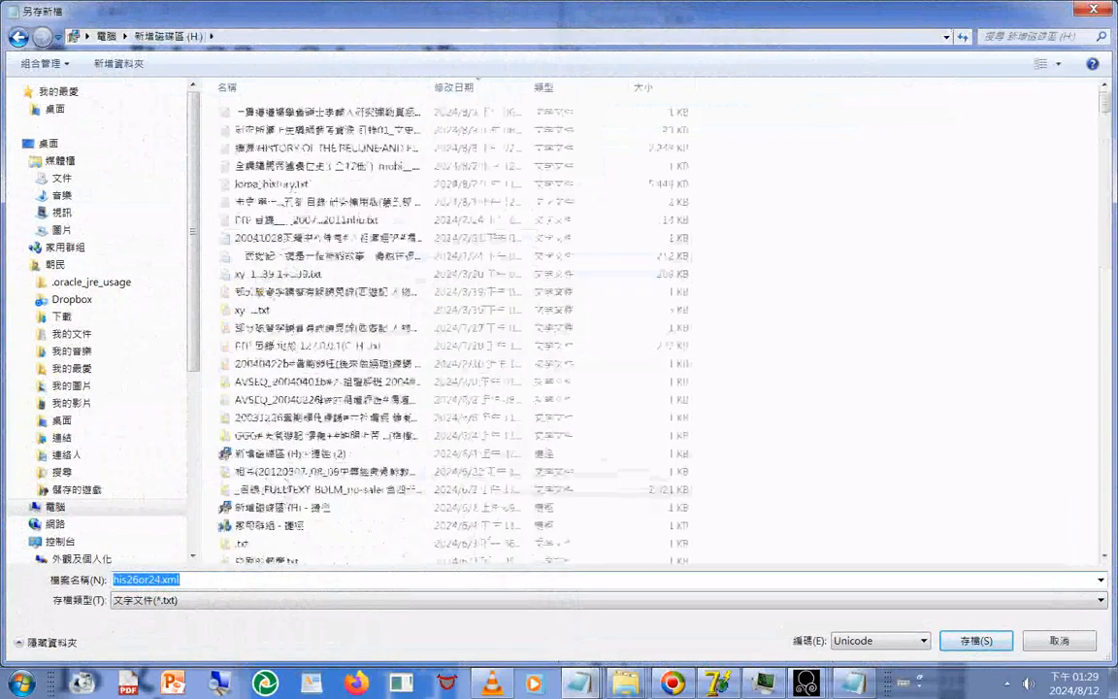
Step: Save his26or24.xml into the 12_his26or24 folder
{"action": "scroll", "scroll_direction": "down", "scroll_amount": 3}
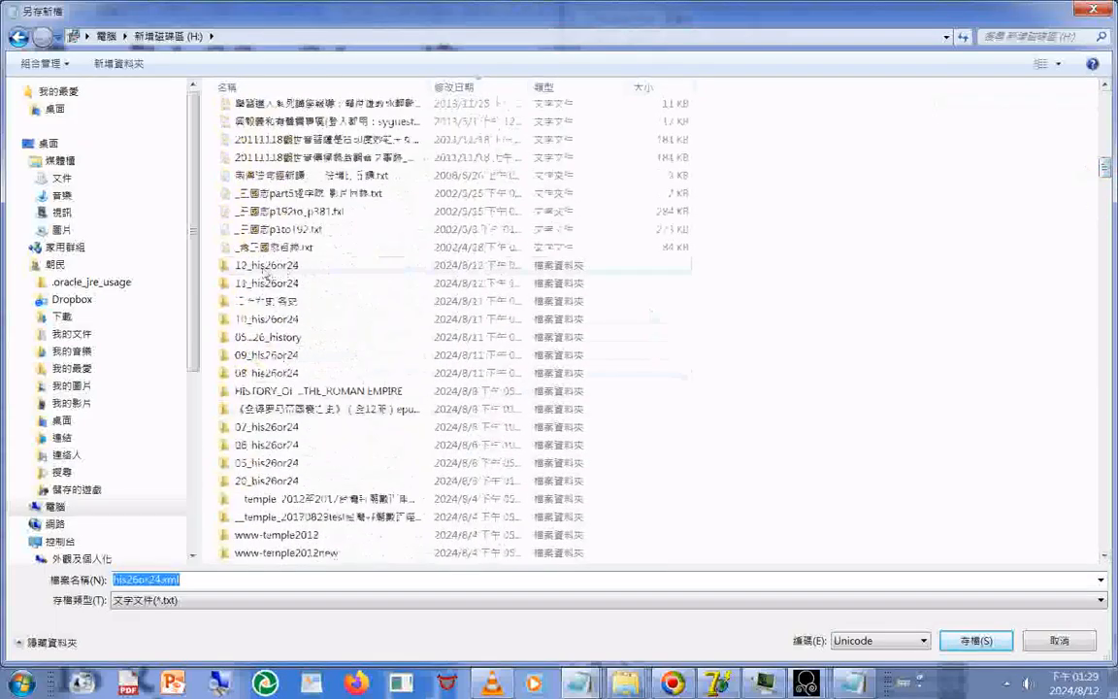
{"action": "double_click", "coordinate": [268, 264]}
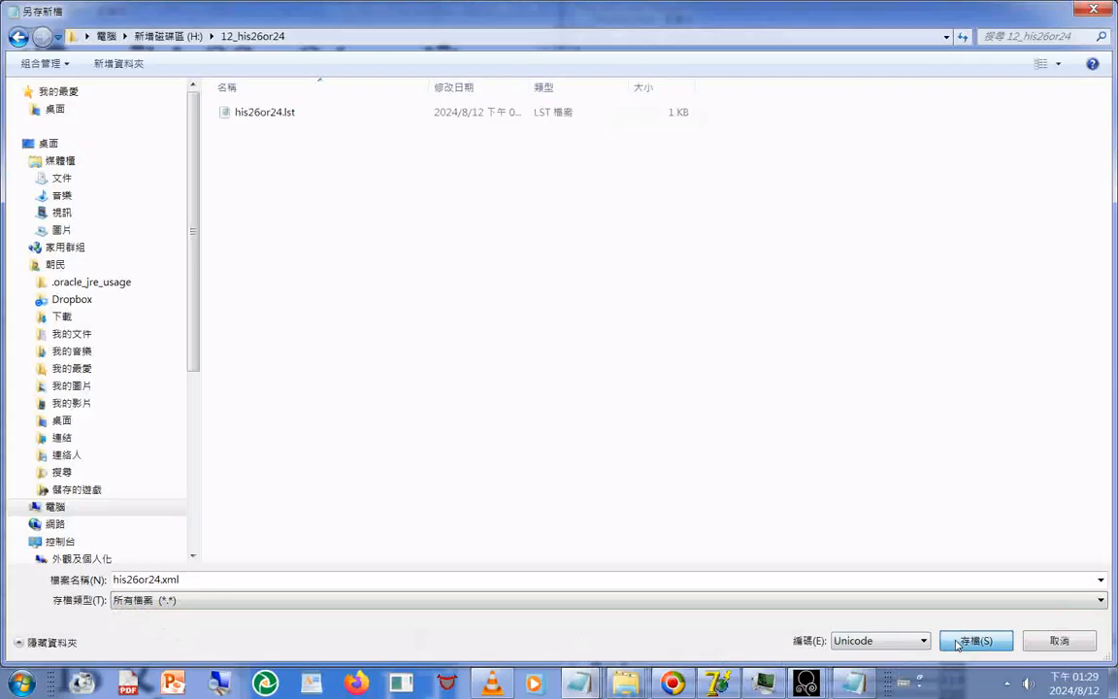
{"action": "left_click", "coordinate": [975, 640]}
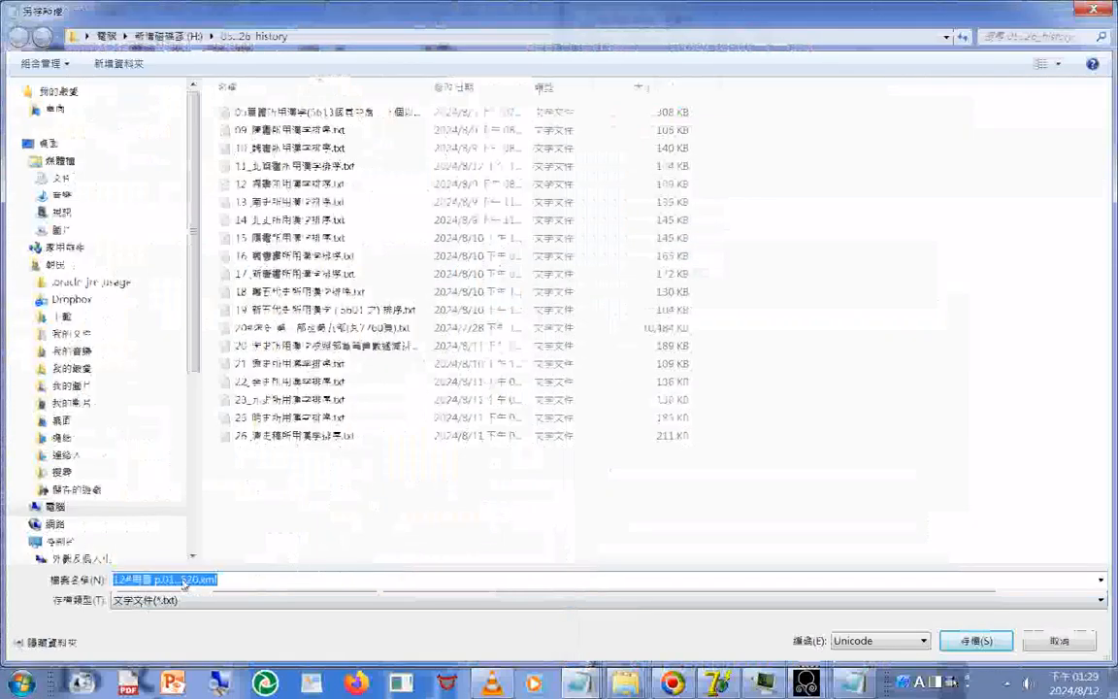
Step: Name the 周書 source 17_his26or24.xml with Save as type set to All Files
{"action": "type", "text": "17_his26or24"}
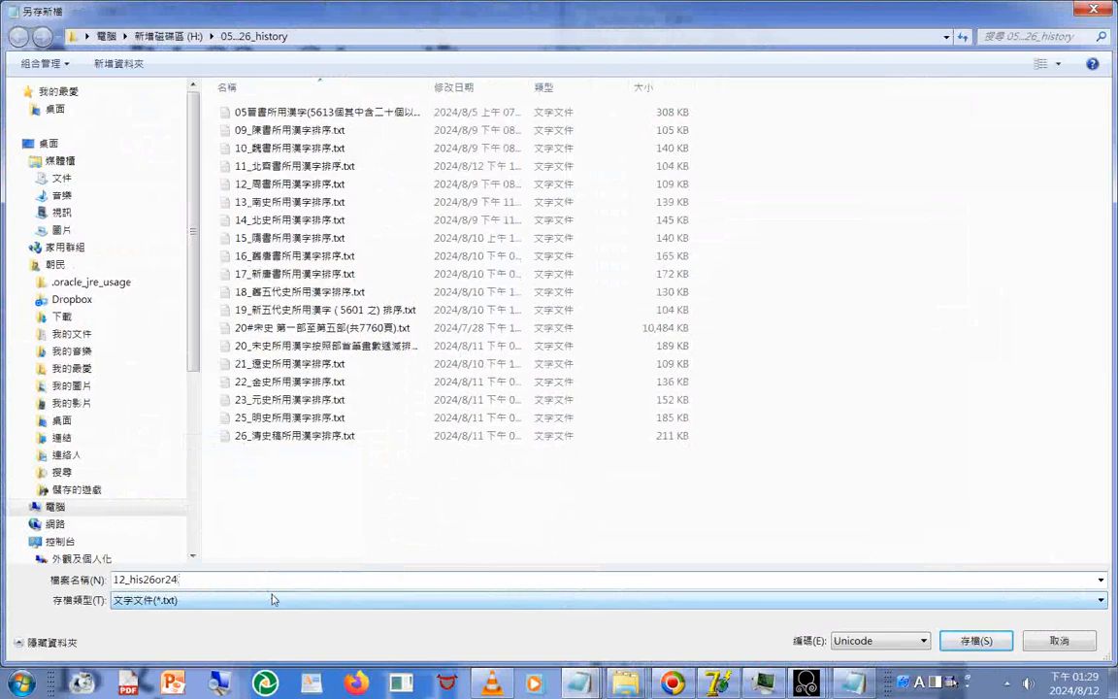
{"action": "type", "text": ".xml"}
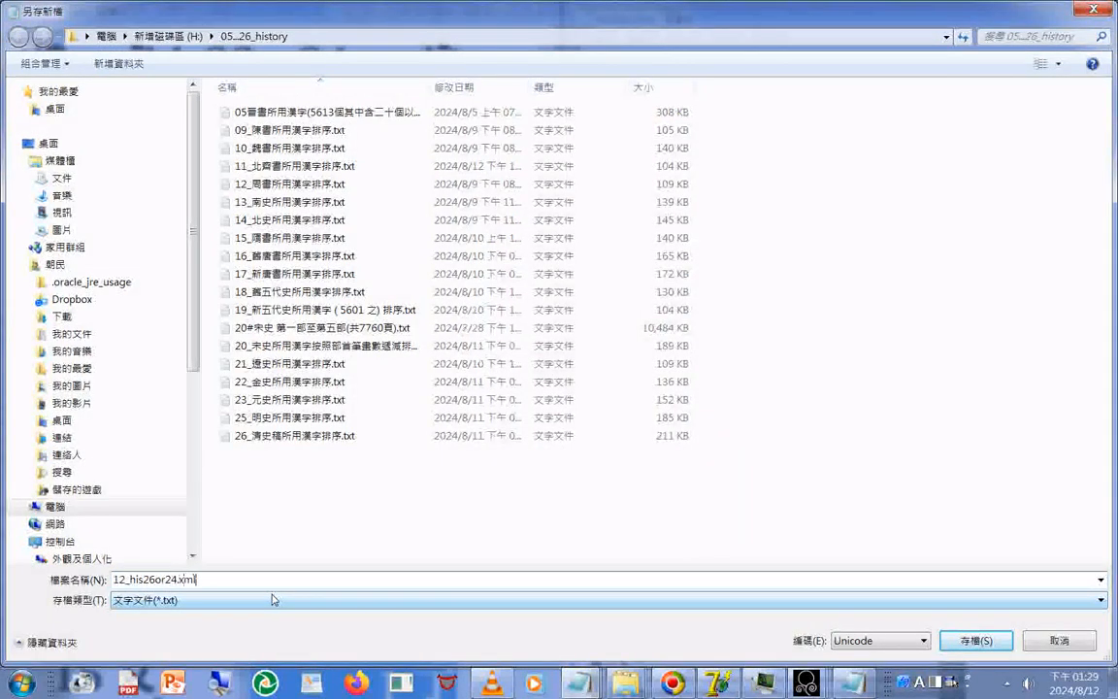
{"action": "left_click", "coordinate": [605, 598]}
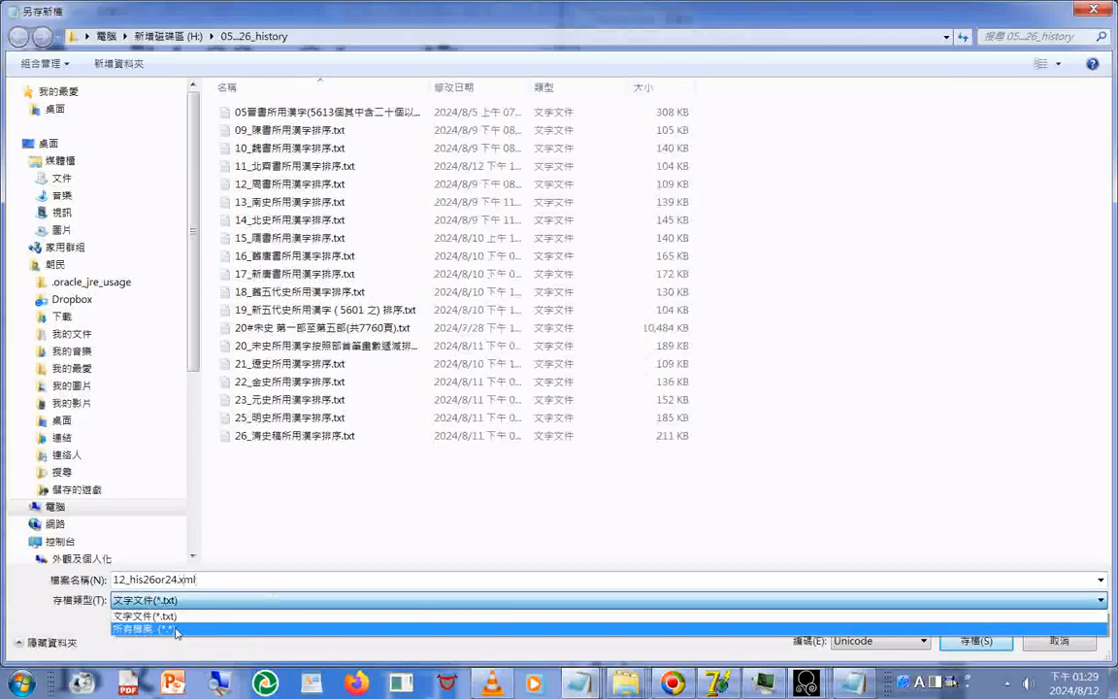
{"action": "left_click", "coordinate": [144, 629]}
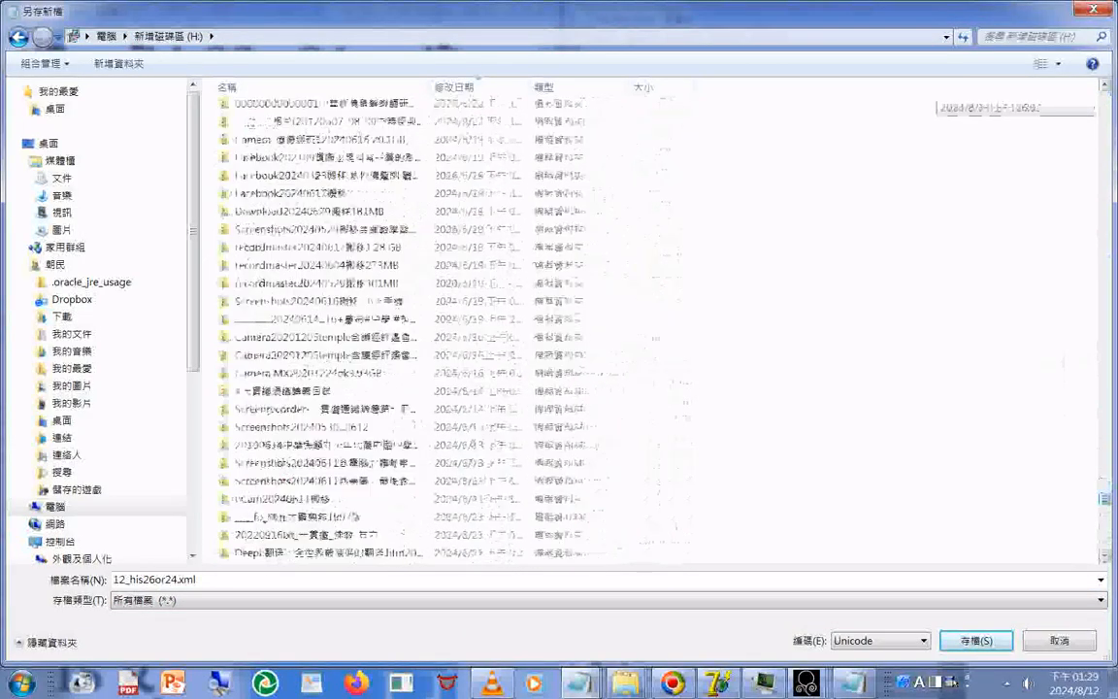
Step: Choose the 12_his26or24 folder as the save location for the source XML
{"action": "scroll", "scroll_direction": "down", "scroll_amount": 3}
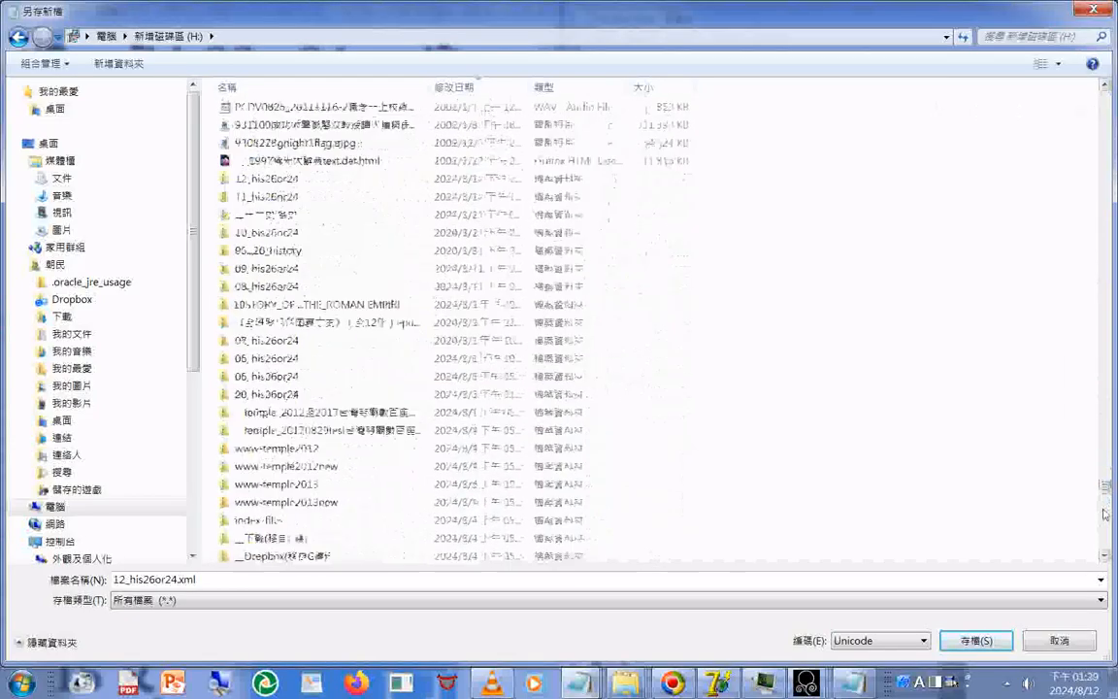
{"action": "left_click", "coordinate": [268, 179]}
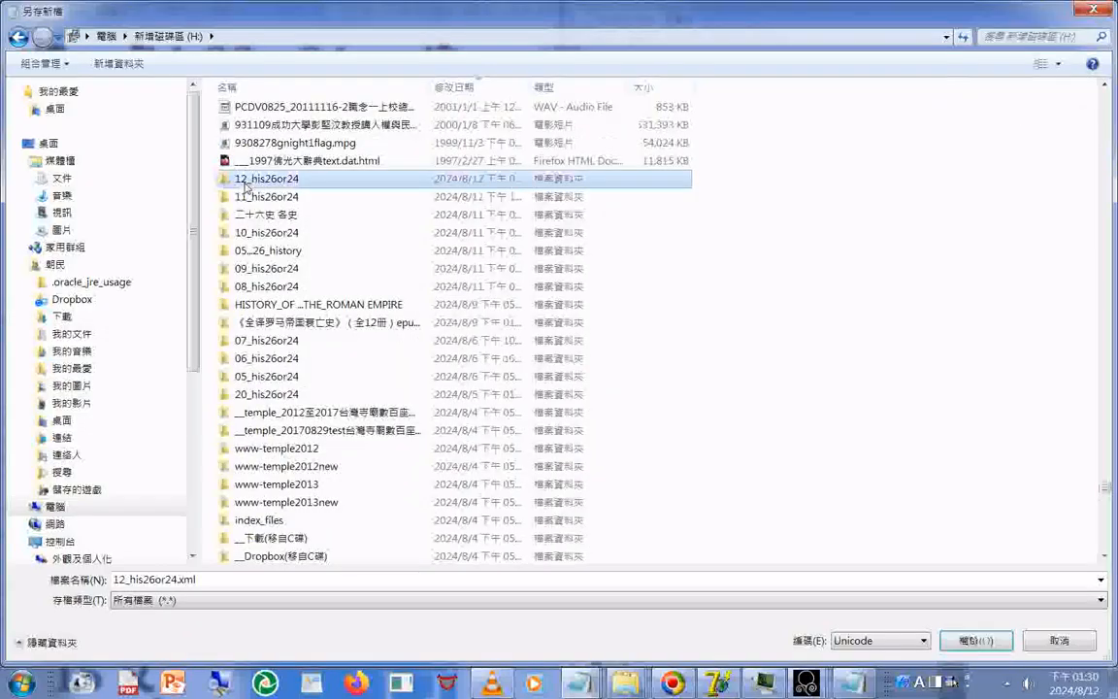
{"action": "double_click", "coordinate": [268, 178]}
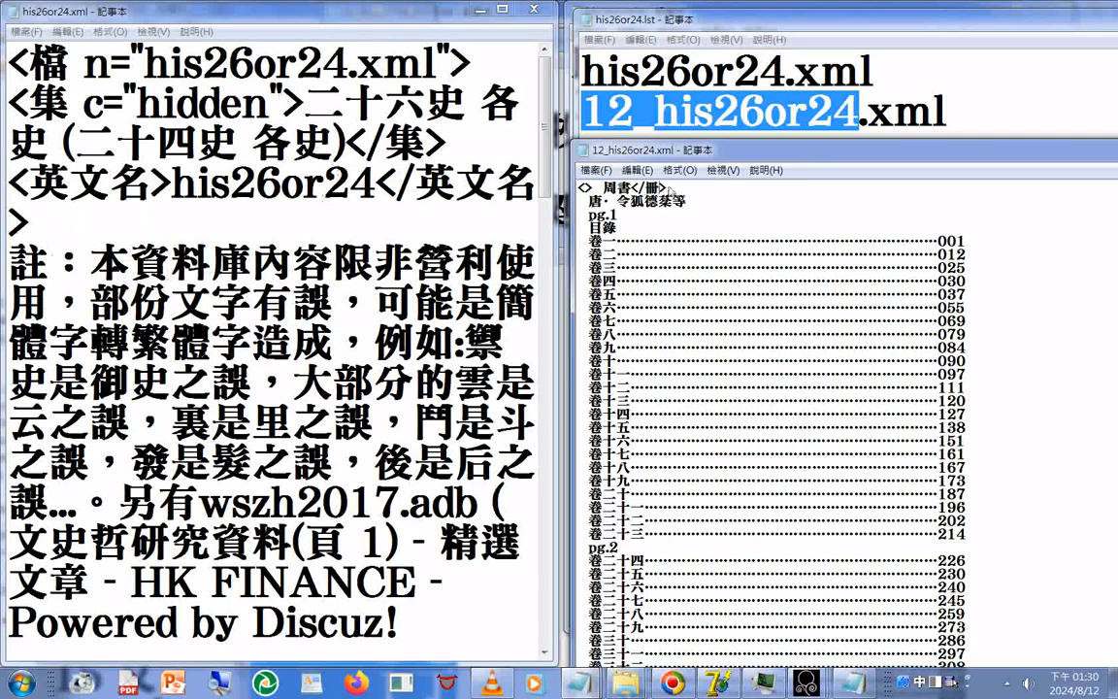
Step: Paste the <書> tag at the 目錄 heading and review the 周書 contents list
{"action": "right_click", "coordinate": [641, 190]}
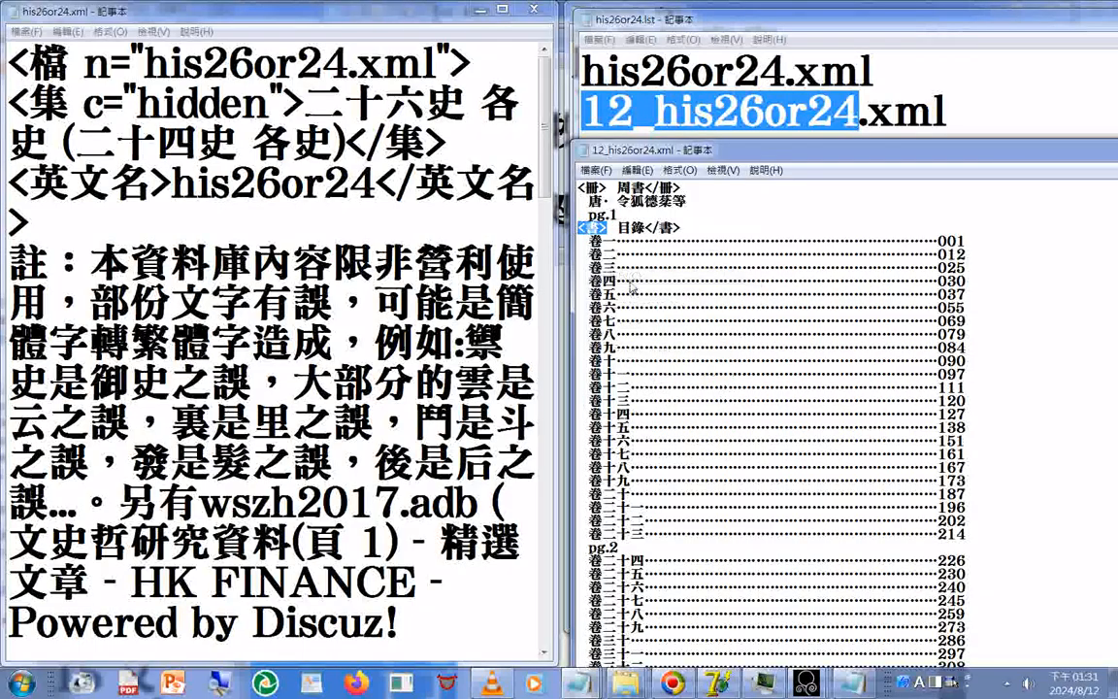
{"action": "mouse_move", "coordinate": [742, 291]}
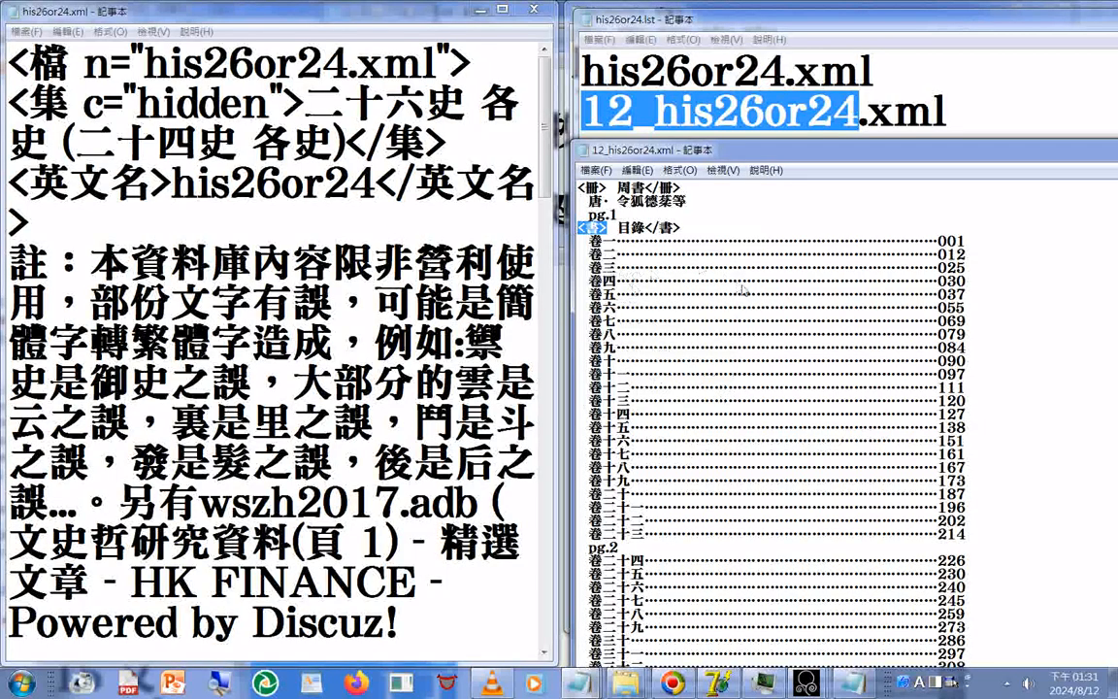
{"action": "scroll", "scroll_direction": "down", "scroll_amount": 3}
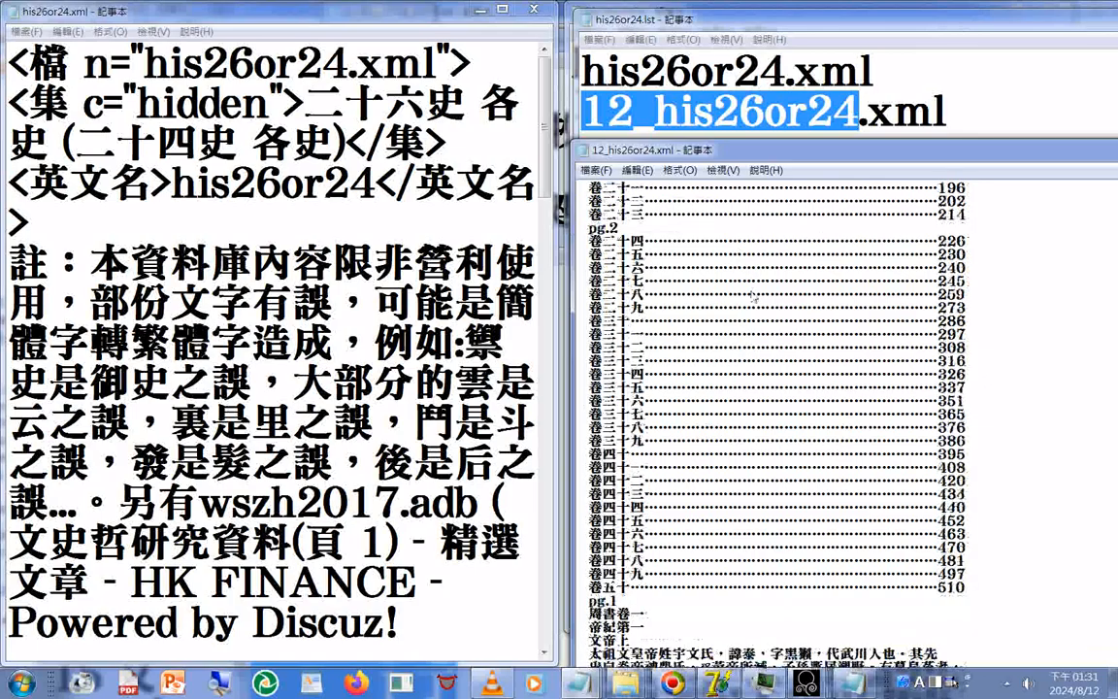
{"action": "scroll", "scroll_direction": "down", "scroll_amount": 3}
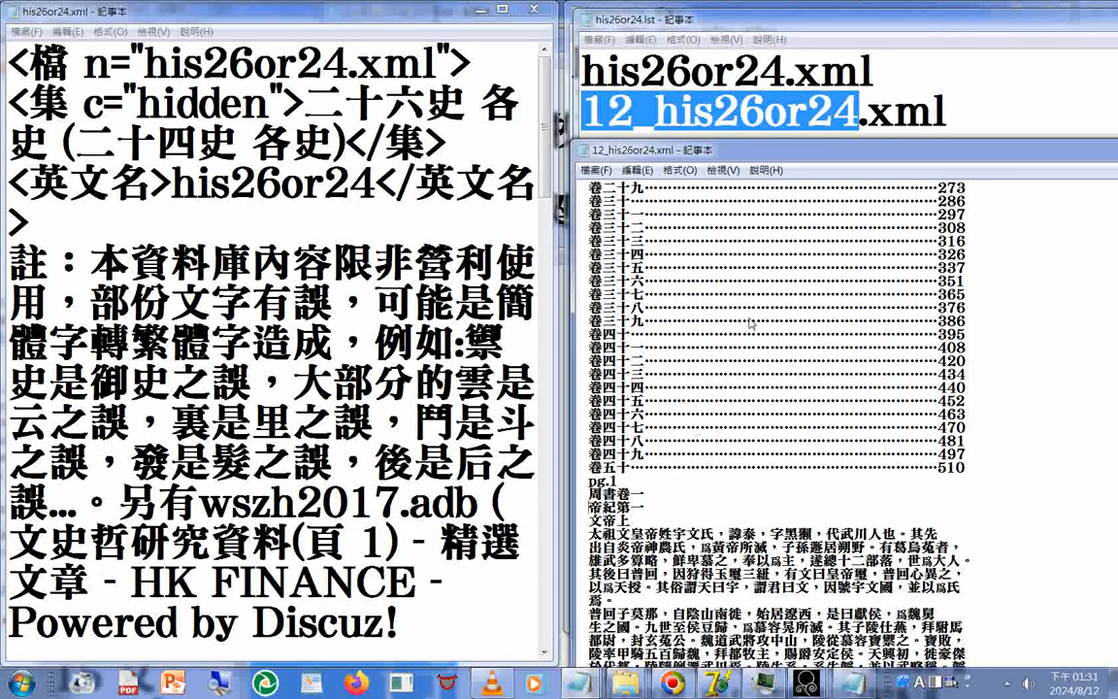
{"action": "mouse_move", "coordinate": [709, 515]}
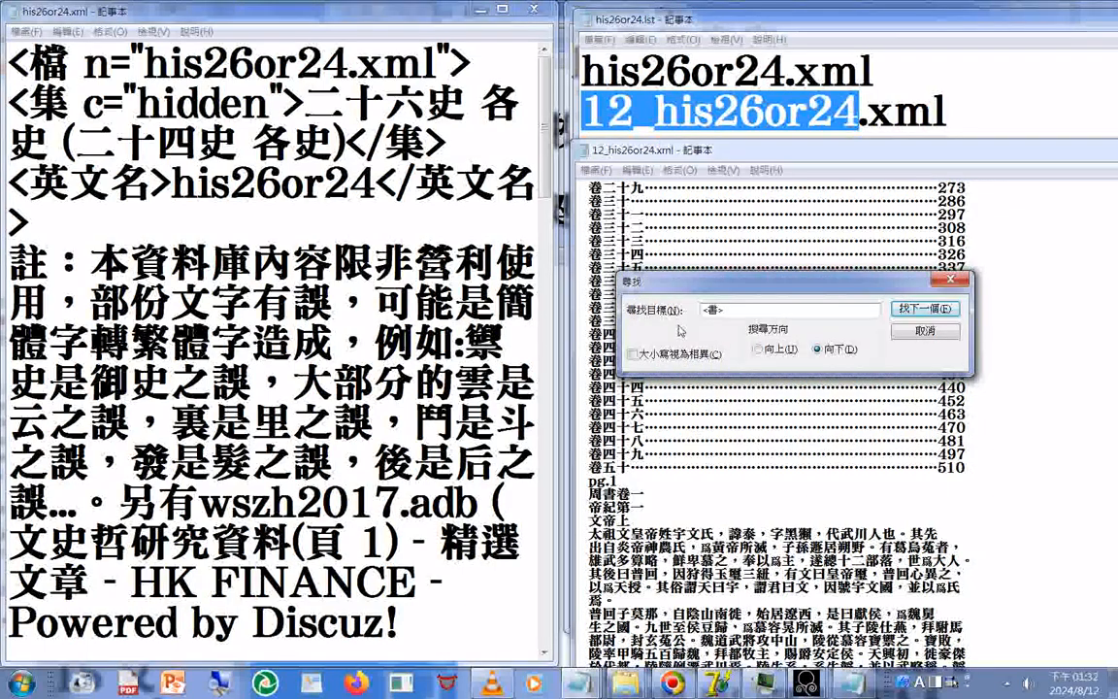
Step: Enter <書> and search for the first chapter heading at pg.1
{"action": "type", "text": "<書>"}
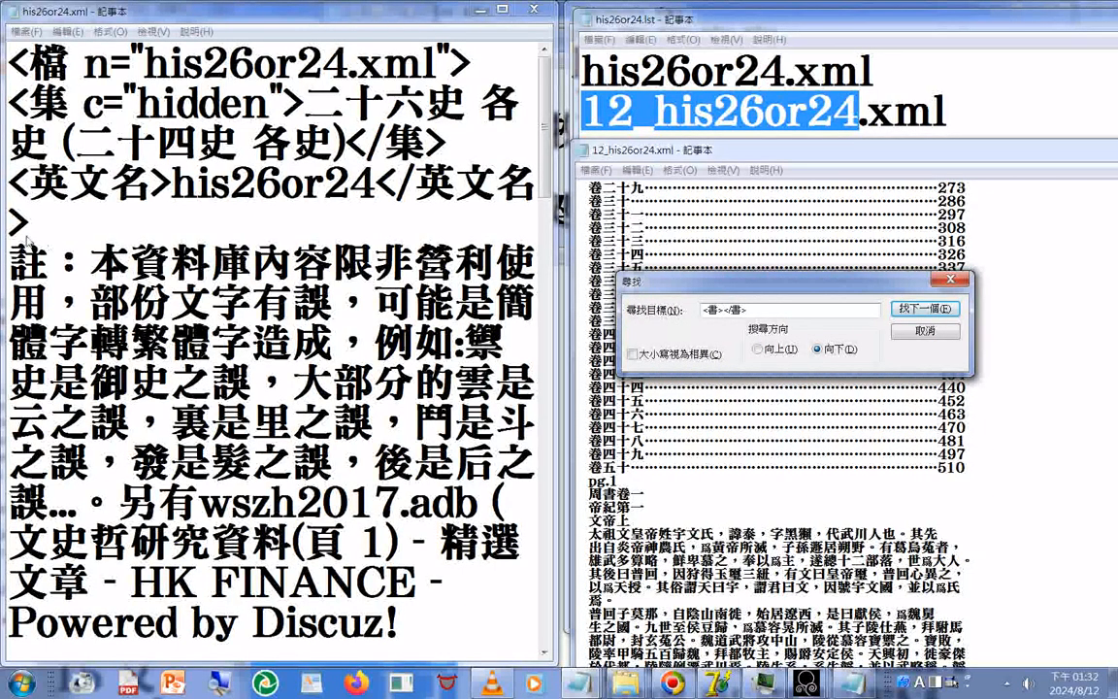
{"action": "type", "text": "k"}
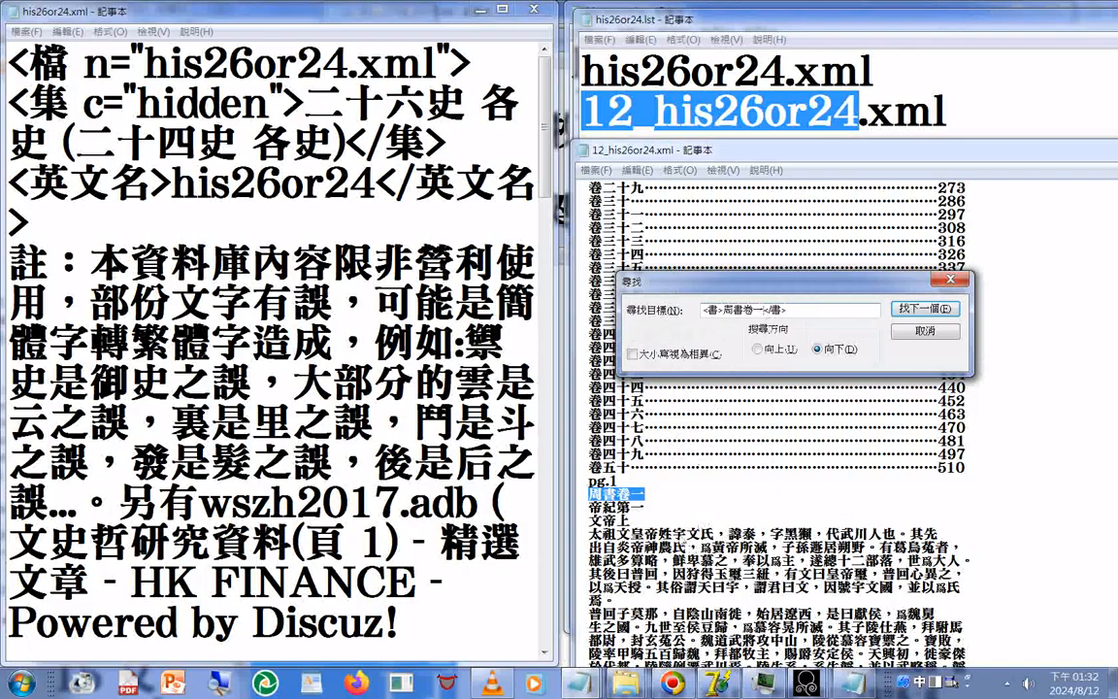
{"action": "left_click", "coordinate": [924, 309]}
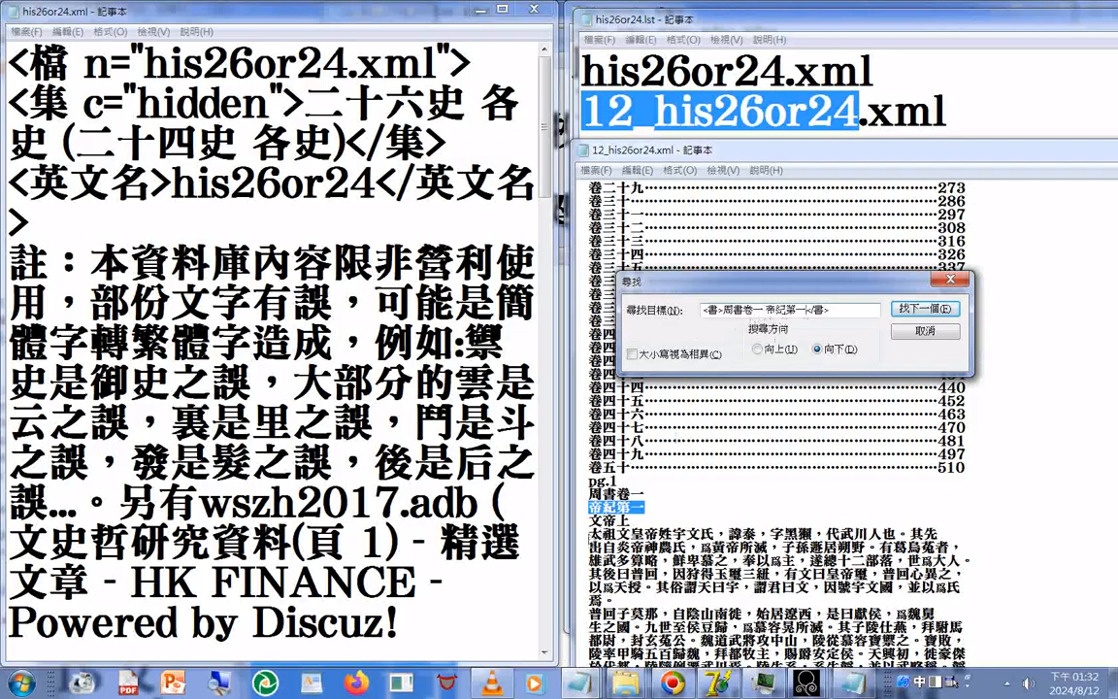
{"action": "left_click", "coordinate": [924, 309]}
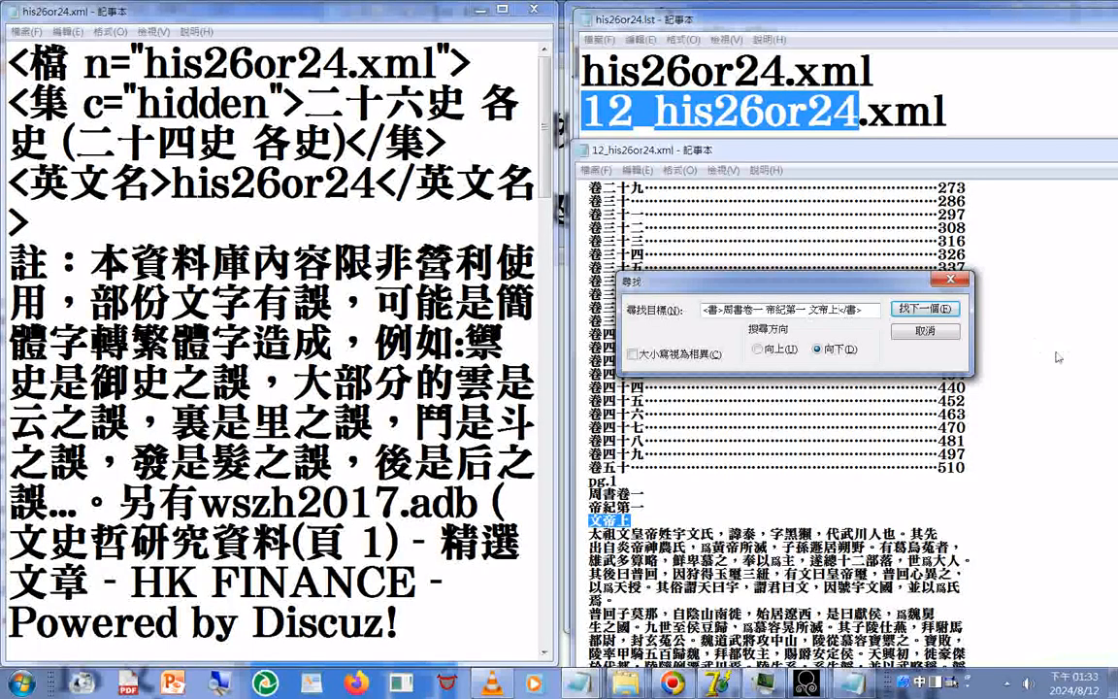
{"action": "mouse_move", "coordinate": [1041, 412]}
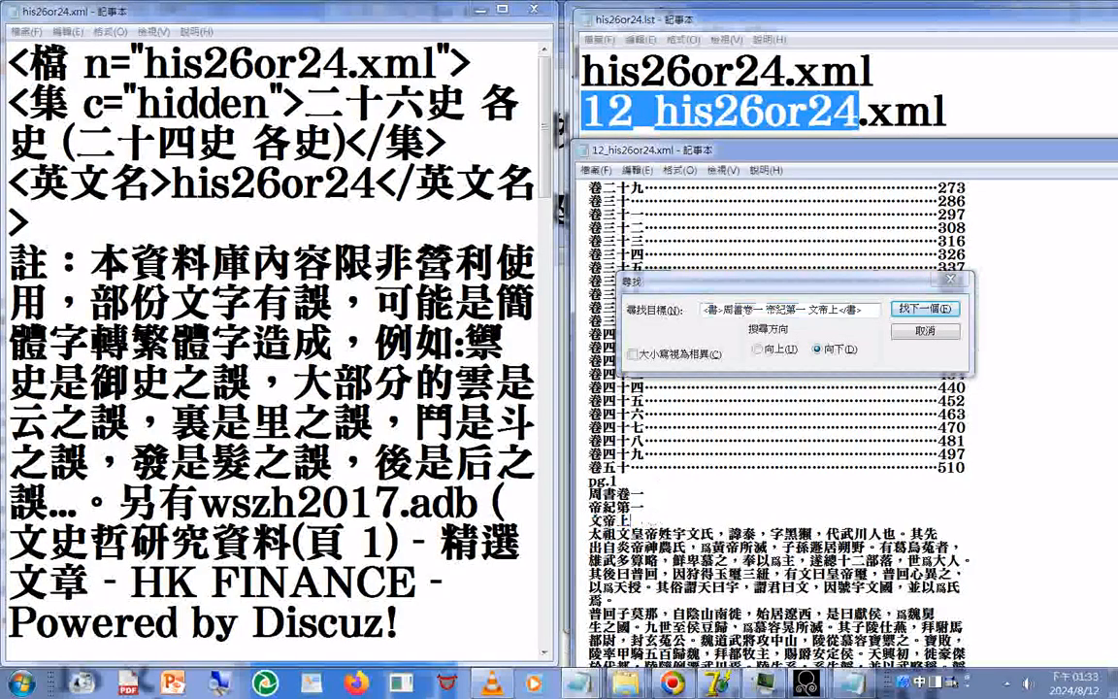
Step: Merge the heading lines into <書>周書卷一．帝紀第一．文帝上</書>
{"action": "left_click", "coordinate": [924, 309]}
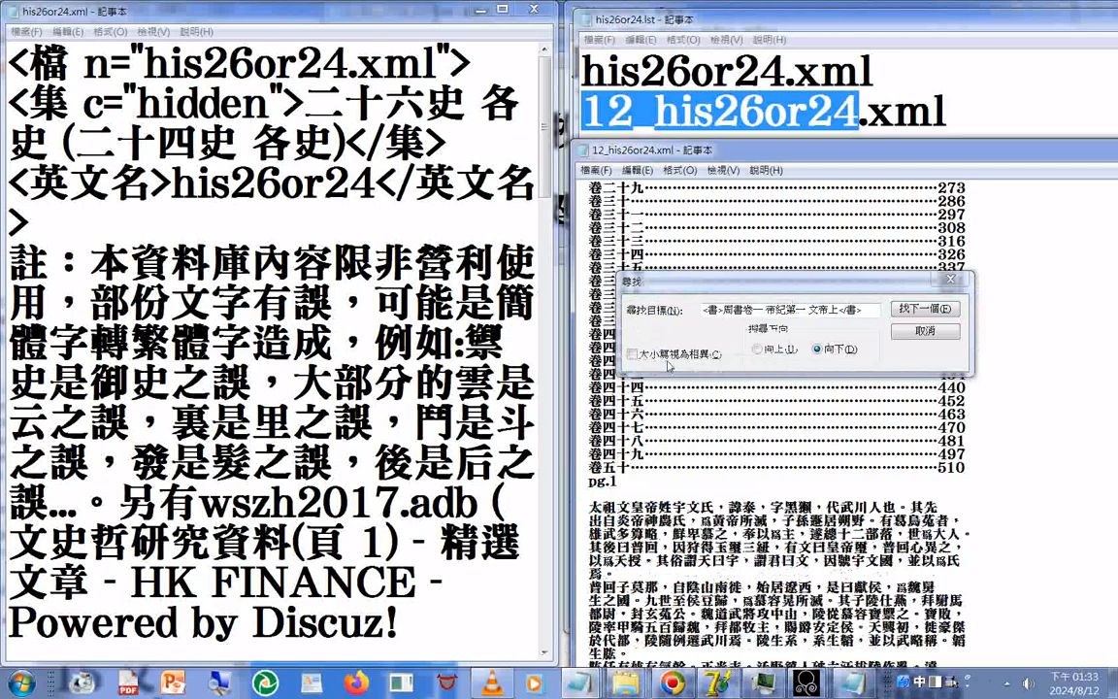
{"action": "left_click", "coordinate": [924, 309]}
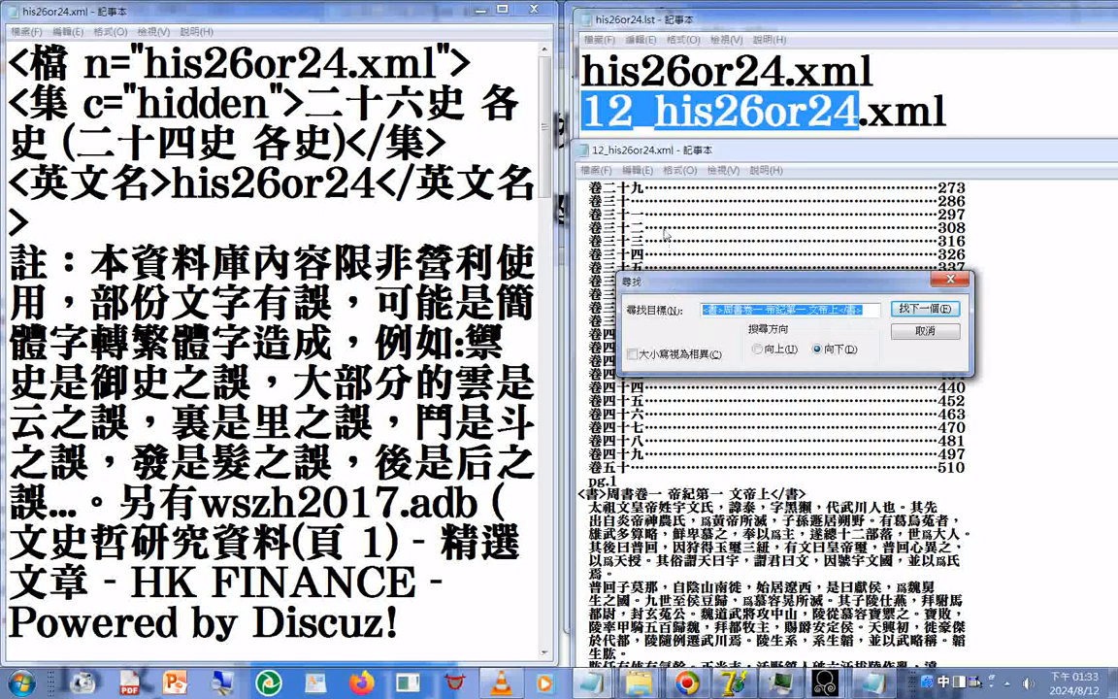
{"action": "left_click", "coordinate": [924, 308]}
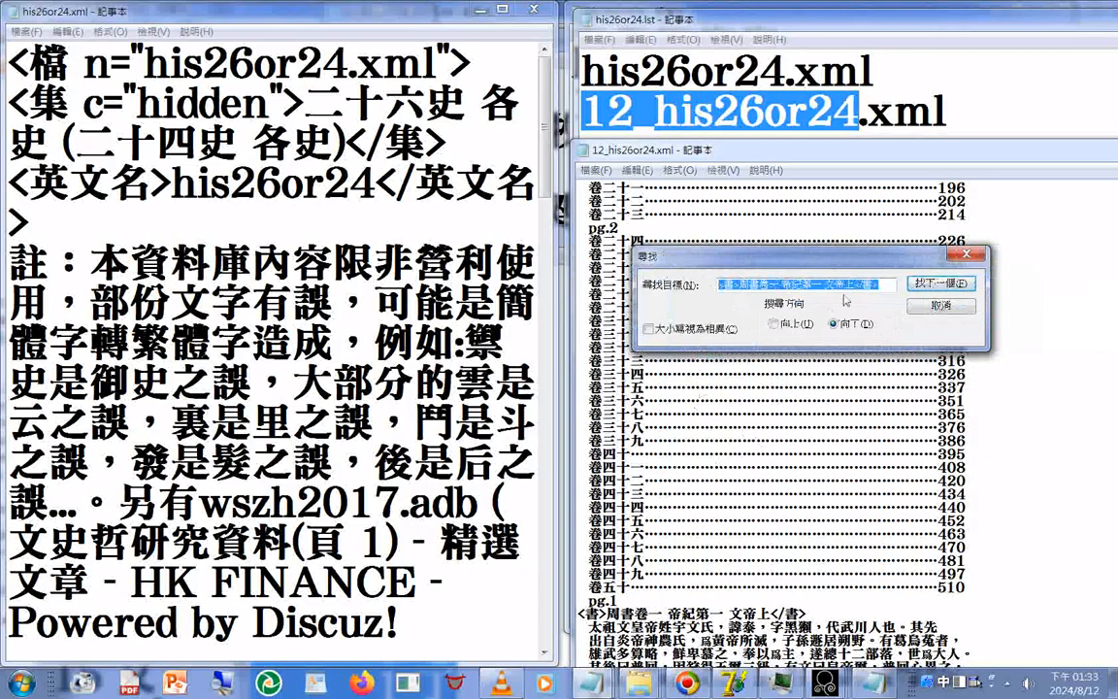
Step: Search 12_his26or24.xml for 志第一 and dismiss the not-found message
{"action": "type", "text": "書>周書卷一 帝紀第一 文帝上</書>"}
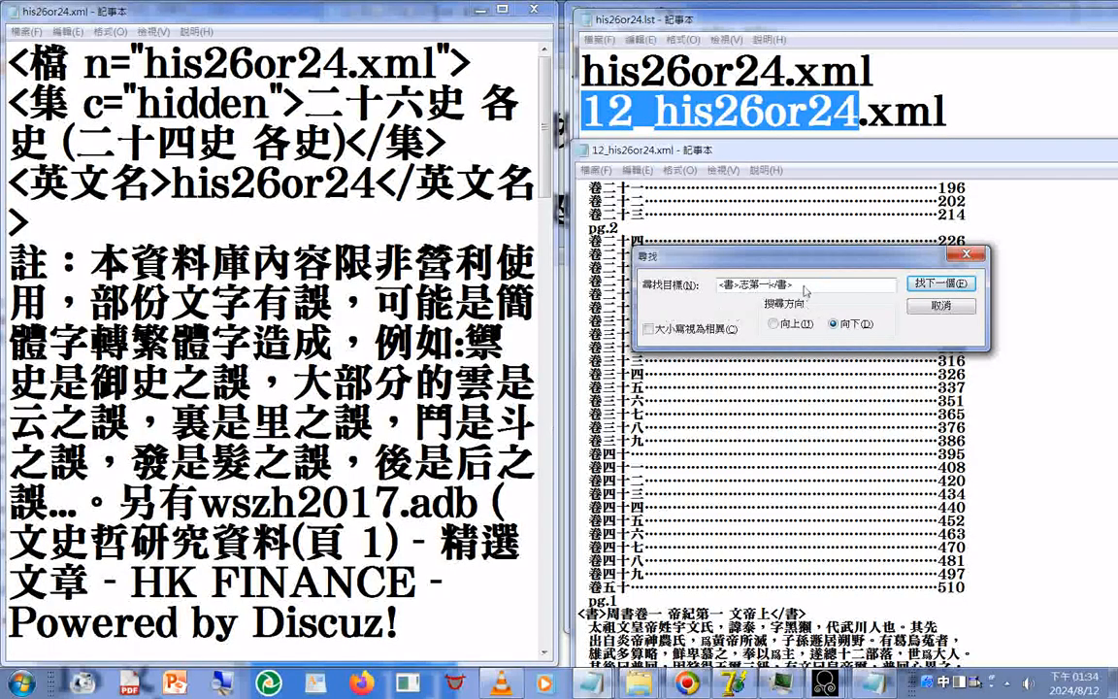
{"action": "right_click", "coordinate": [806, 284]}
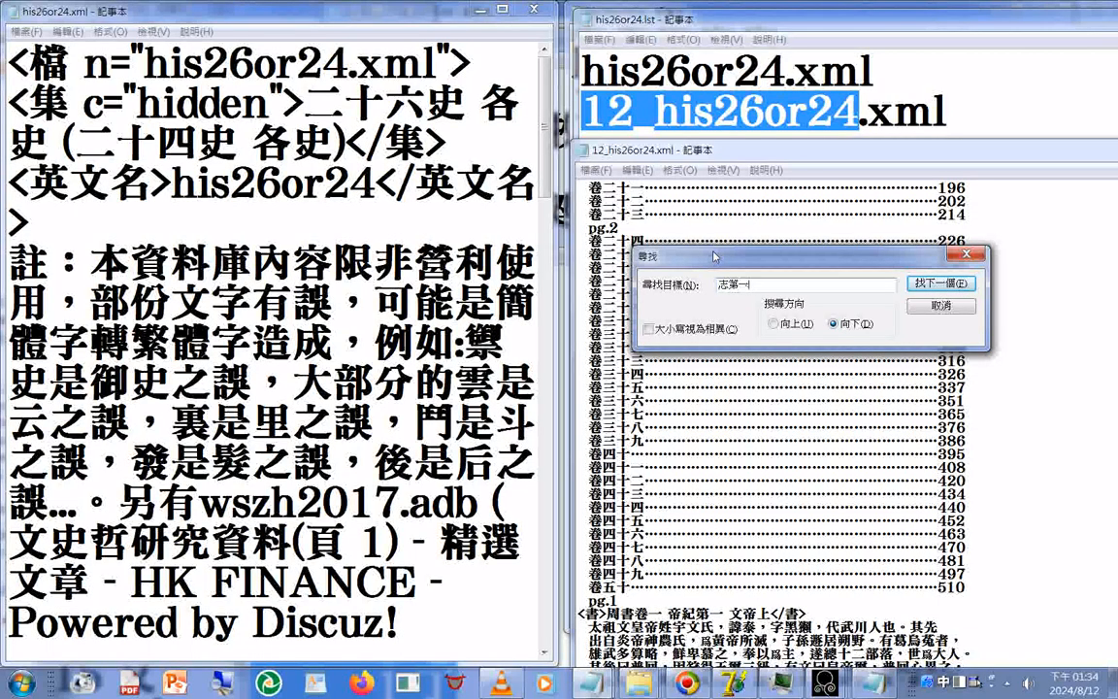
{"action": "left_click", "coordinate": [940, 283]}
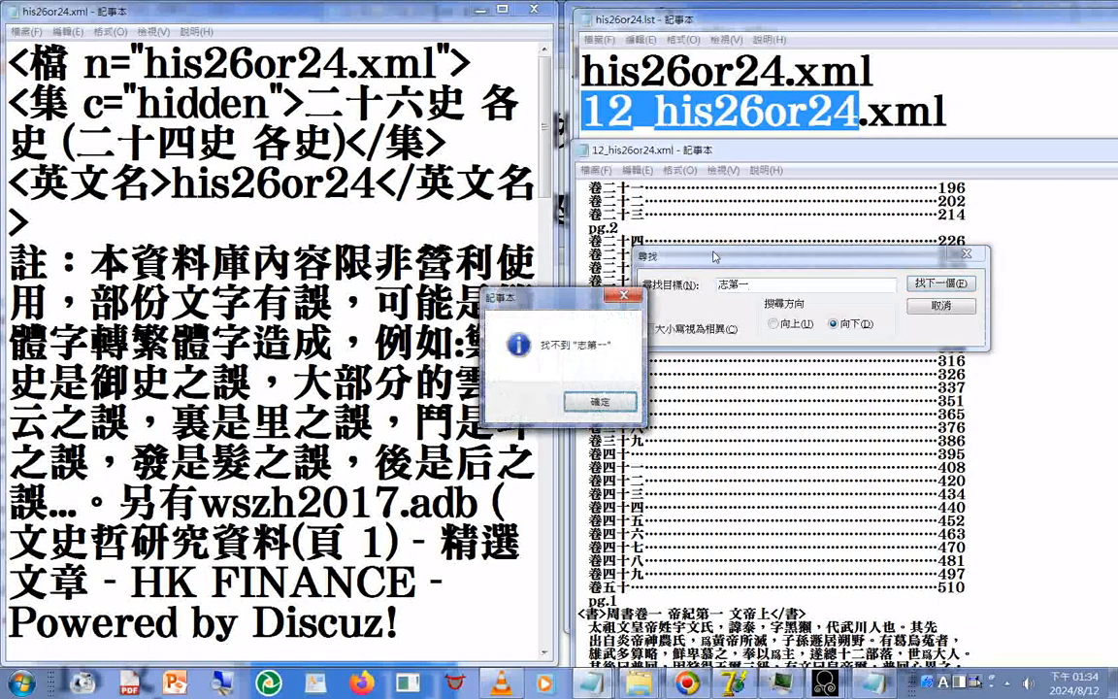
{"action": "left_click", "coordinate": [598, 400]}
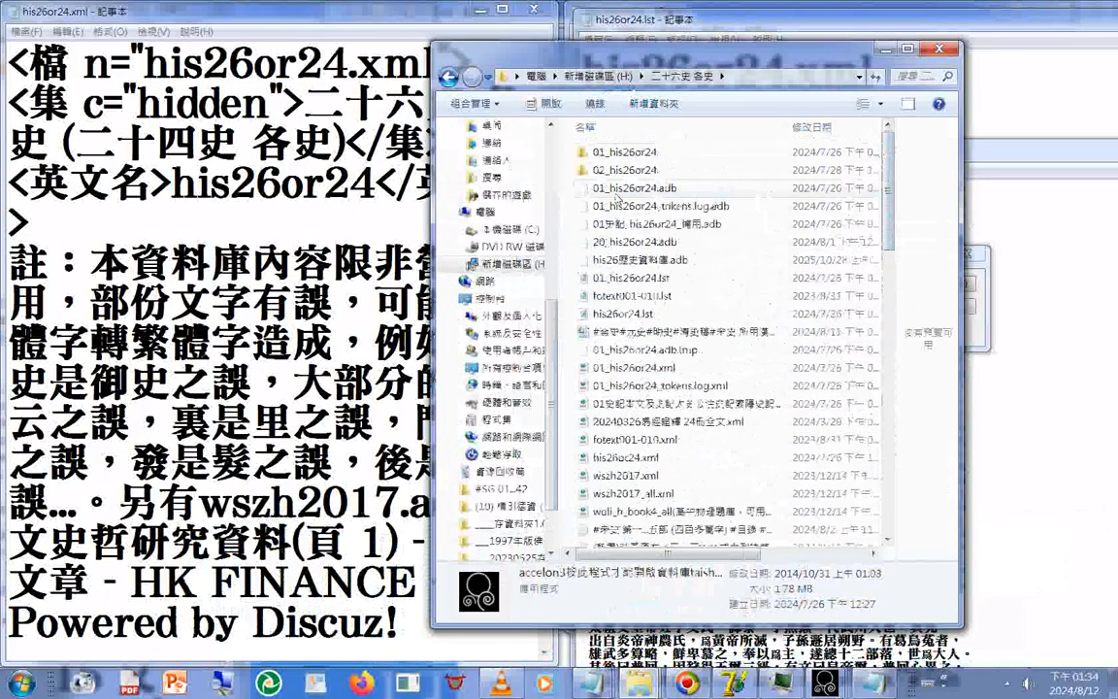
{"action": "left_click", "coordinate": [636, 260]}
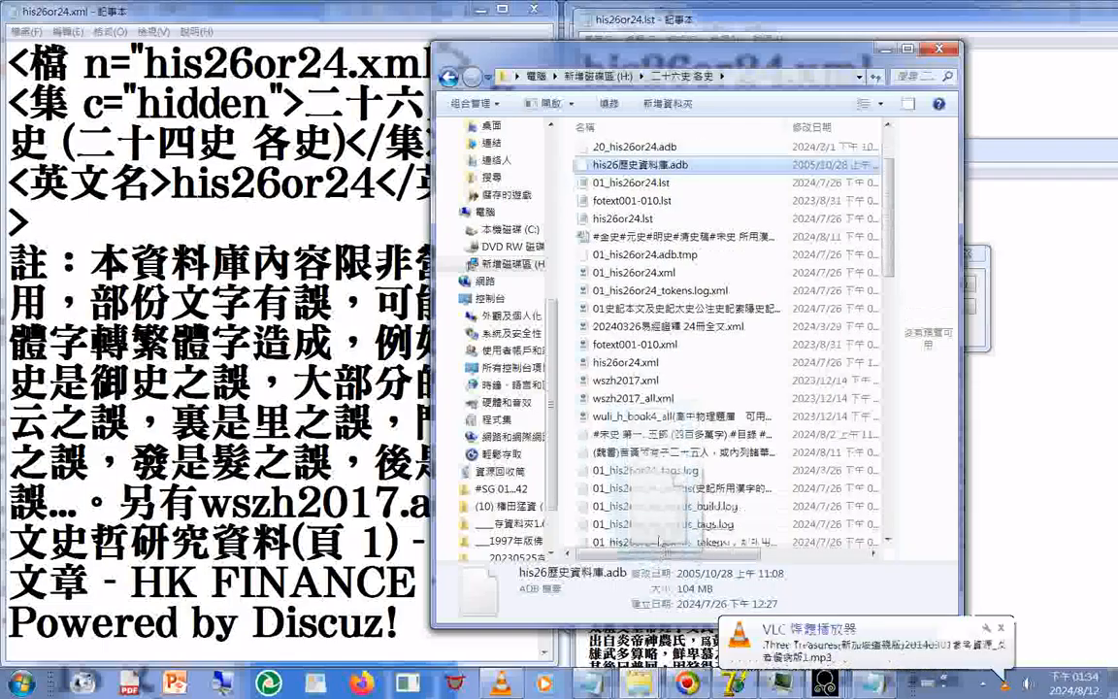
{"action": "scroll", "scroll_direction": "down", "scroll_amount": 3}
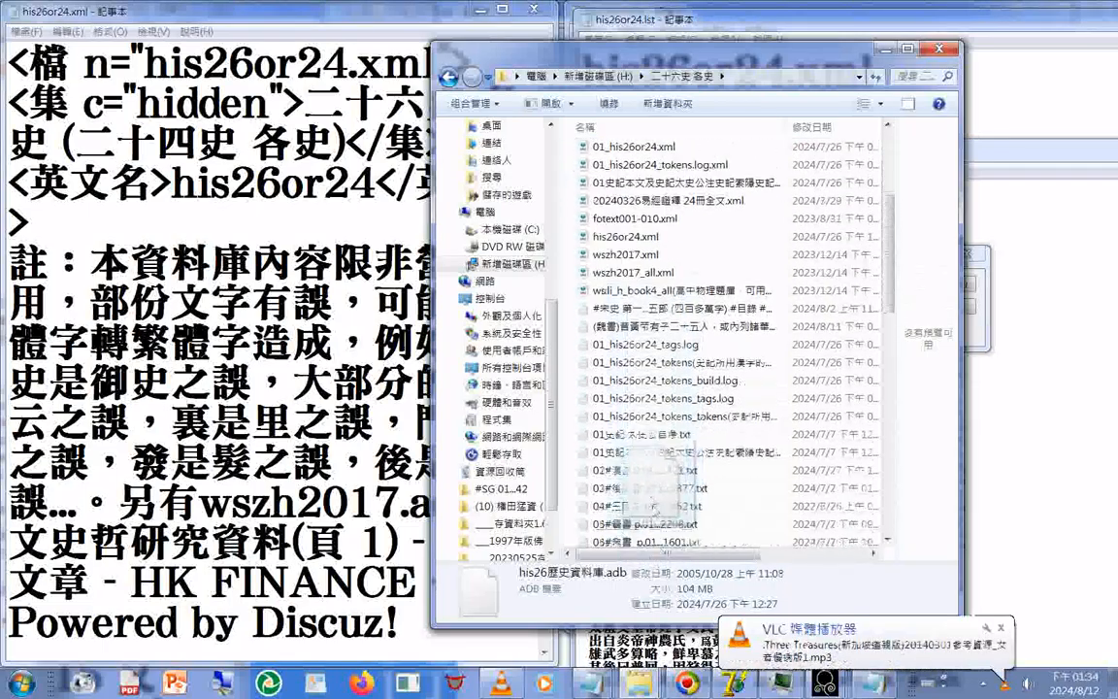
{"action": "scroll", "scroll_direction": "down", "scroll_amount": 3}
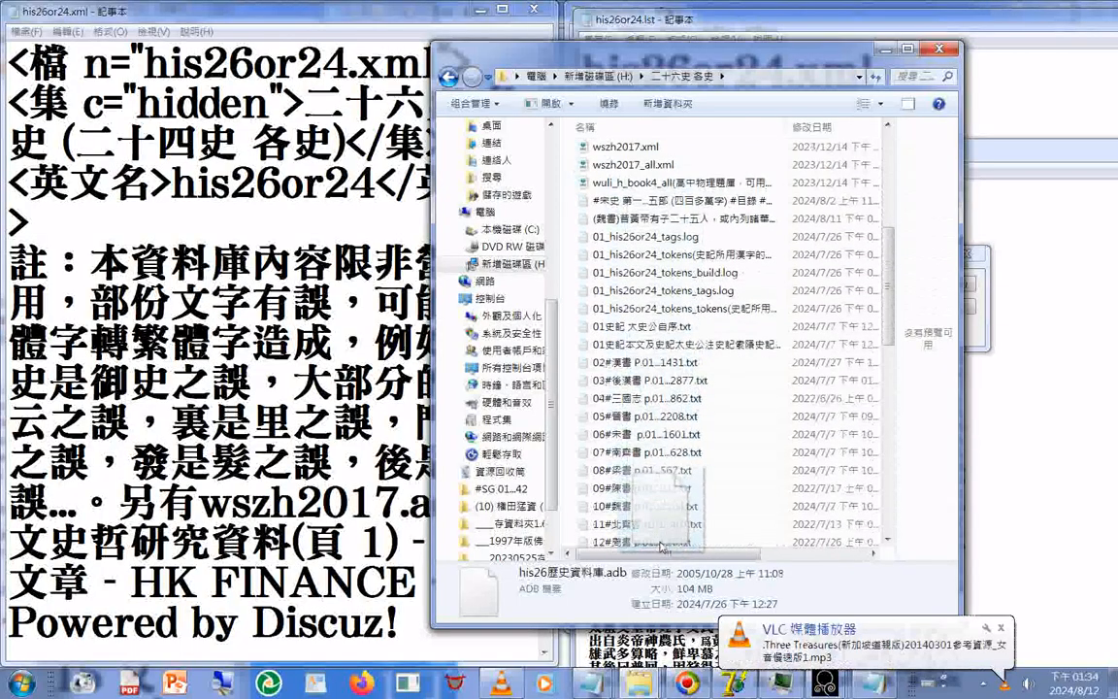
{"action": "scroll", "scroll_direction": "down", "scroll_amount": 3}
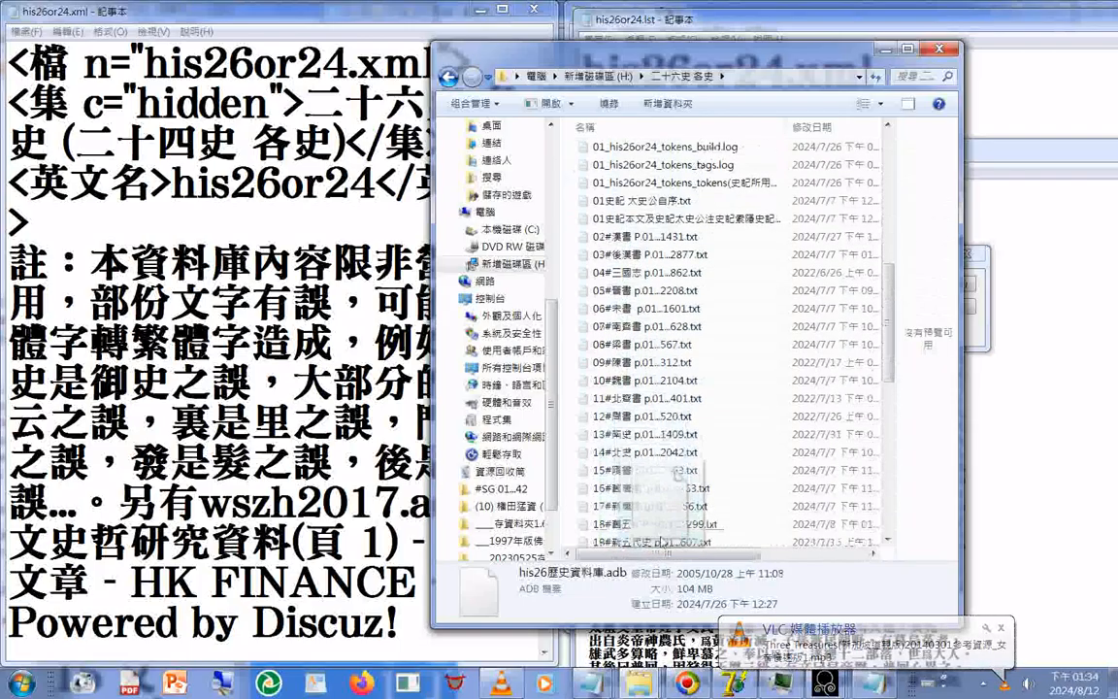
{"action": "scroll", "scroll_direction": "down", "scroll_amount": 3}
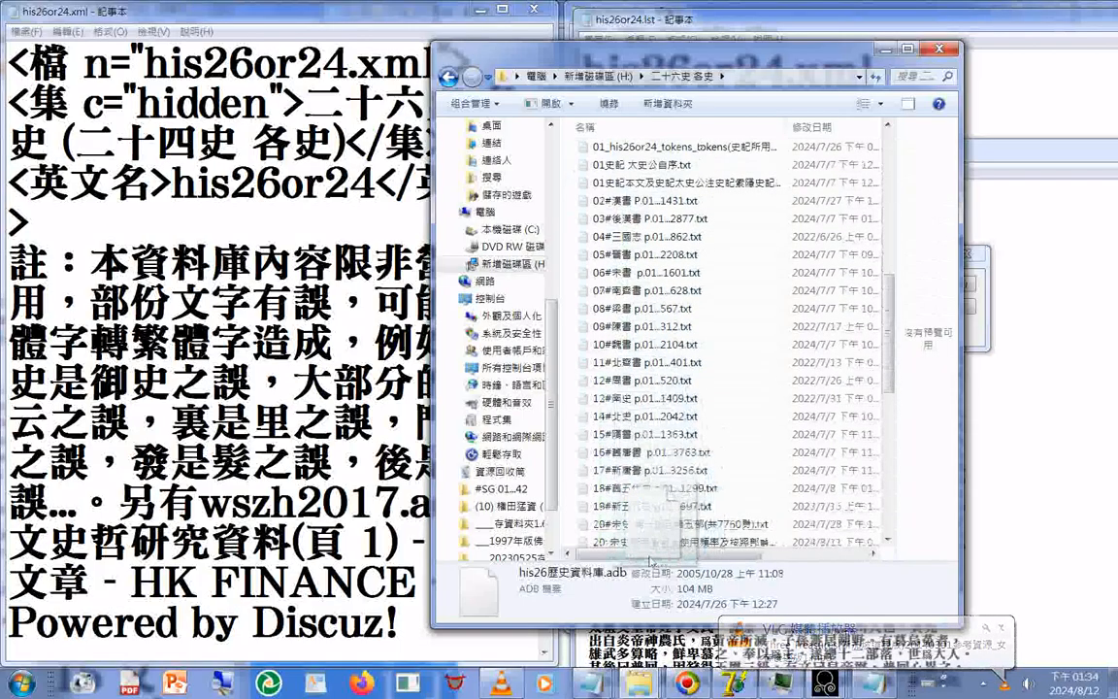
{"action": "scroll", "scroll_direction": "down", "scroll_amount": 3}
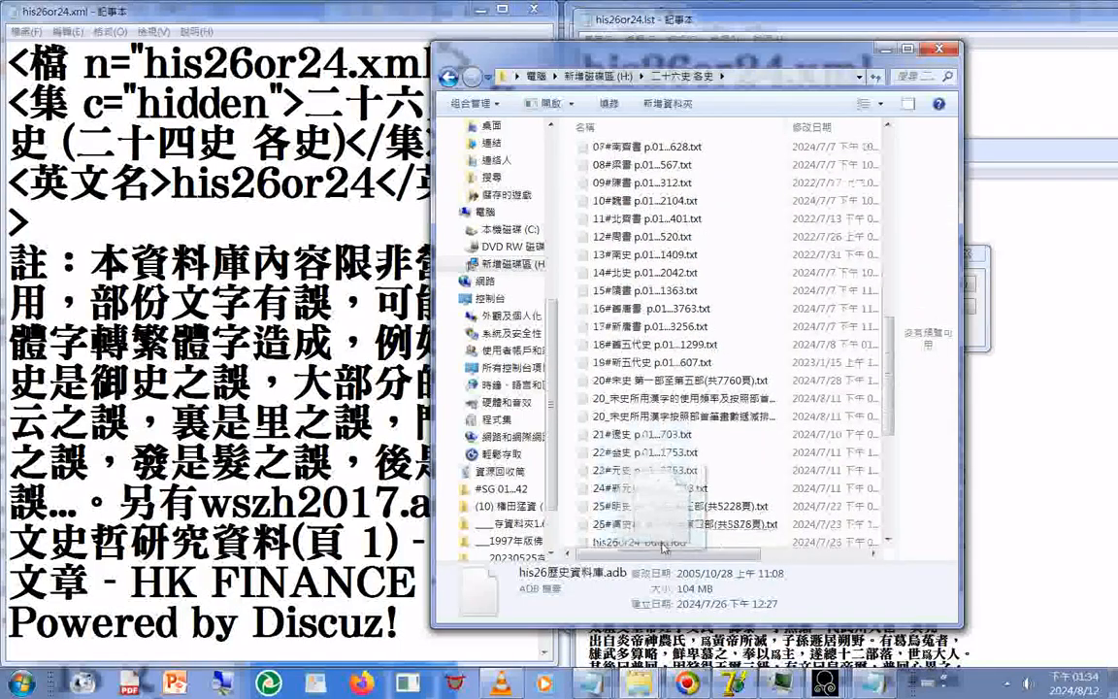
{"action": "scroll", "scroll_direction": "down", "scroll_amount": 3}
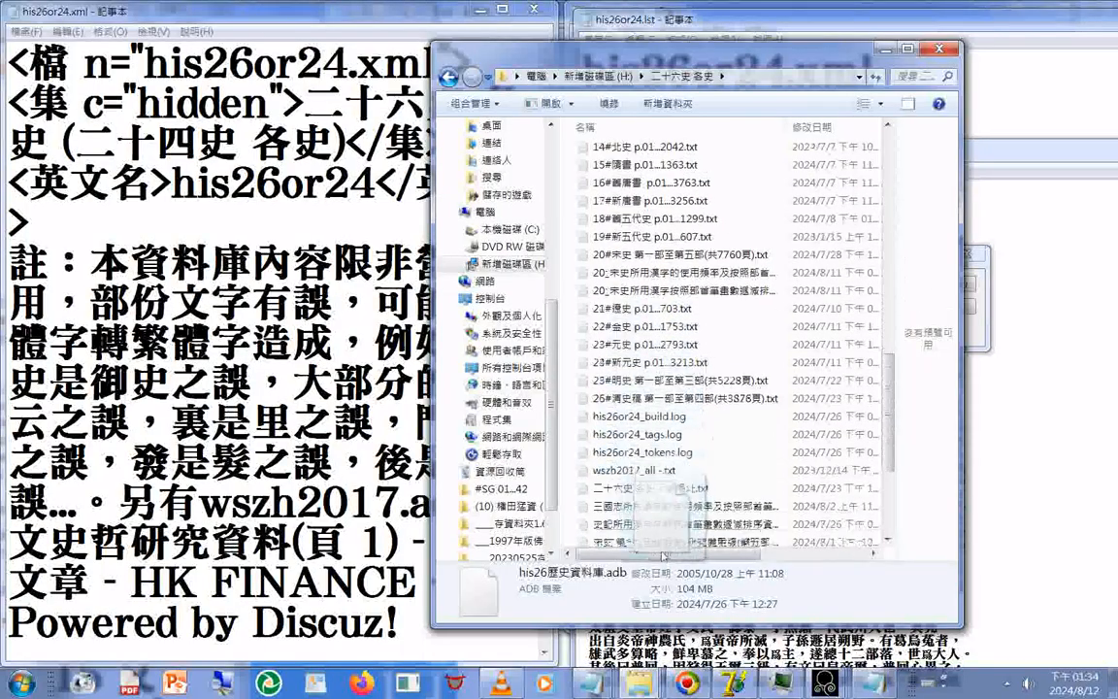
{"action": "scroll", "scroll_direction": "down", "scroll_amount": 3}
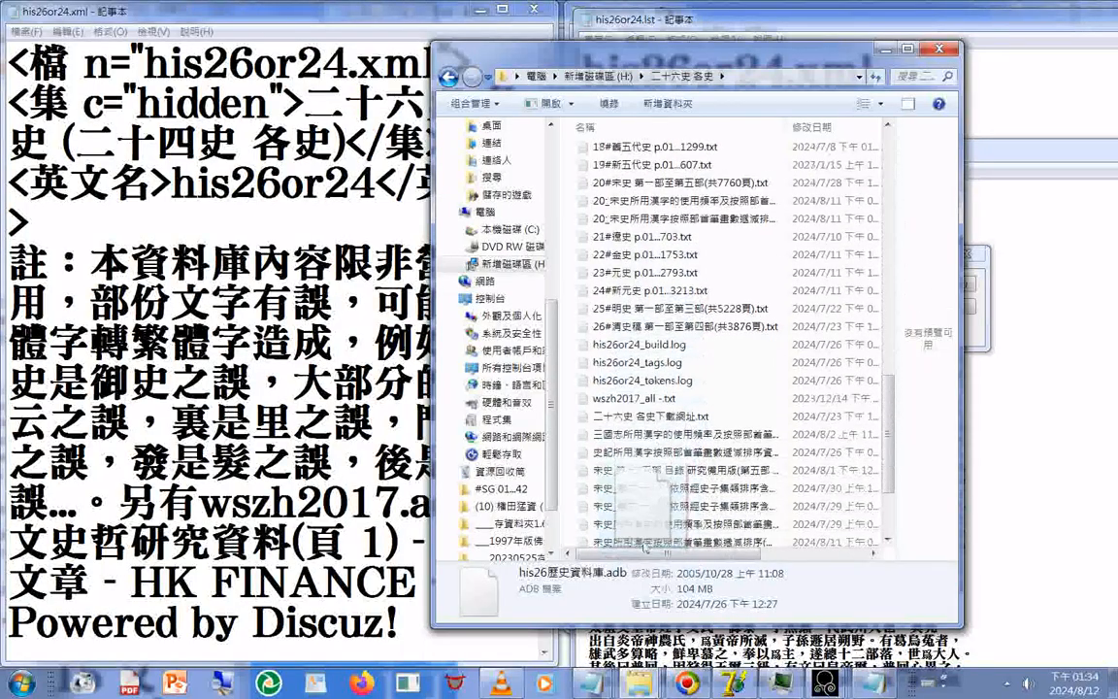
{"action": "scroll", "scroll_direction": "down", "scroll_amount": 3}
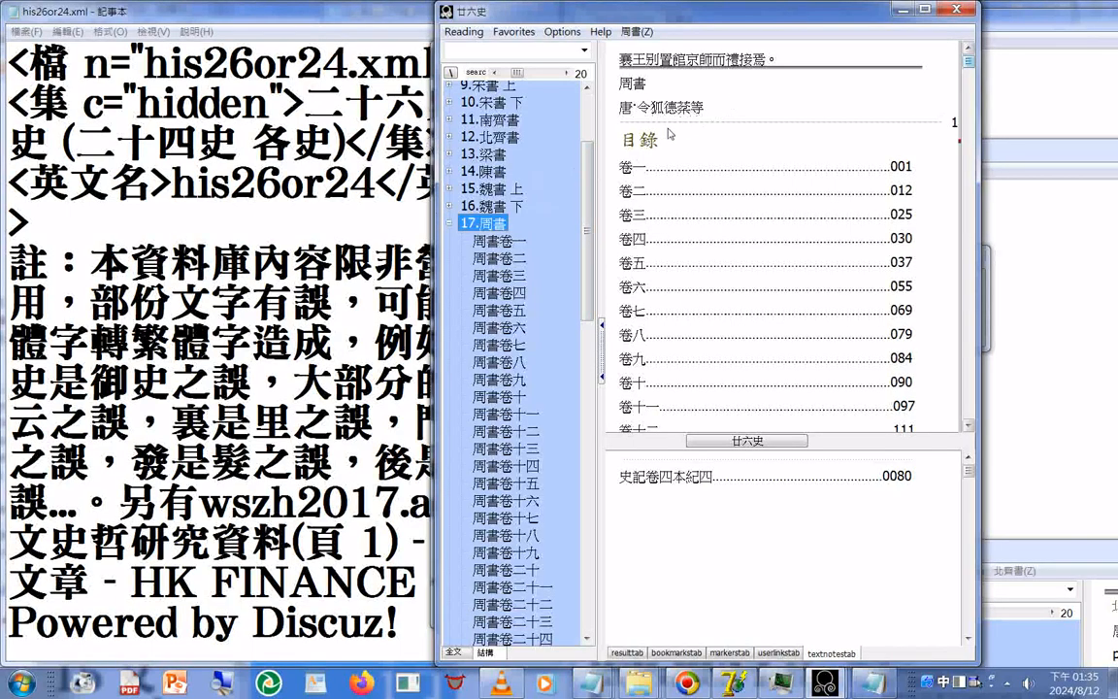
{"action": "mouse_move", "coordinate": [656, 128]}
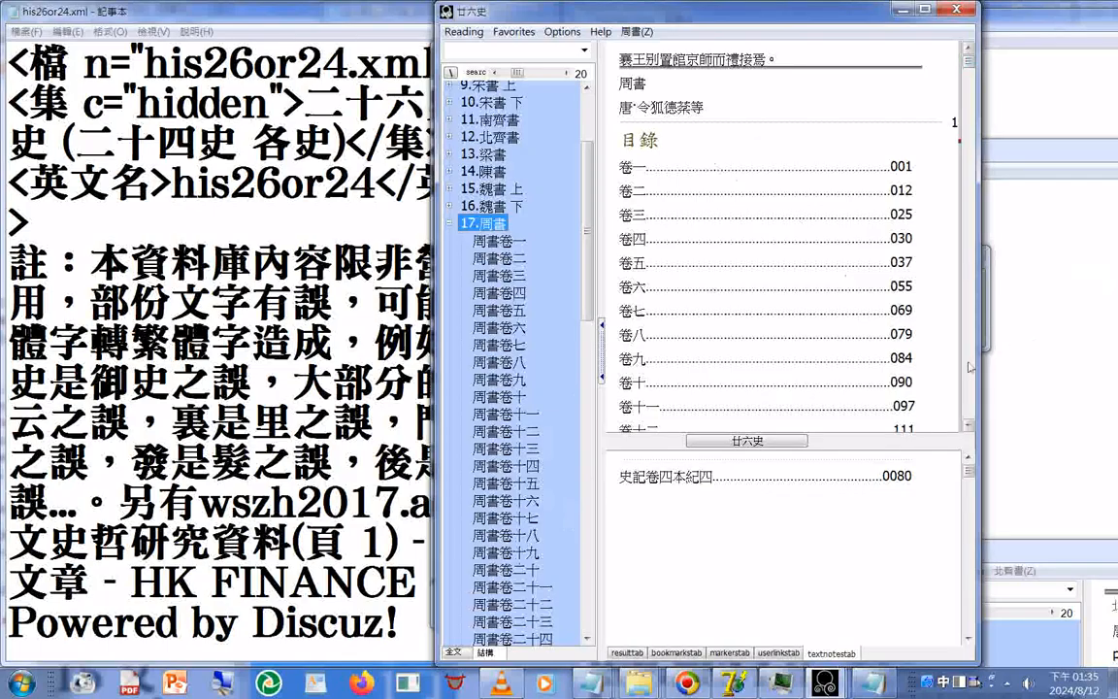
Step: Open chapter eight of 周書 in the reader and copy its chapter heading text
{"action": "scroll", "scroll_direction": "down", "scroll_amount": 3}
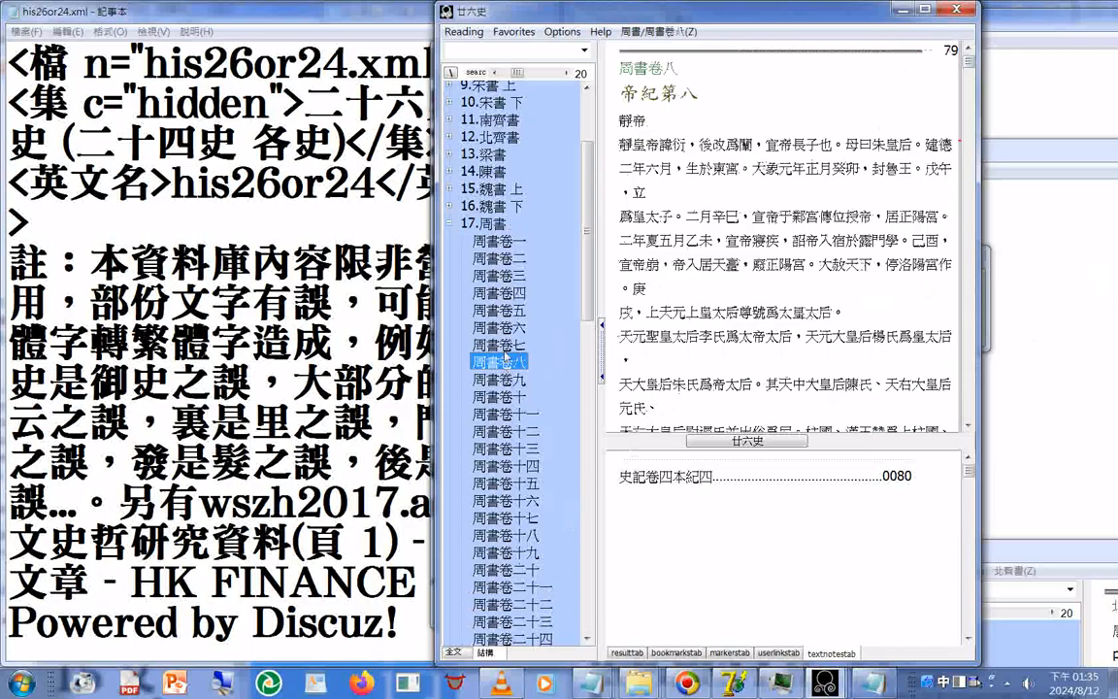
{"action": "left_click", "coordinate": [499, 379]}
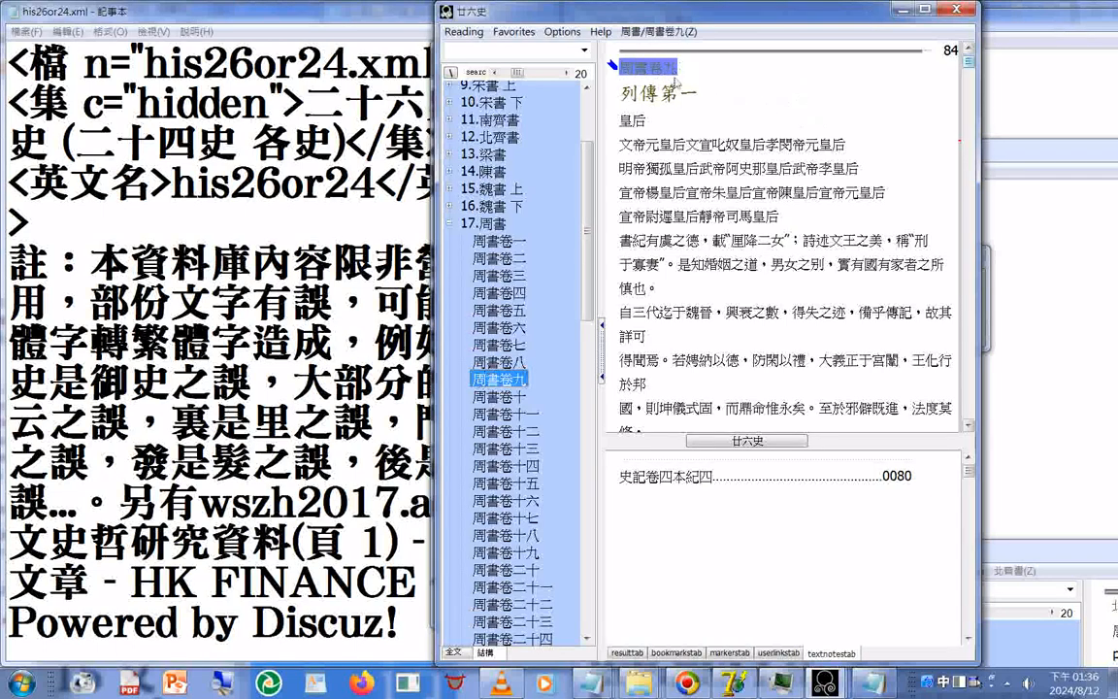
{"action": "right_click", "coordinate": [648, 66]}
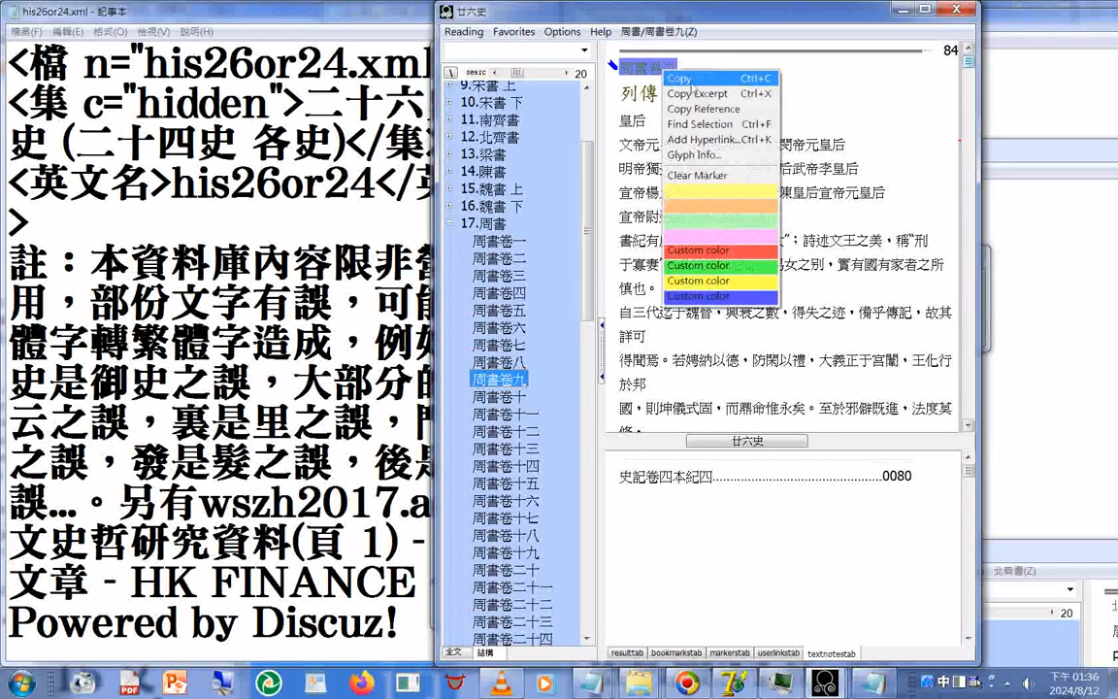
{"action": "left_click", "coordinate": [1041, 334]}
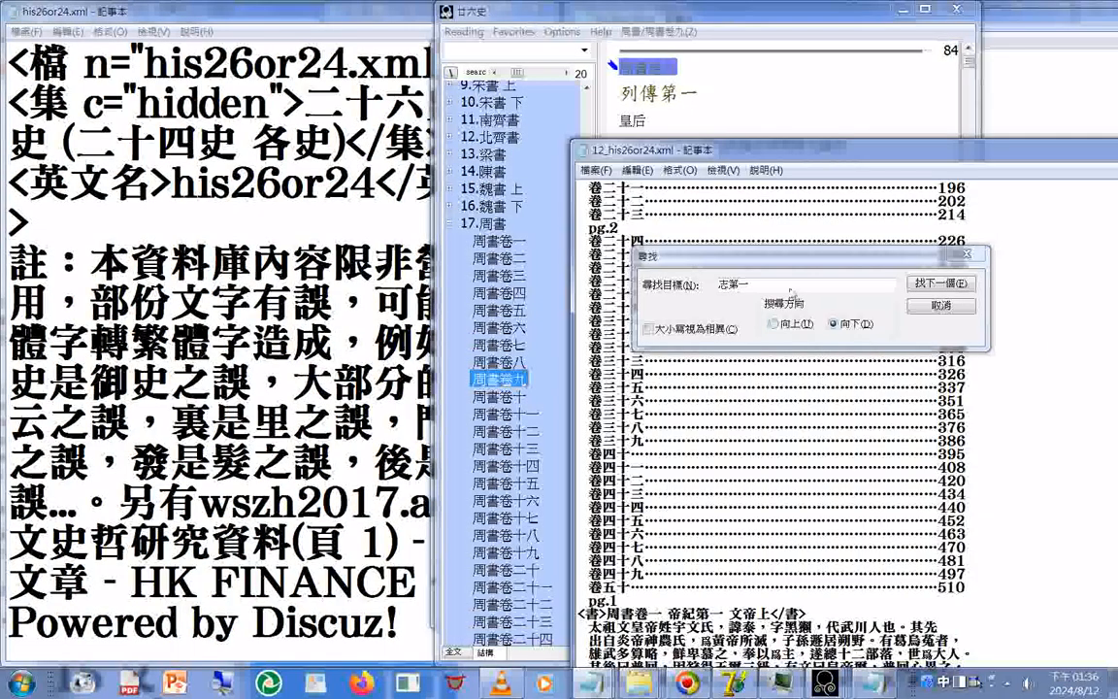
{"action": "right_click", "coordinate": [777, 283]}
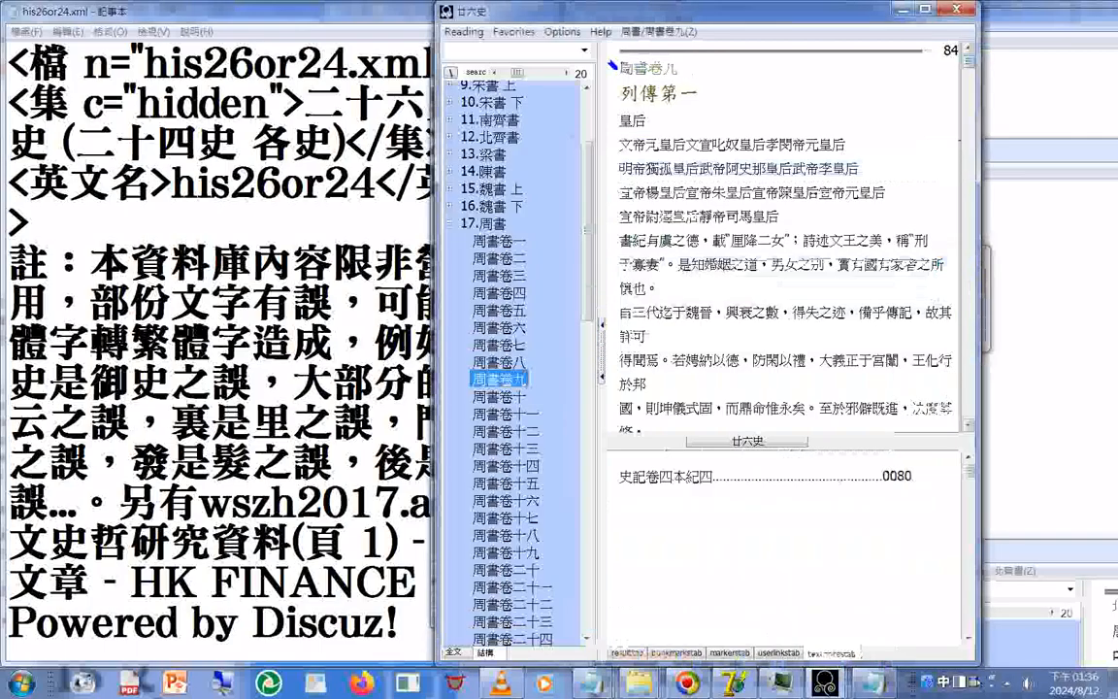
{"action": "right_click", "coordinate": [621, 66]}
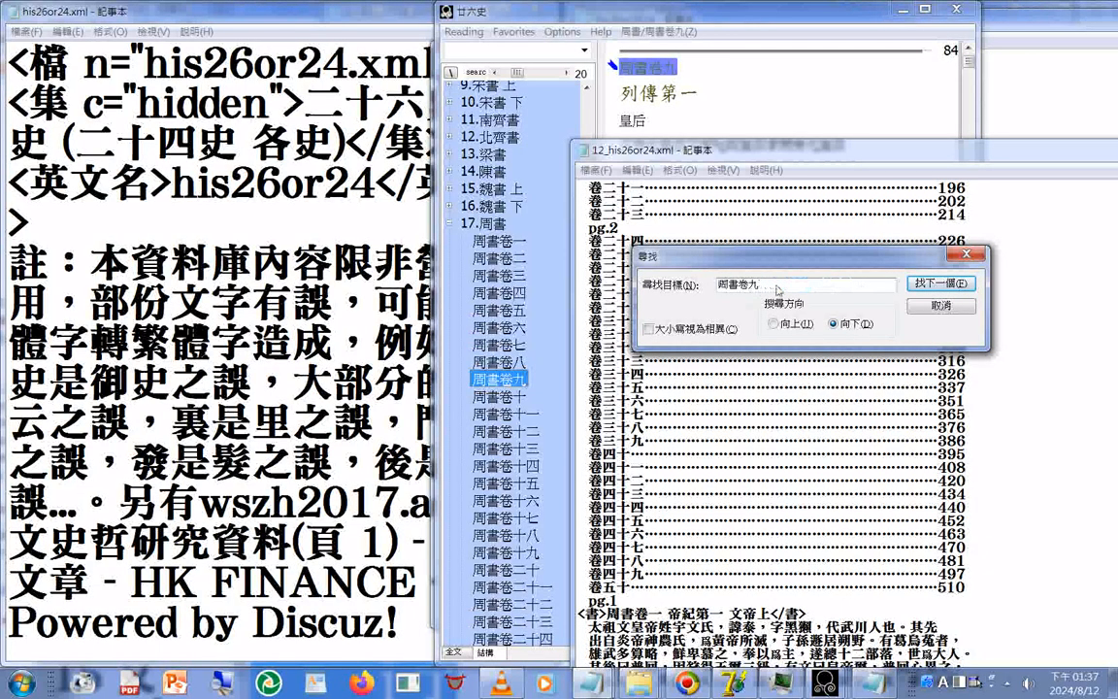
Step: Search 12_his26or24.xml for 周書卷九 and jump to its chapter heading
{"action": "left_click", "coordinate": [936, 284]}
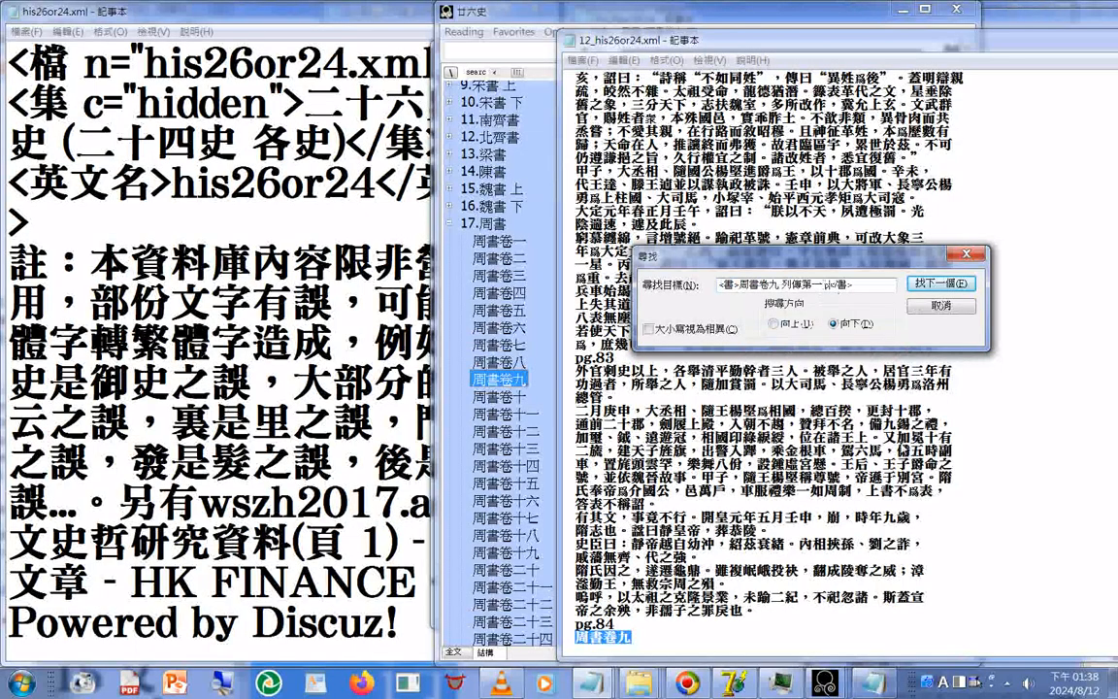
{"action": "left_click", "coordinate": [938, 284]}
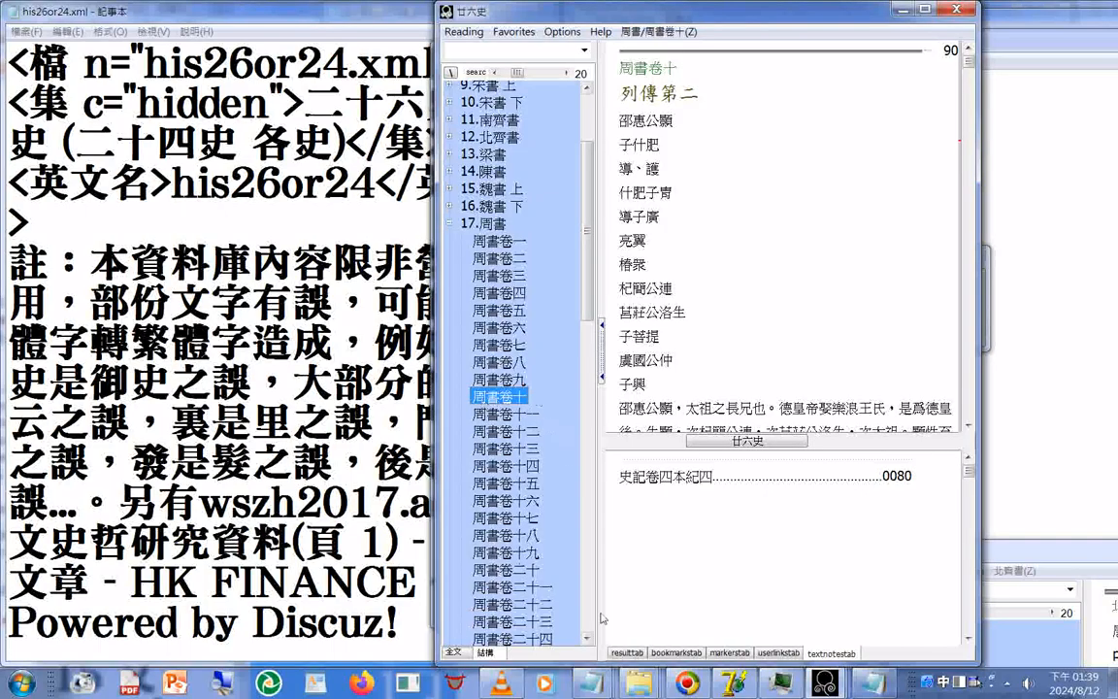
{"action": "scroll", "scroll_direction": "down", "scroll_amount": 3}
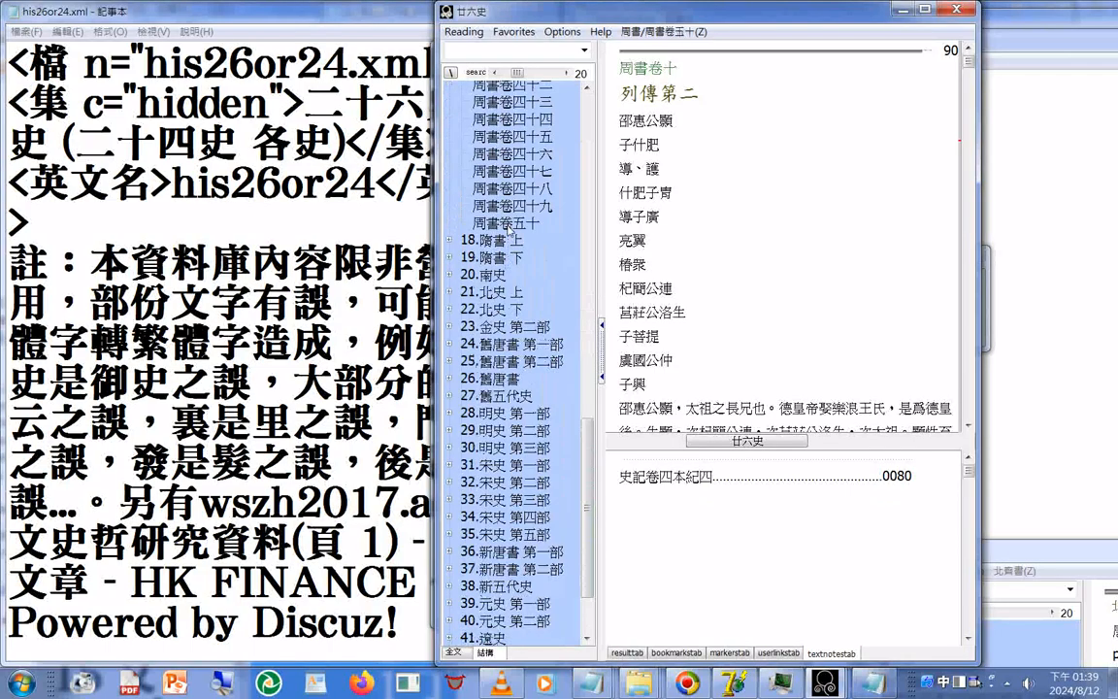
{"action": "left_click", "coordinate": [505, 223]}
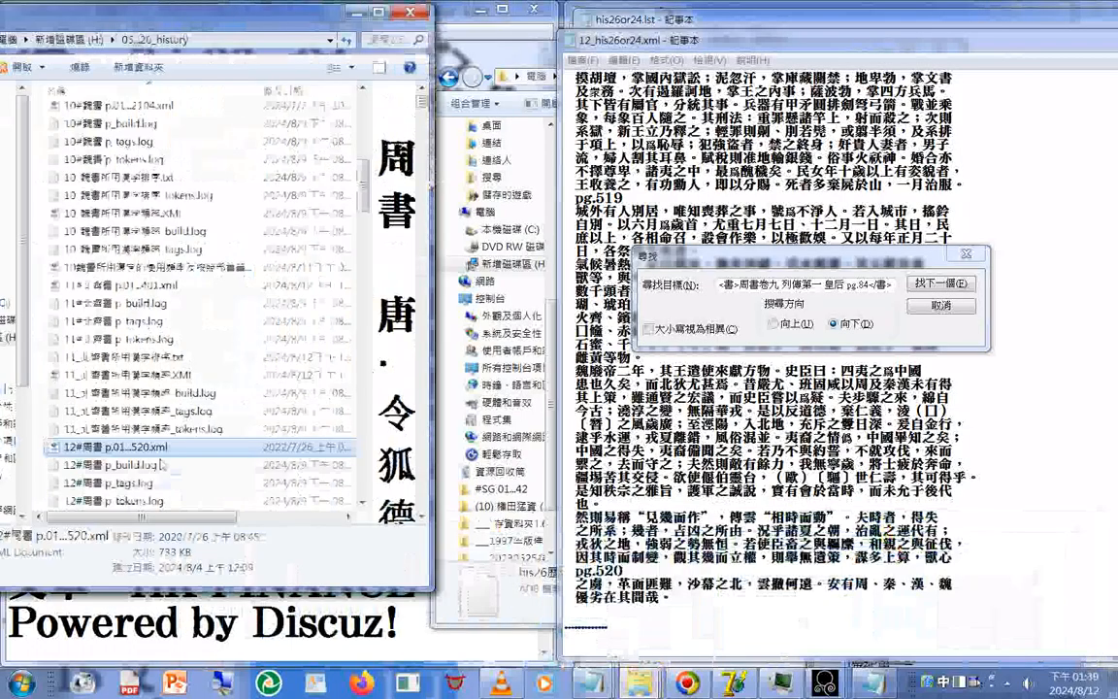
Step: Open 12_周書所用漢字頻率.XML in Notepad from File Explorer's Open with menu
{"action": "scroll", "scroll_direction": "down", "scroll_amount": 3}
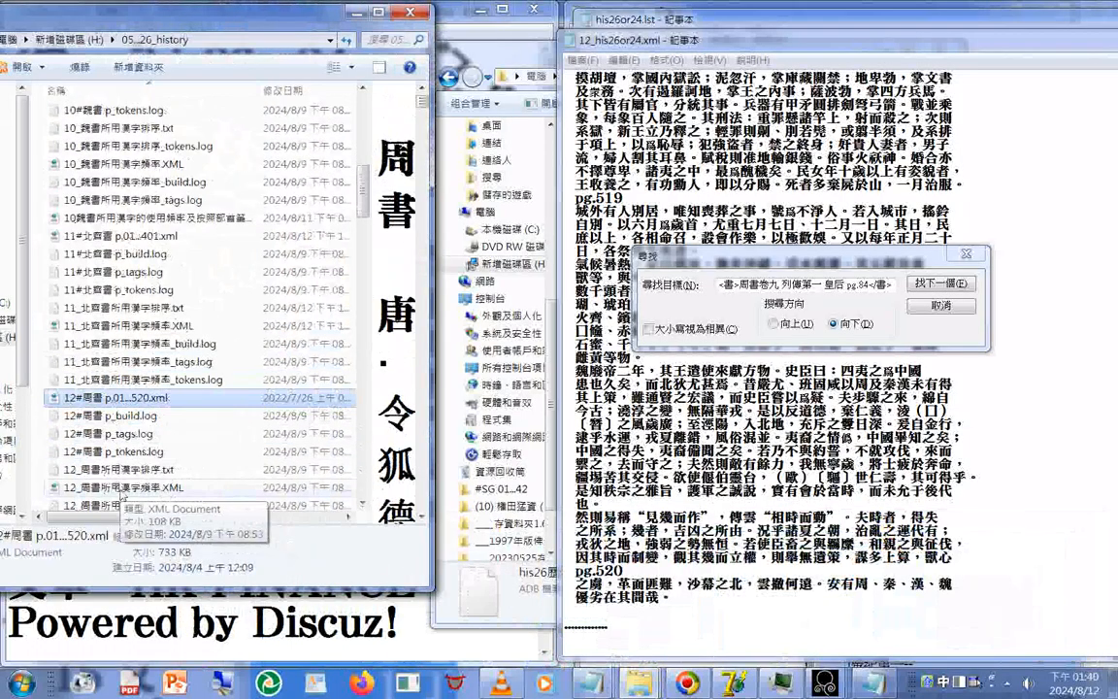
{"action": "right_click", "coordinate": [120, 398]}
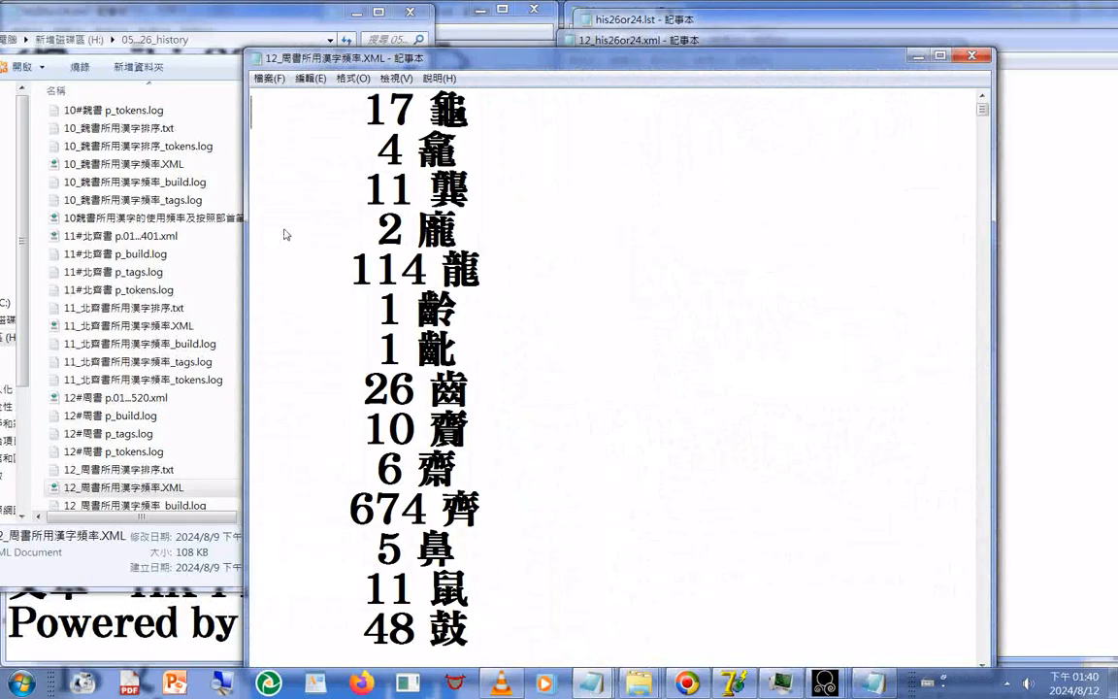
Step: Reuse the descriptive frequency-list file name as a <書>-prefixed title line atop the file
{"action": "left_click", "coordinate": [145, 218]}
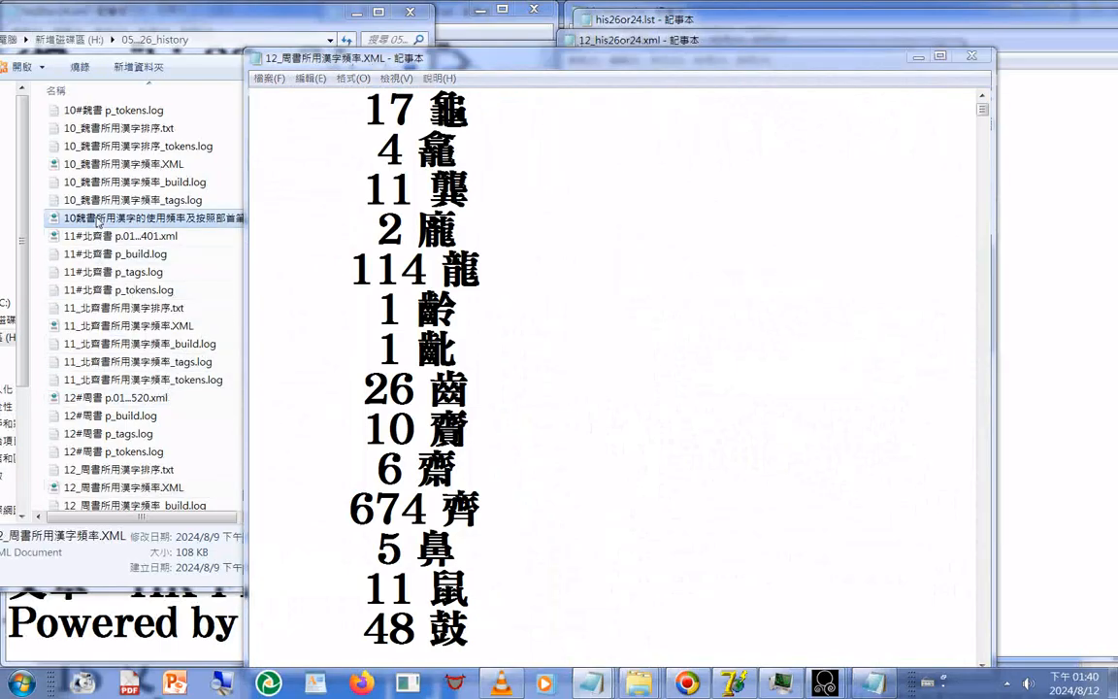
{"action": "right_click", "coordinate": [145, 218]}
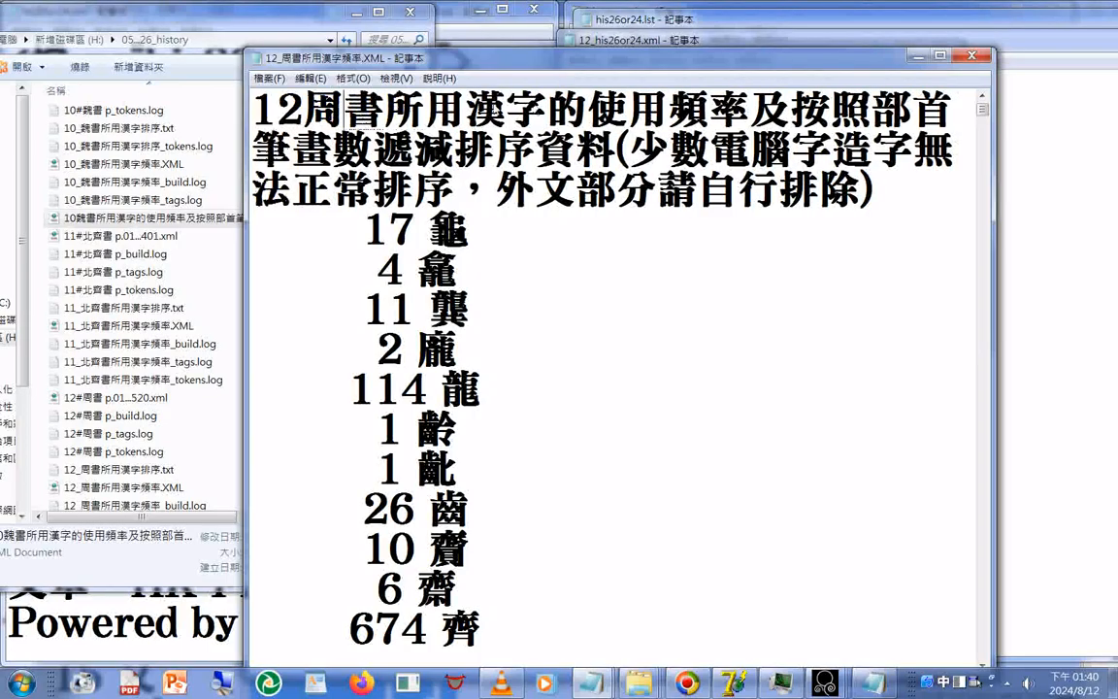
{"action": "mouse_move", "coordinate": [784, 244]}
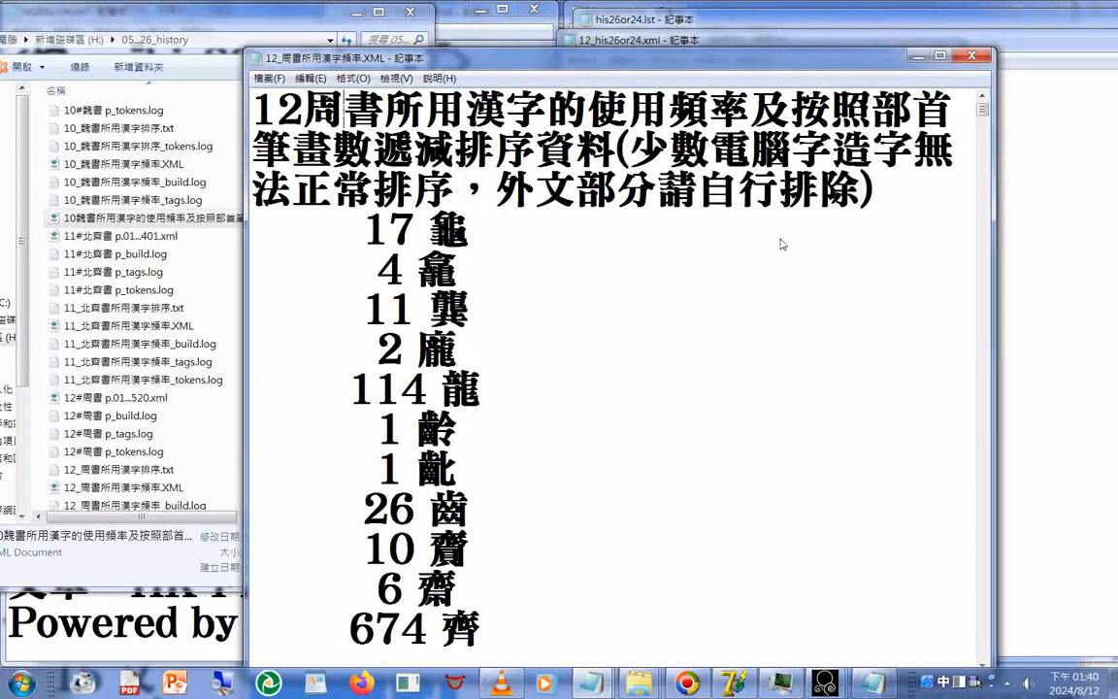
{"action": "mouse_move", "coordinate": [517, 280]}
{"action": "type", "text": "<書>"}
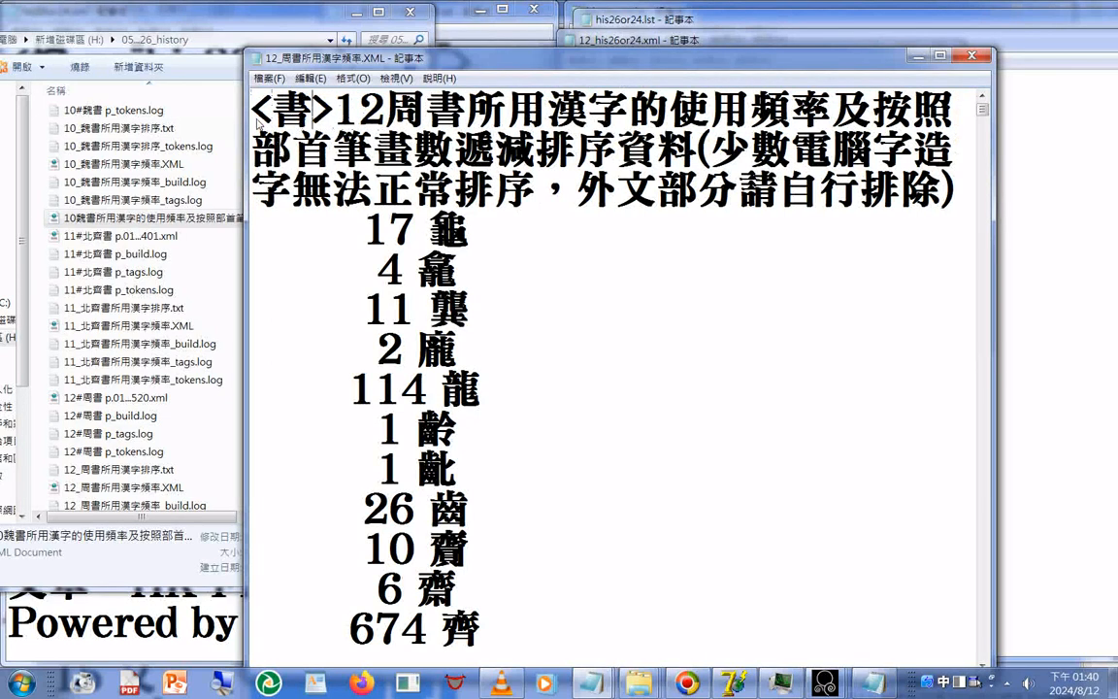
Step: Add a </書> closing tag on the line after the title and copy the title block
{"action": "left_click", "coordinate": [334, 190]}
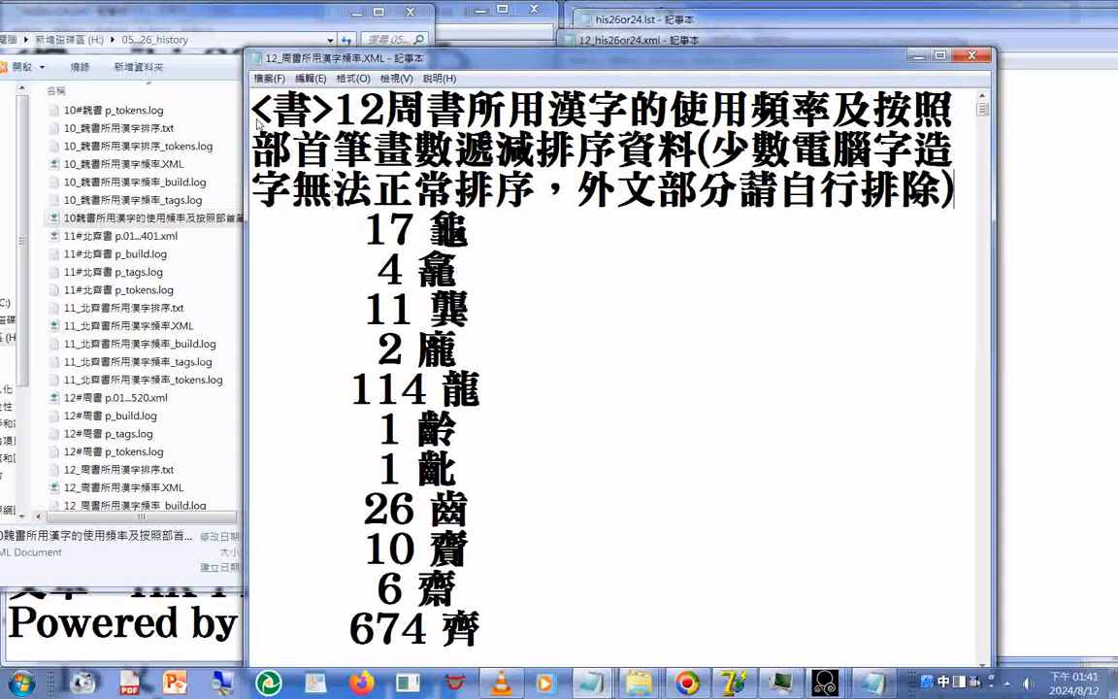
{"action": "type", "text": "<>"}
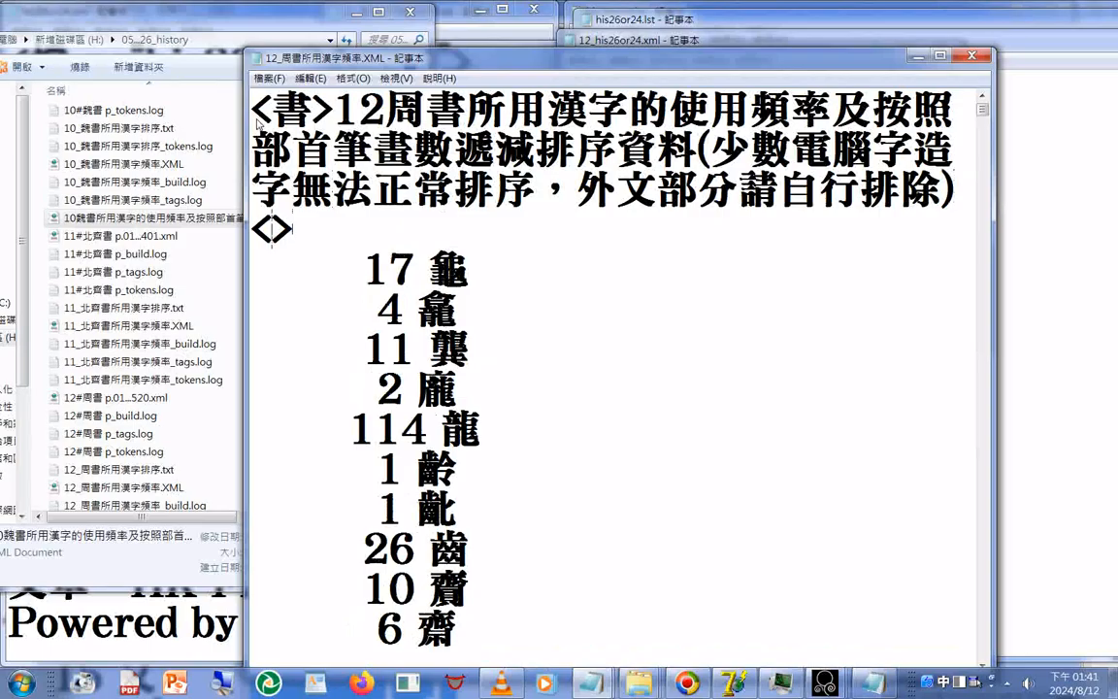
{"action": "type", "text": "尸"}
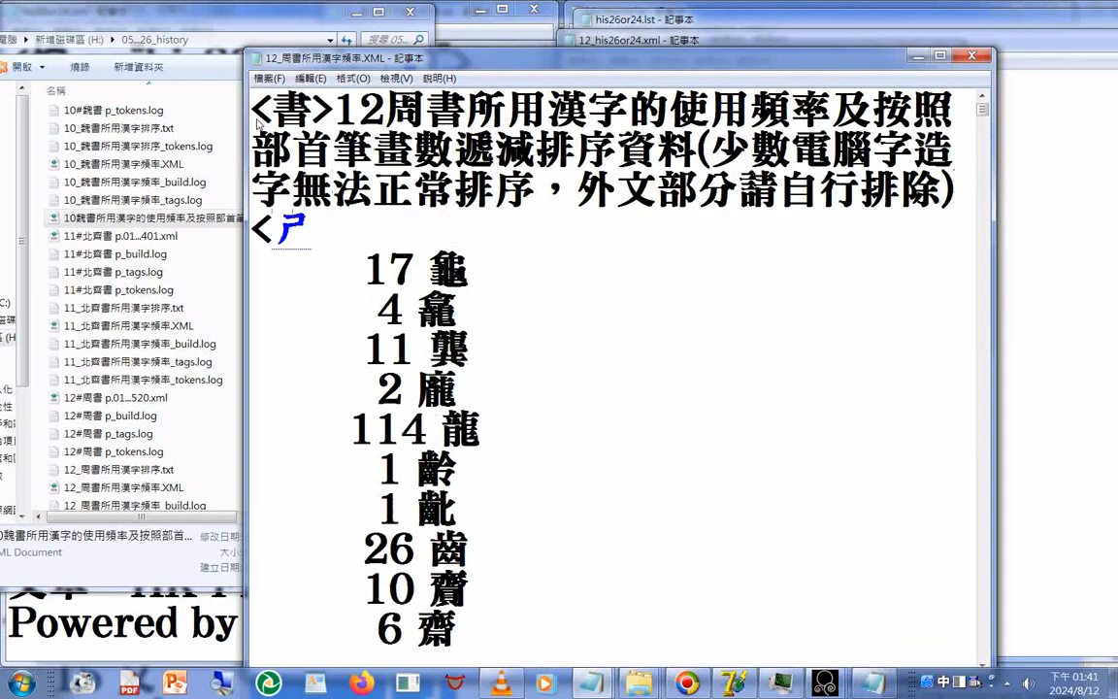
{"action": "type", "text": "書>"}
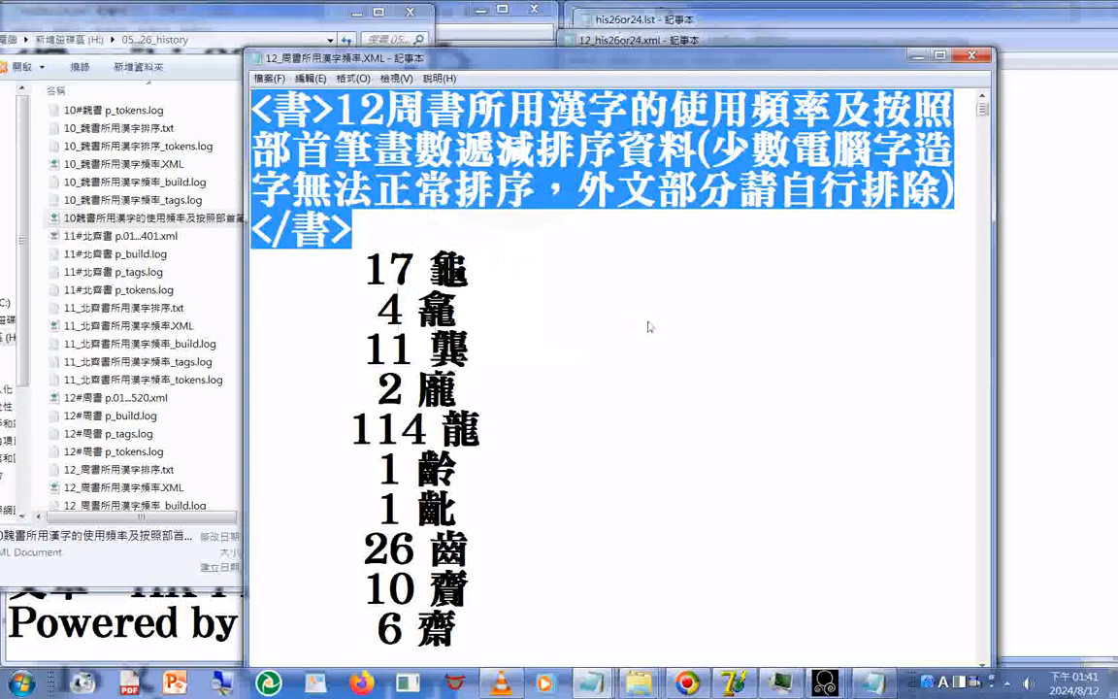
{"action": "left_click", "coordinate": [649, 326]}
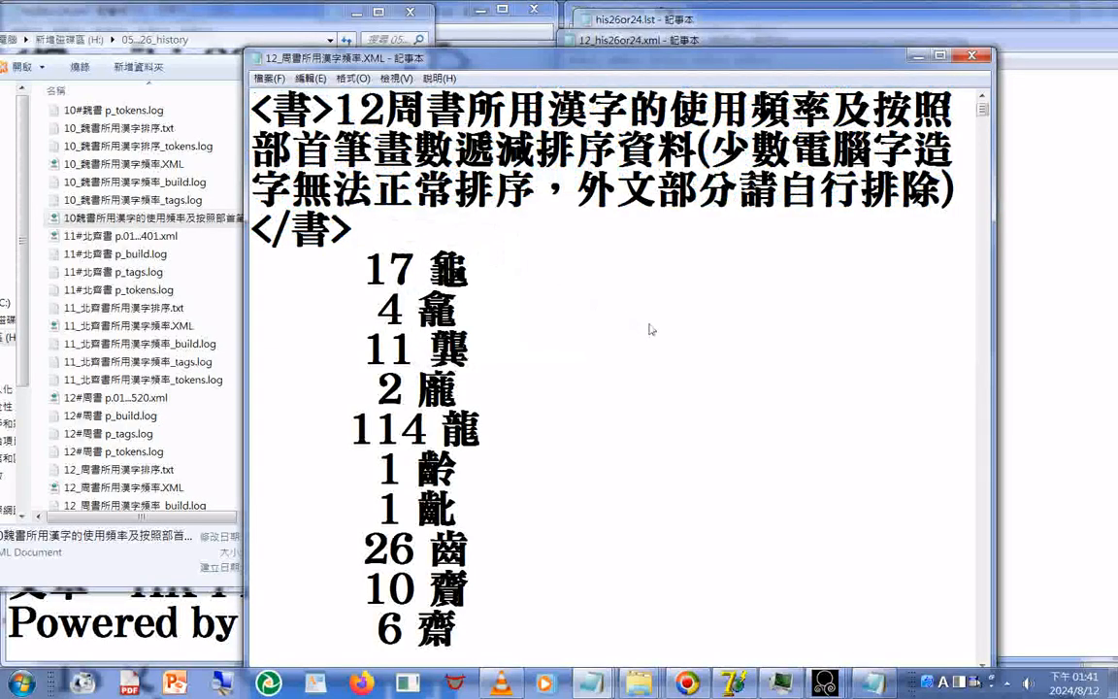
Step: Paste the title block after the last entry and trim 的使用頻率及 from the closing title
{"action": "scroll", "scroll_direction": "down", "scroll_amount": 3}
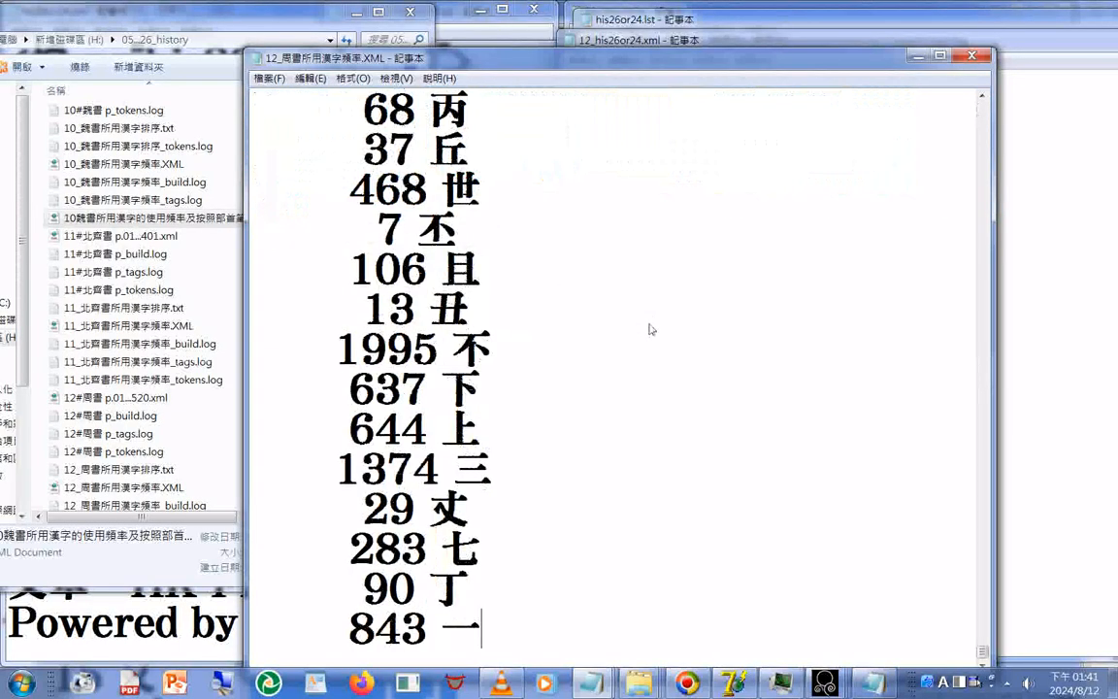
{"action": "scroll", "scroll_direction": "down", "scroll_amount": 3}
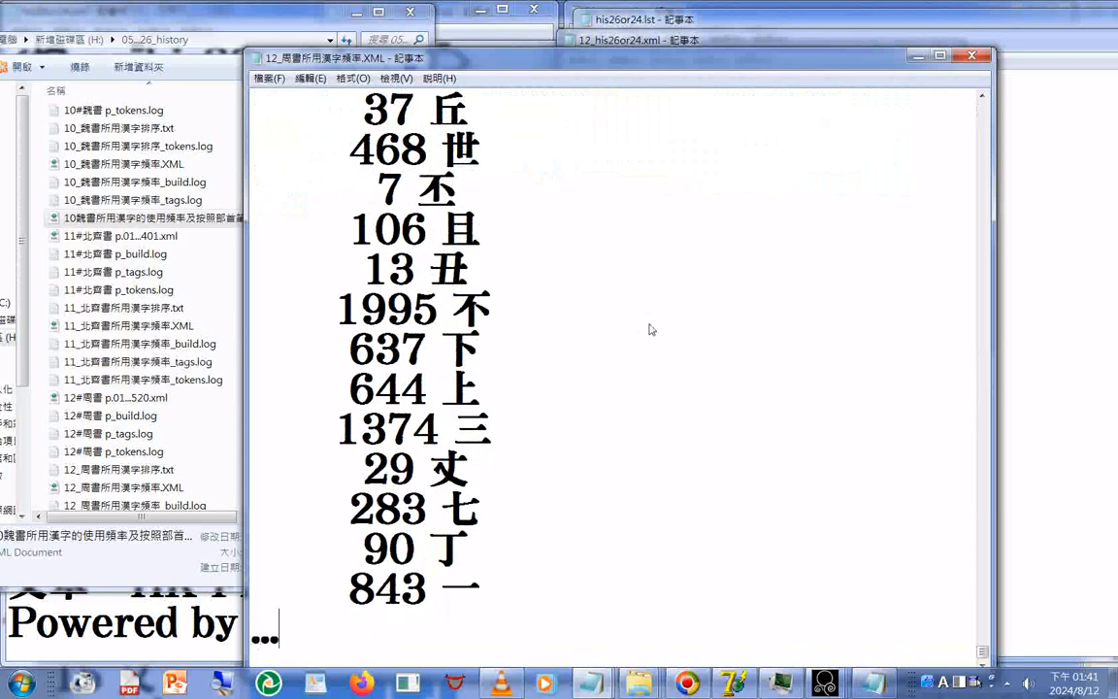
{"action": "scroll", "scroll_direction": "down", "scroll_amount": 3}
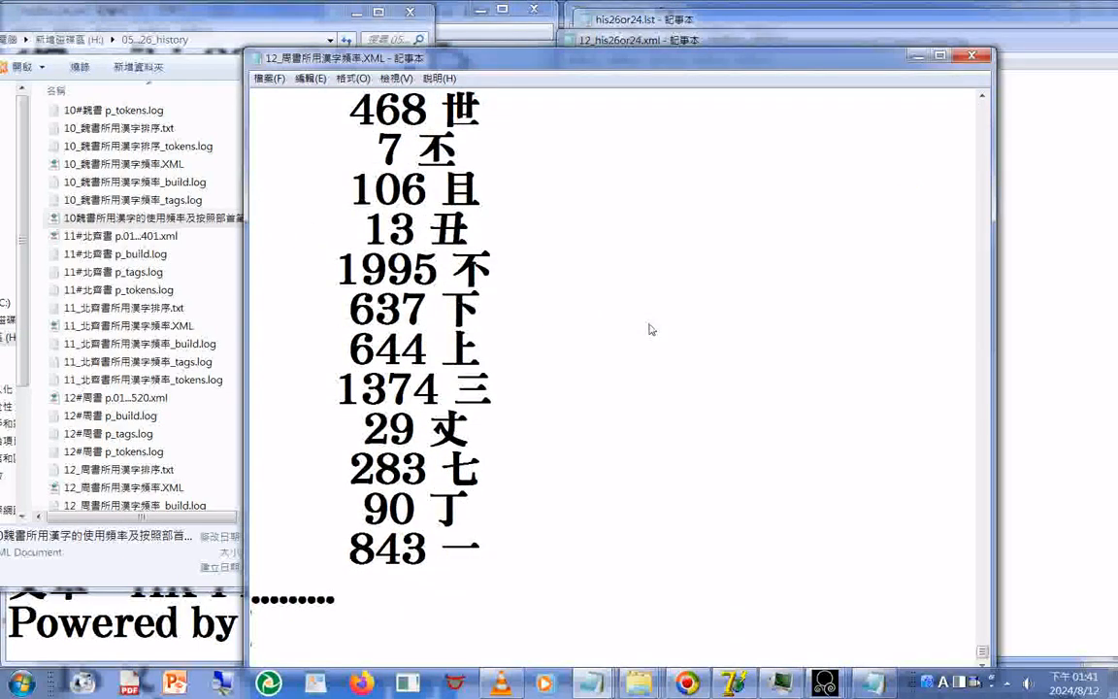
{"action": "scroll", "scroll_direction": "down", "scroll_amount": 3}
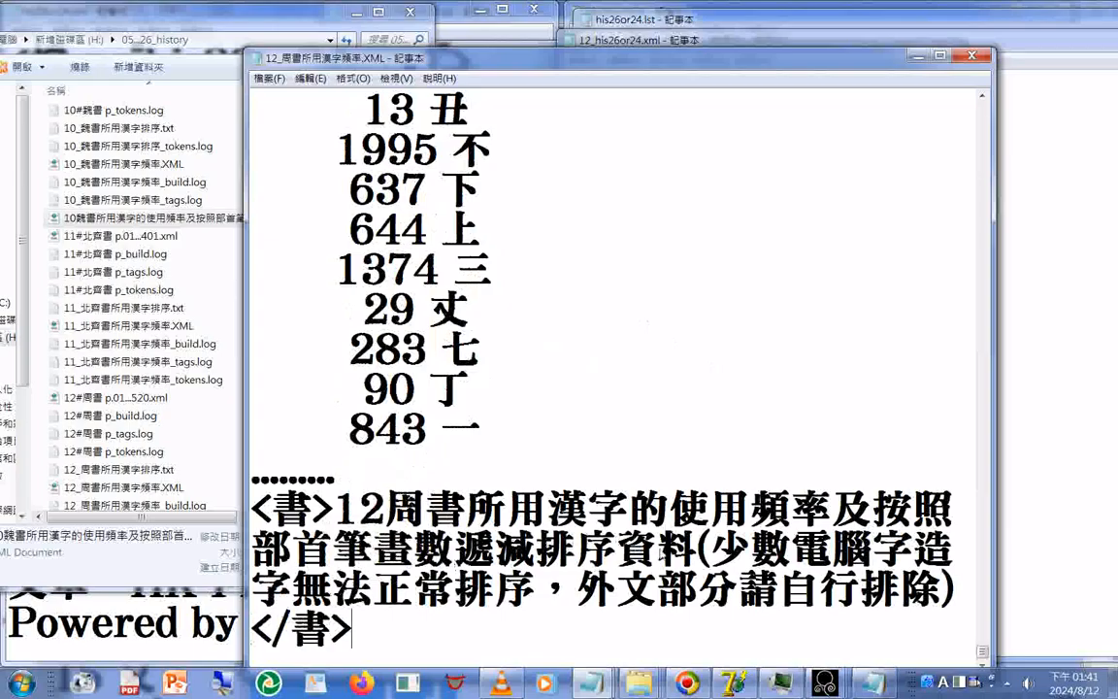
{"action": "left_click_drag", "start_coordinate": [630, 509], "coordinate": [909, 509]}
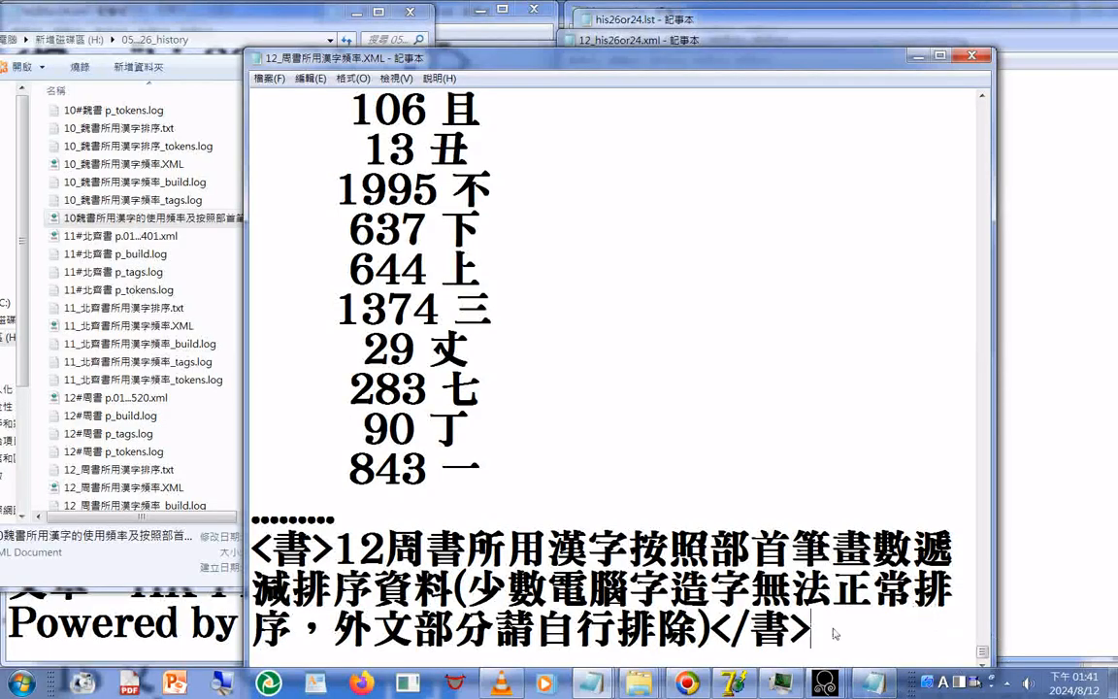
{"action": "scroll", "scroll_direction": "down", "scroll_amount": 3}
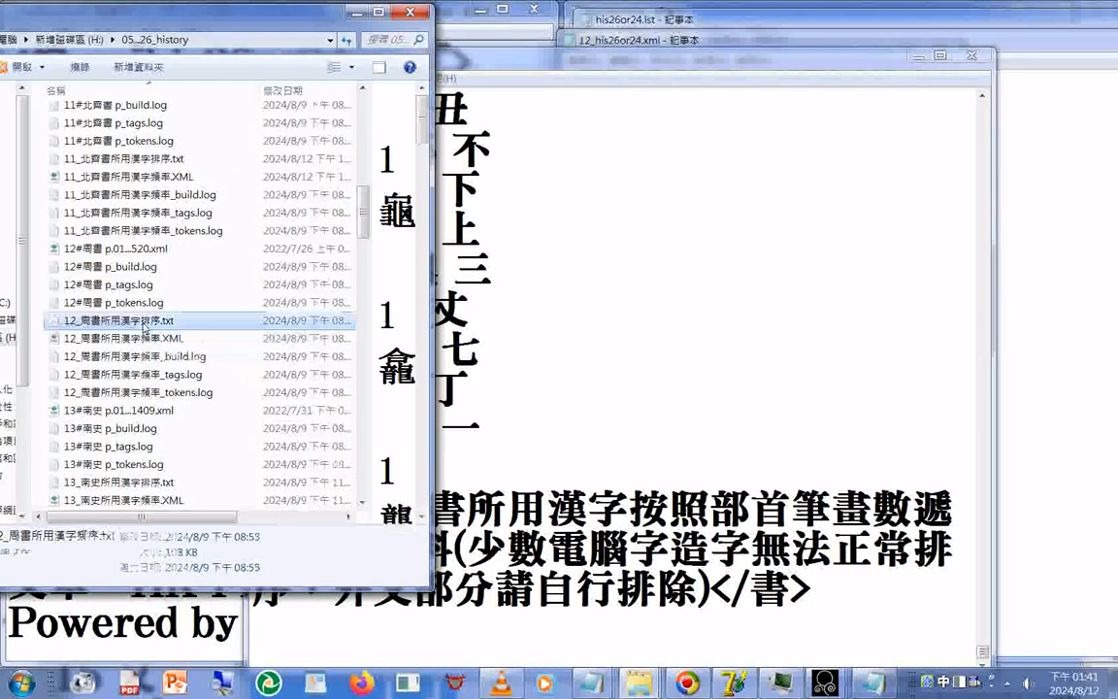
{"action": "right_click", "coordinate": [119, 321]}
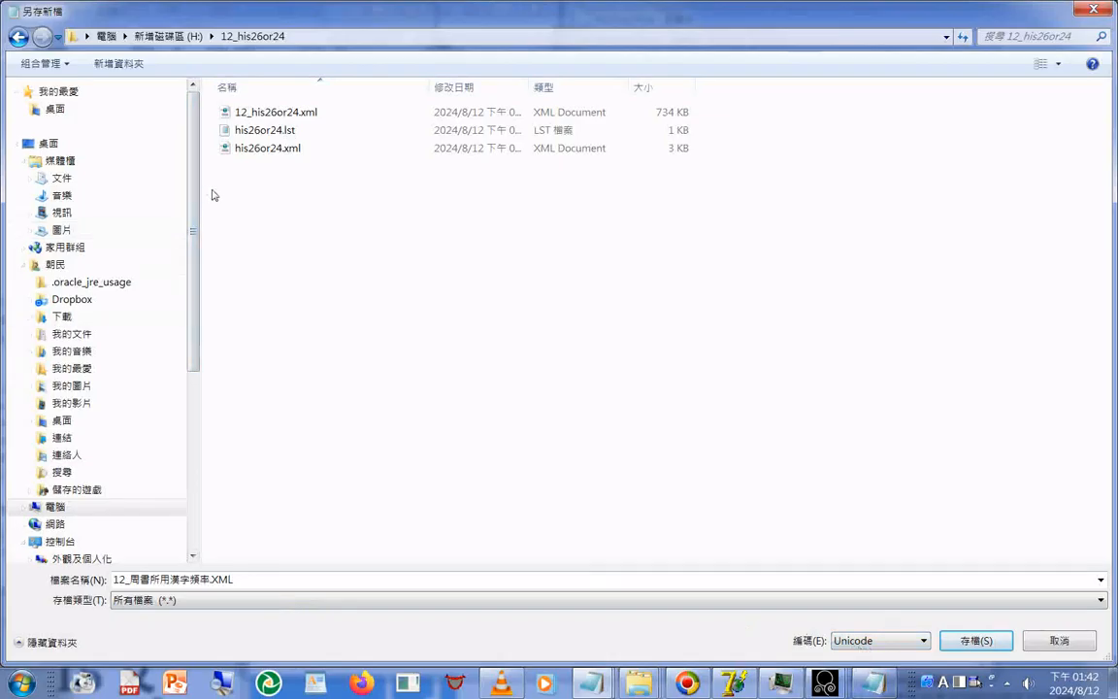
{"action": "left_click", "coordinate": [276, 111]}
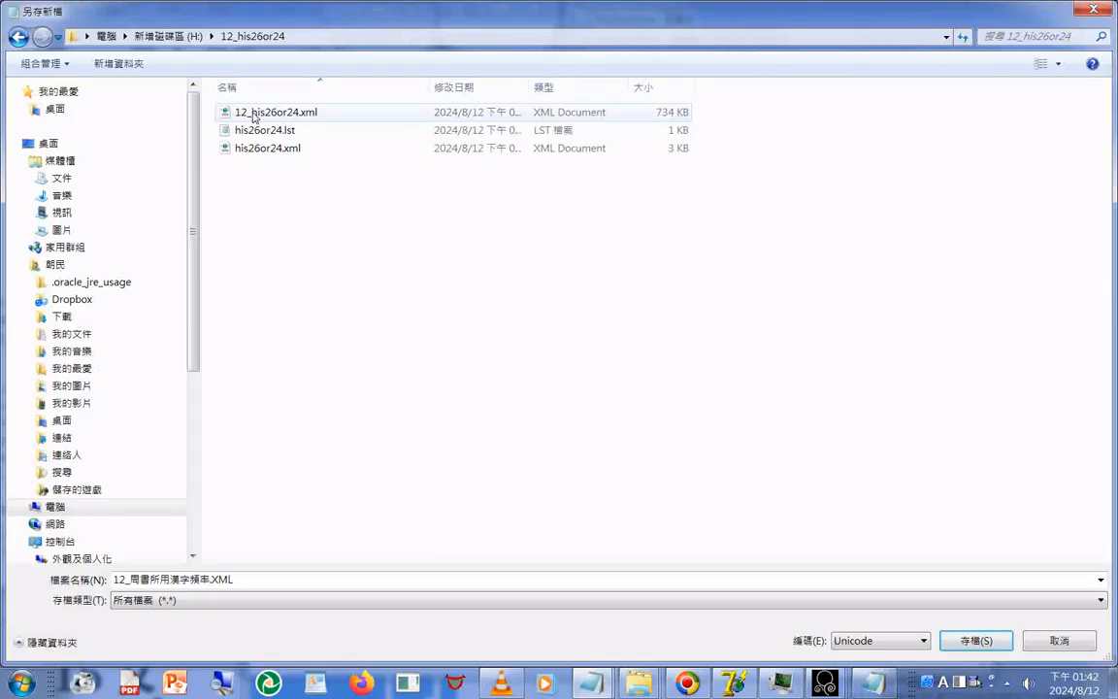
{"action": "left_click", "coordinate": [276, 110]}
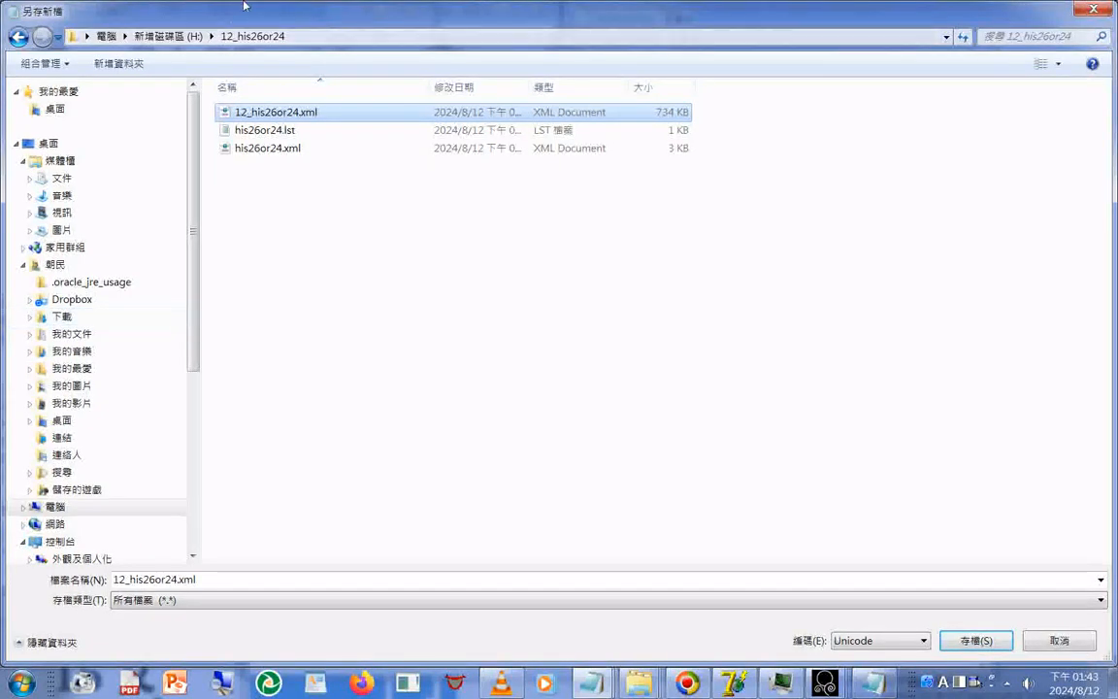
{"action": "left_click", "coordinate": [153, 579]}
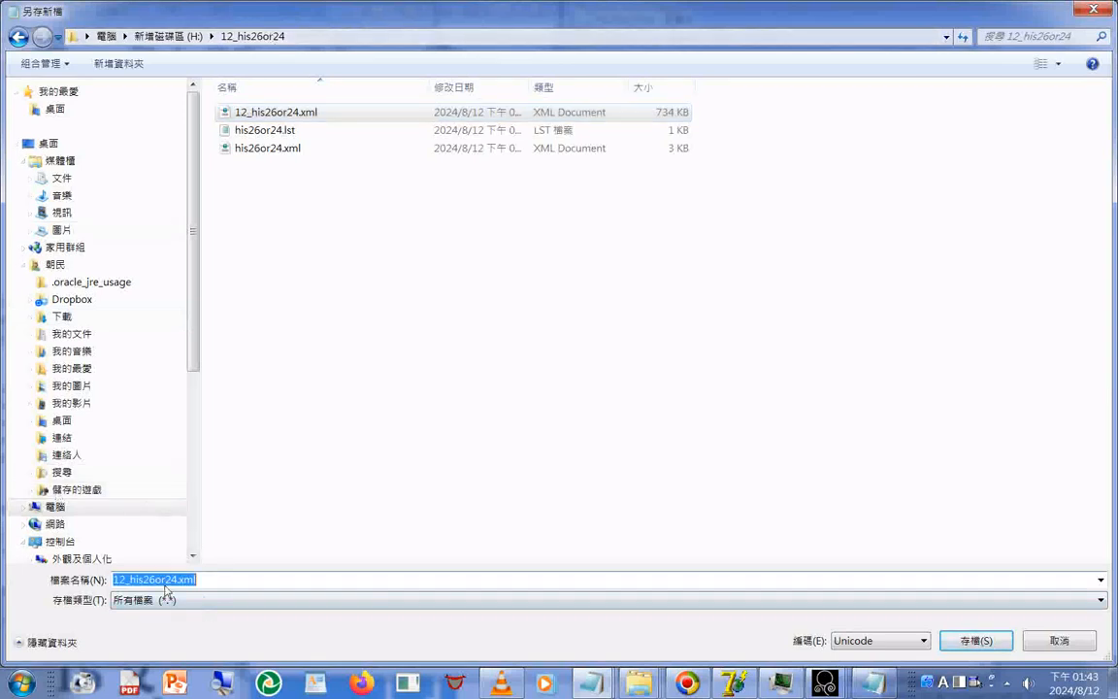
{"action": "right_click", "coordinate": [165, 579]}
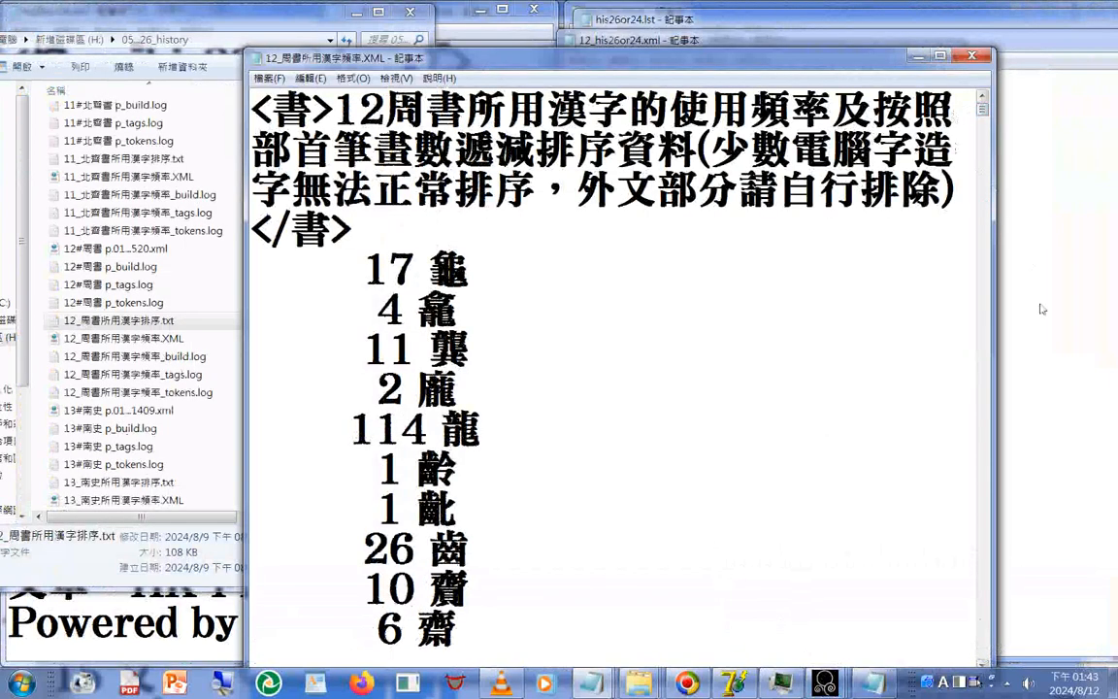
{"action": "mouse_move", "coordinate": [571, 322]}
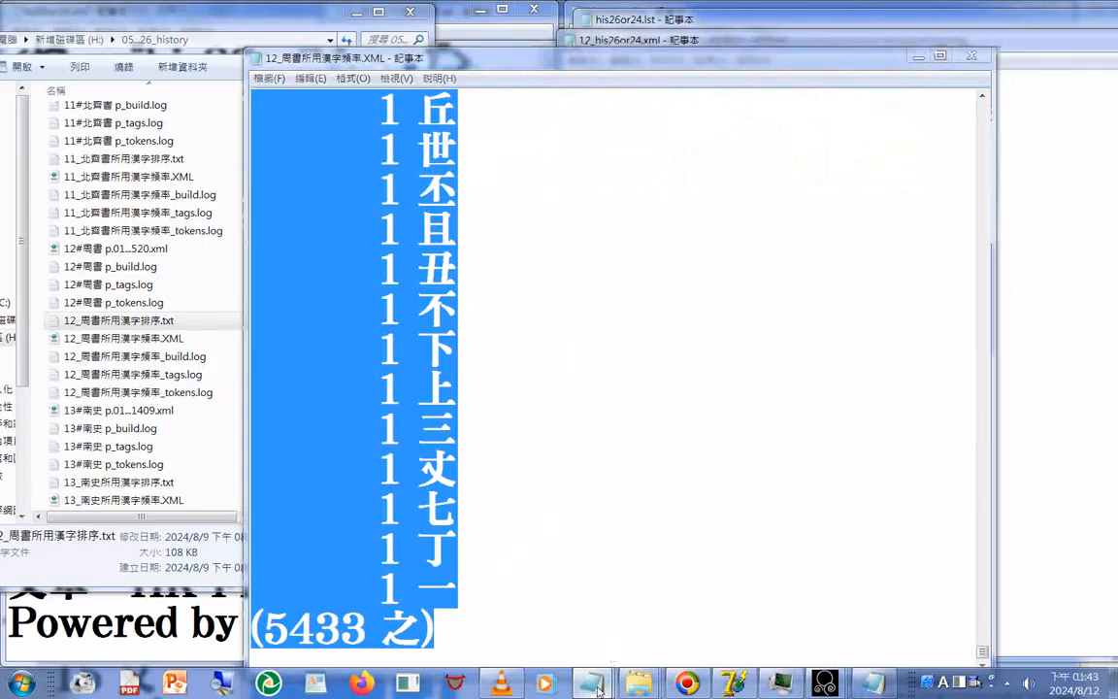
Step: Start Save As for the frequency list, browsing to the 05_26_history folder as Text Documents
{"action": "left_click", "coordinate": [590, 683]}
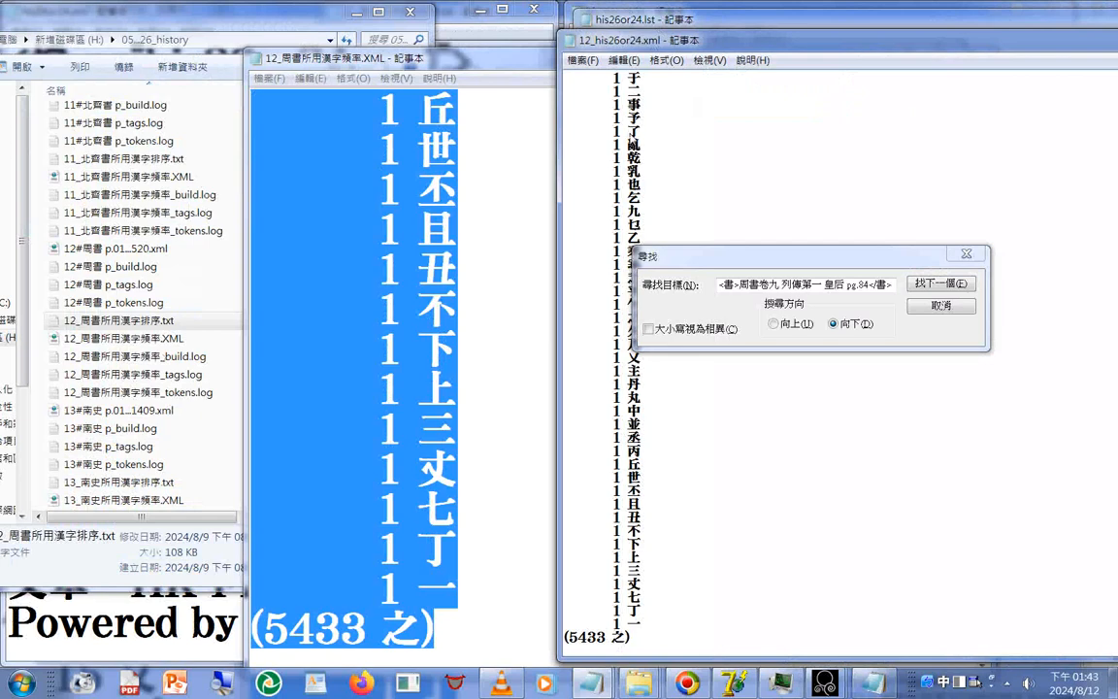
{"action": "left_click", "coordinate": [582, 60]}
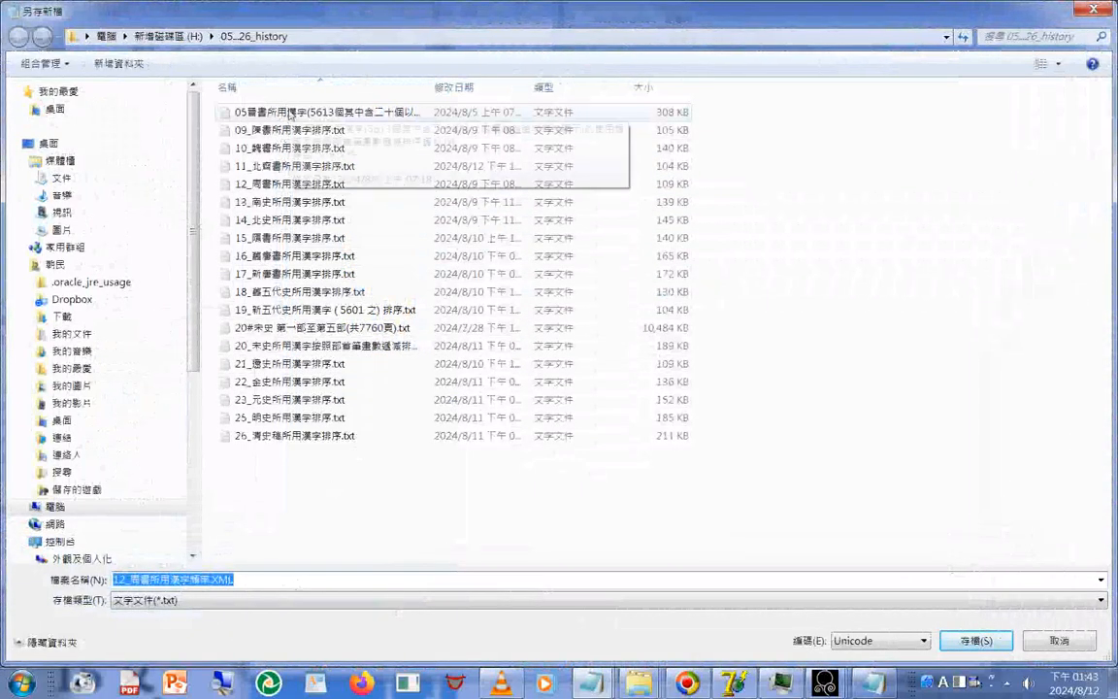
Step: Save the list as 12周書所用漢字的使用頻率及按照部首筆畫數遞減排序資料.txt in 05_26_history
{"action": "left_click", "coordinate": [326, 110]}
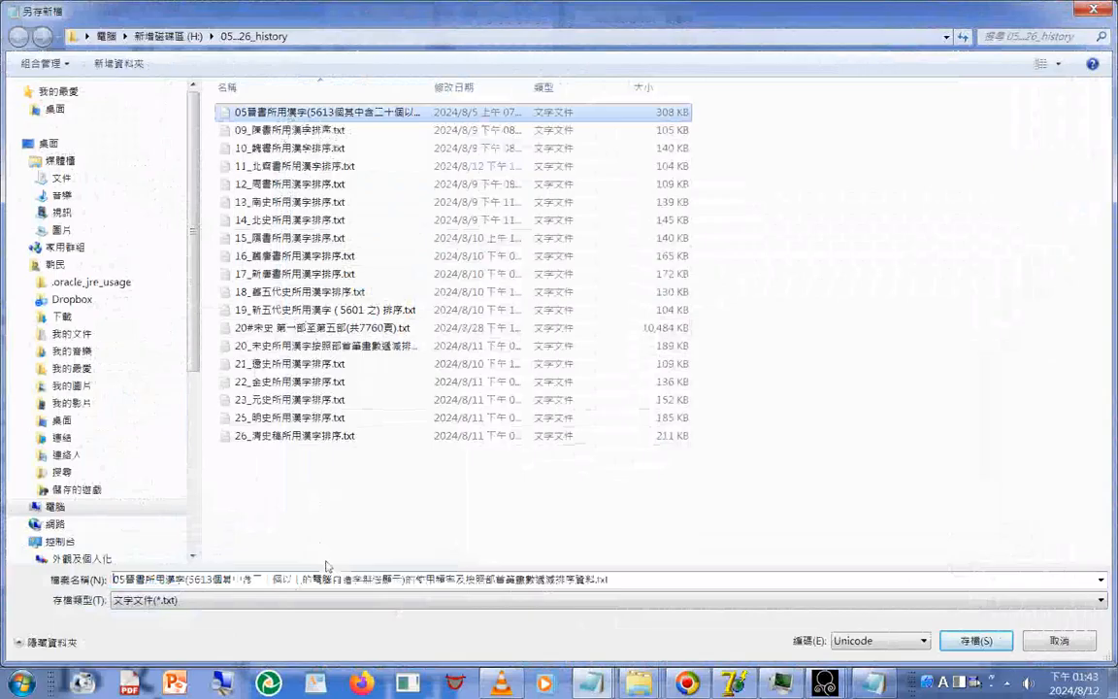
{"action": "triple_click", "coordinate": [359, 579]}
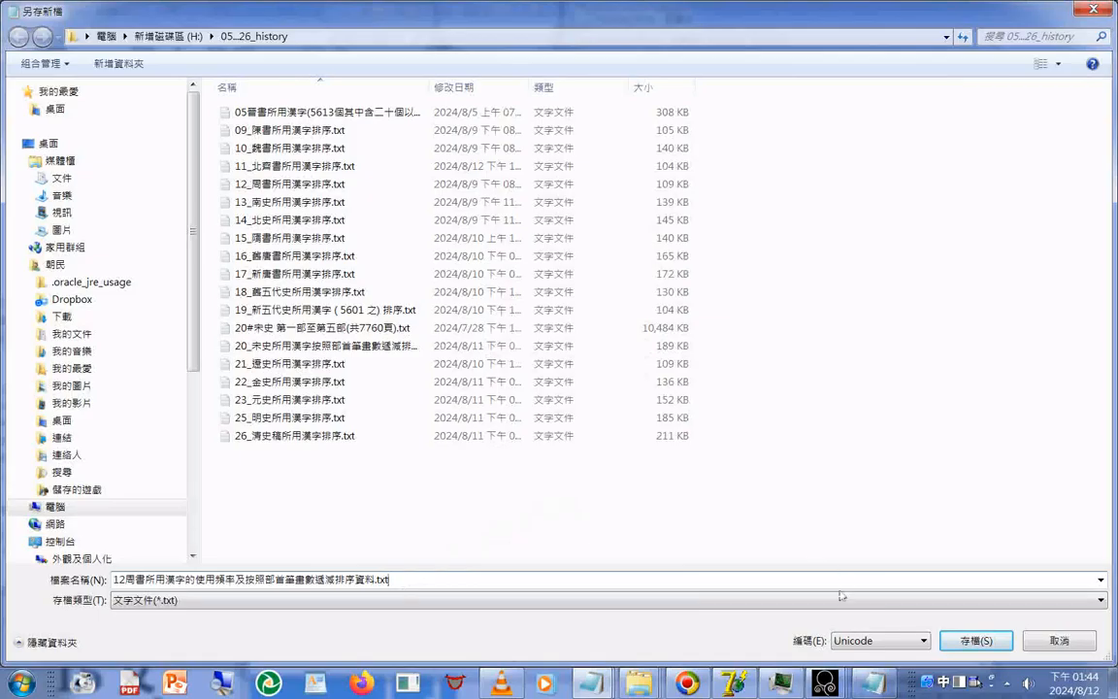
{"action": "left_click", "coordinate": [975, 641]}
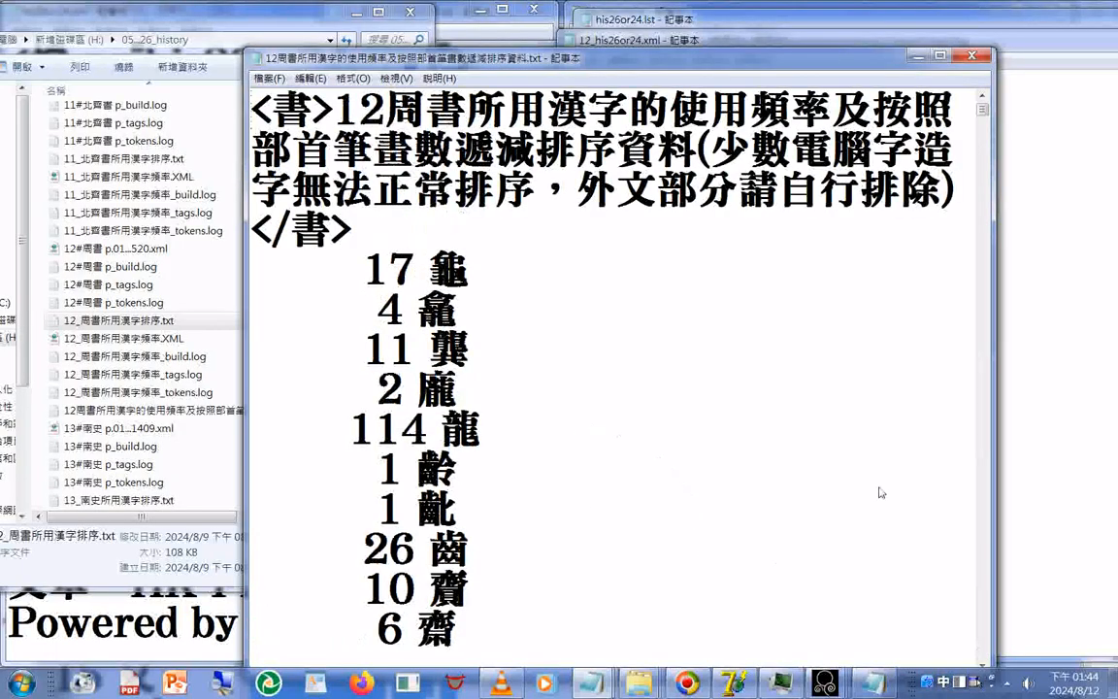
{"action": "mouse_move", "coordinate": [1092, 535]}
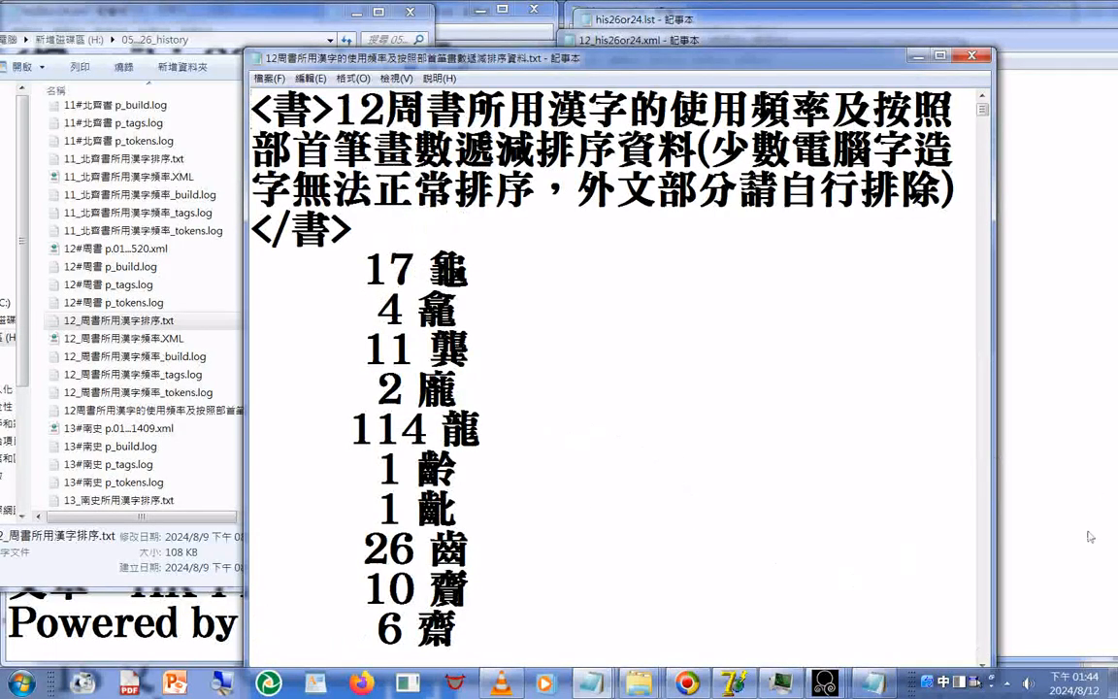
{"action": "mouse_move", "coordinate": [241, 650]}
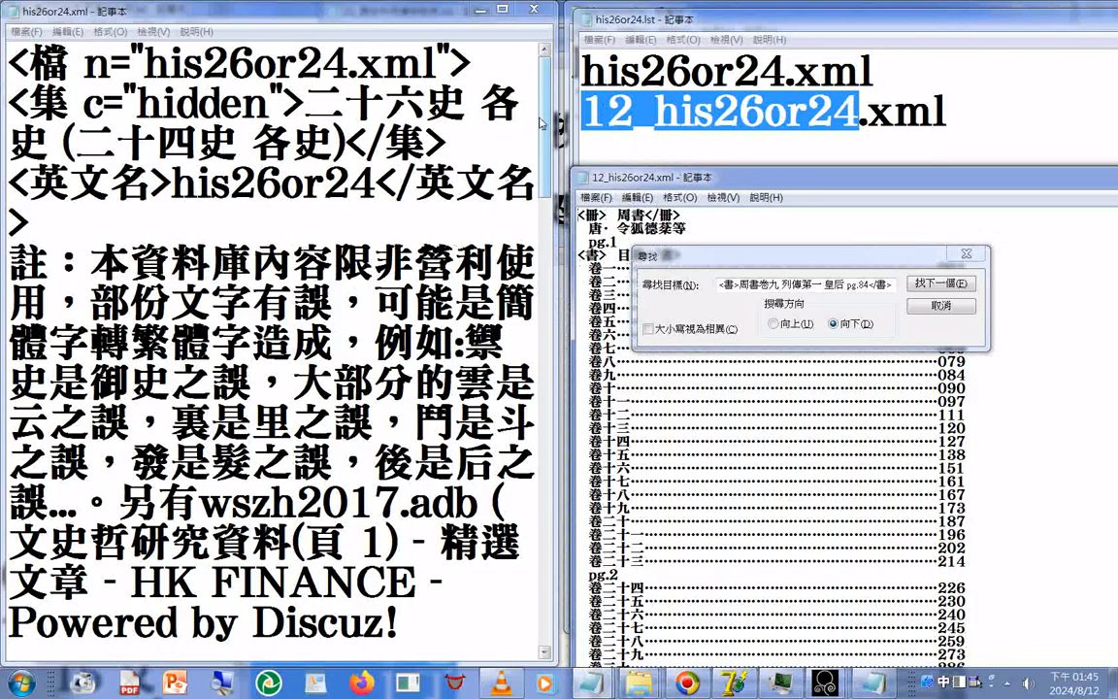
Step: Add 12_his26or24.xml below his26or24.xml in his26or24.lst and save it
{"action": "scroll", "scroll_direction": "down", "scroll_amount": 3}
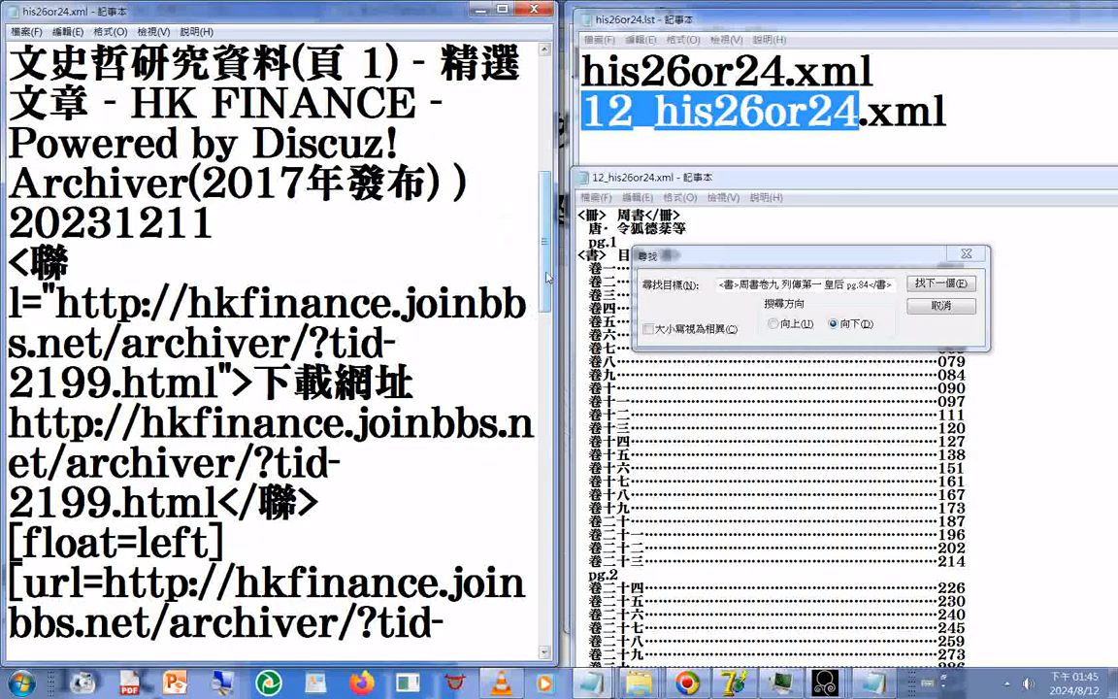
{"action": "scroll", "scroll_direction": "down", "scroll_amount": 3}
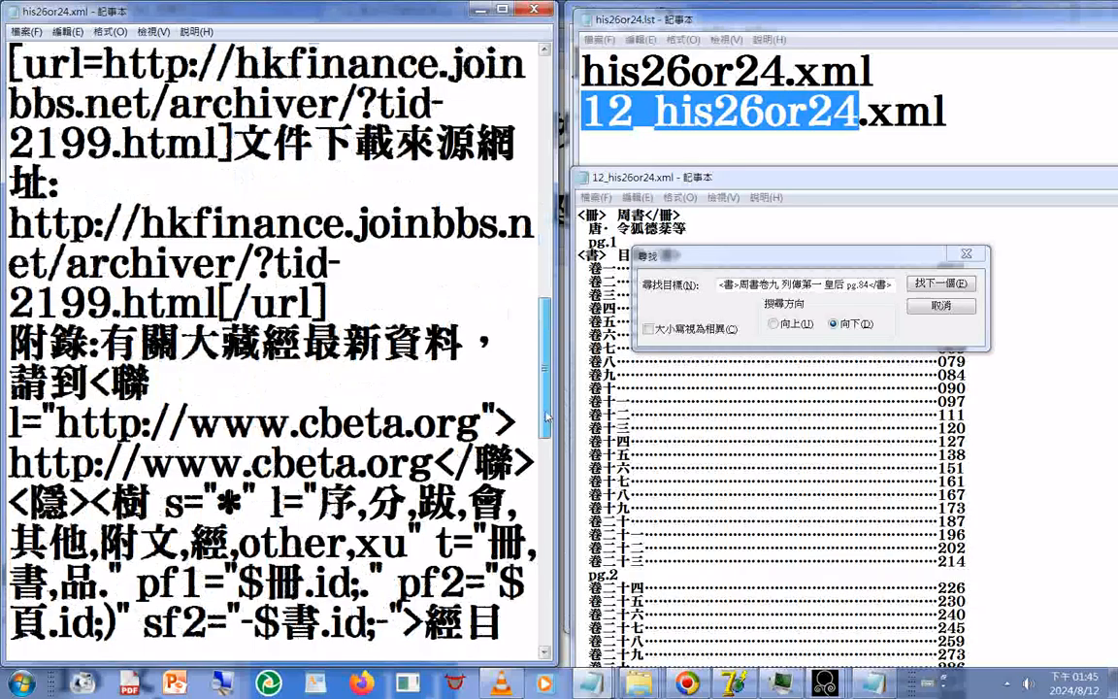
{"action": "scroll", "scroll_direction": "down", "scroll_amount": 3}
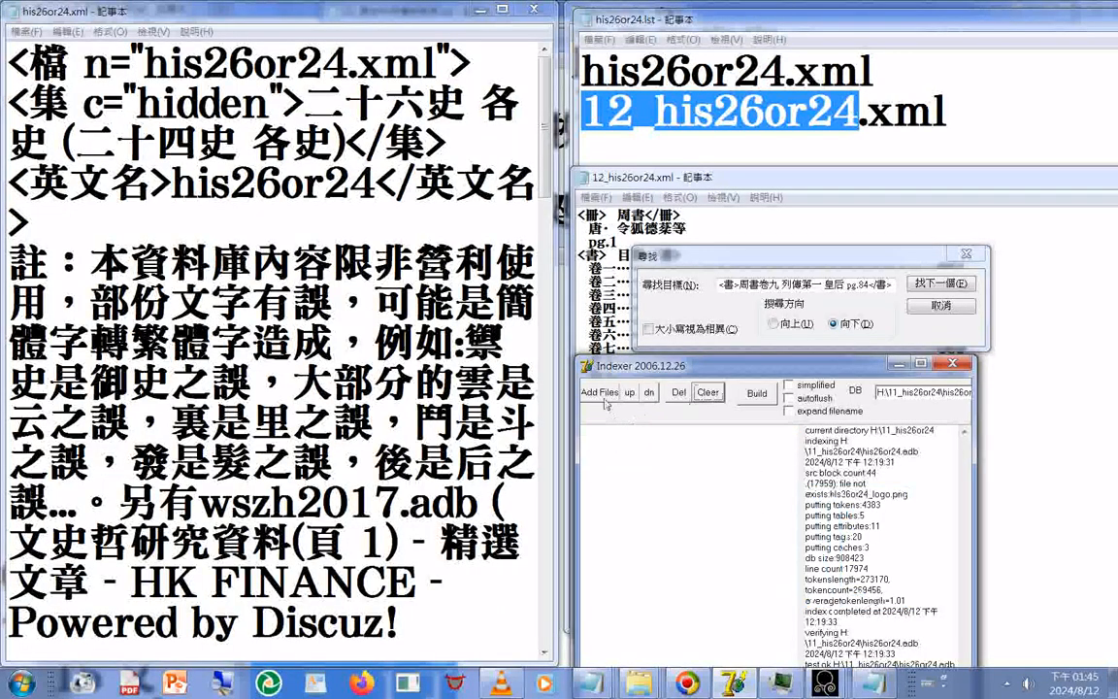
Step: Add source files from the 12_his26or24 folder, filtering to List file (*.lst) to pick his26or24.lst
{"action": "left_click", "coordinate": [598, 392]}
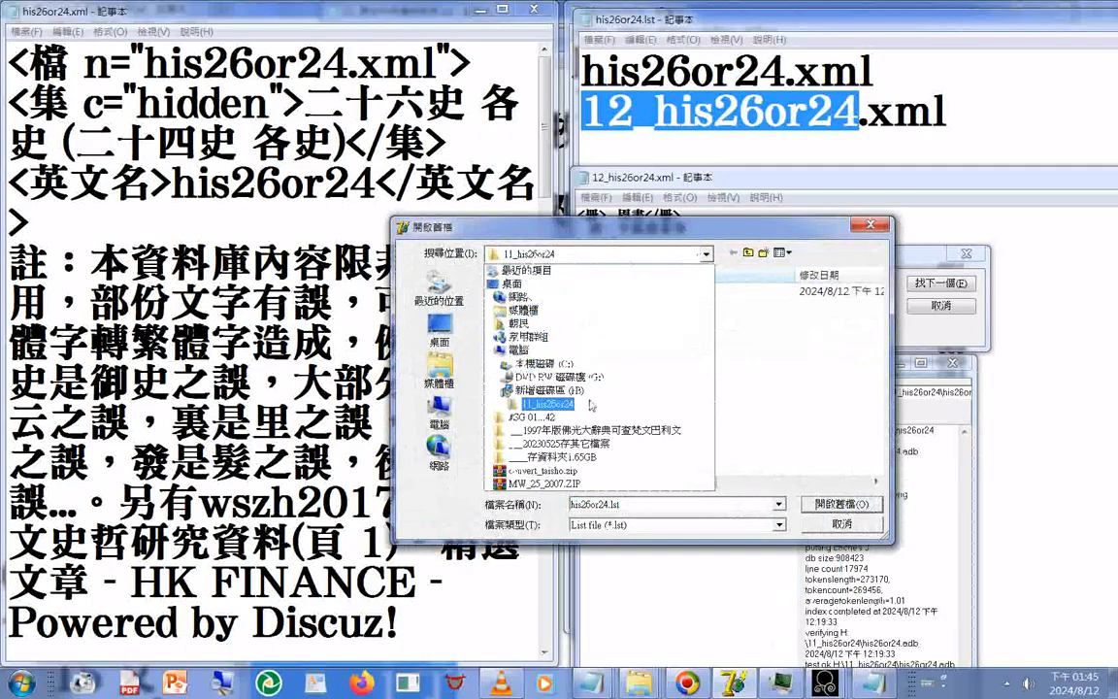
{"action": "left_click", "coordinate": [547, 404]}
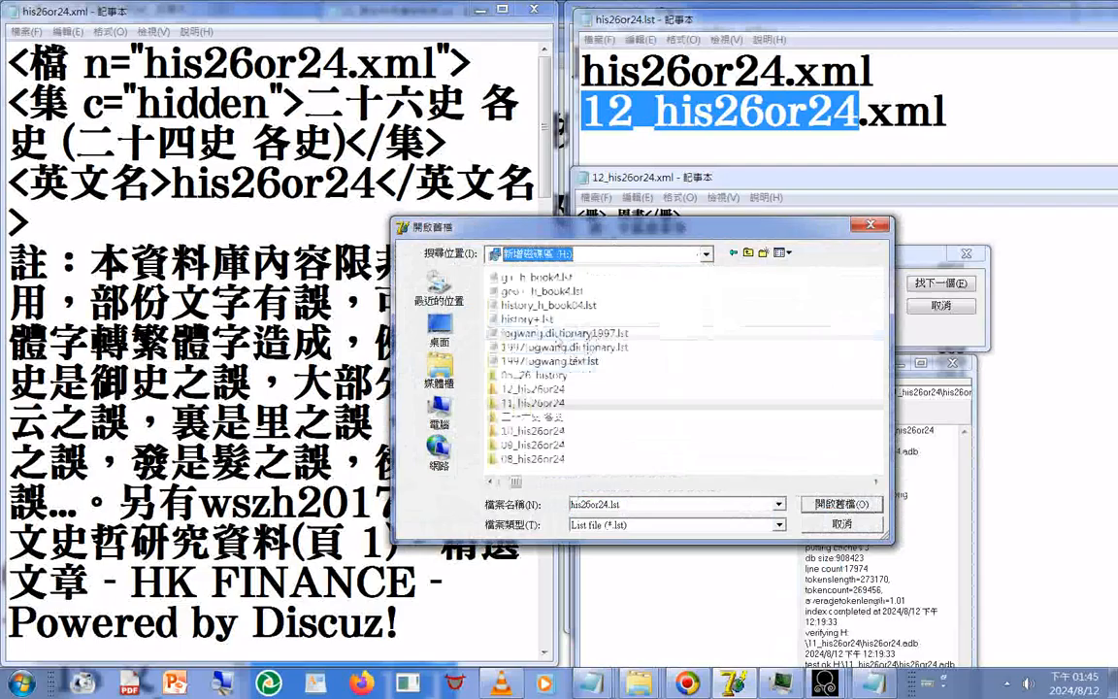
{"action": "double_click", "coordinate": [528, 389]}
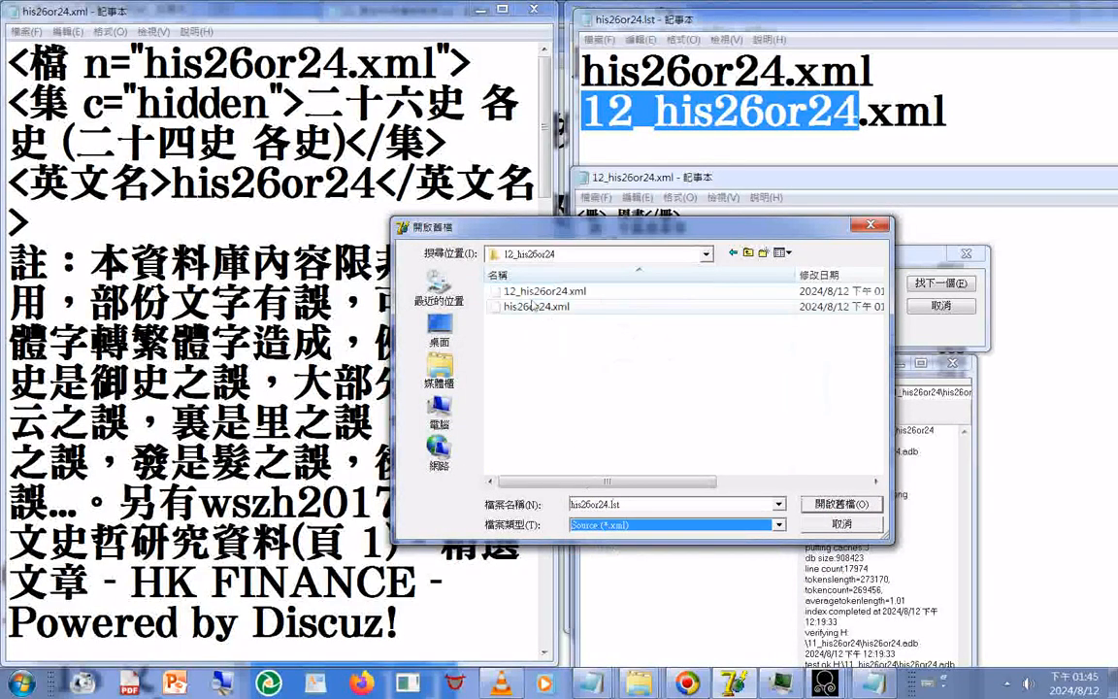
{"action": "mouse_move", "coordinate": [536, 306]}
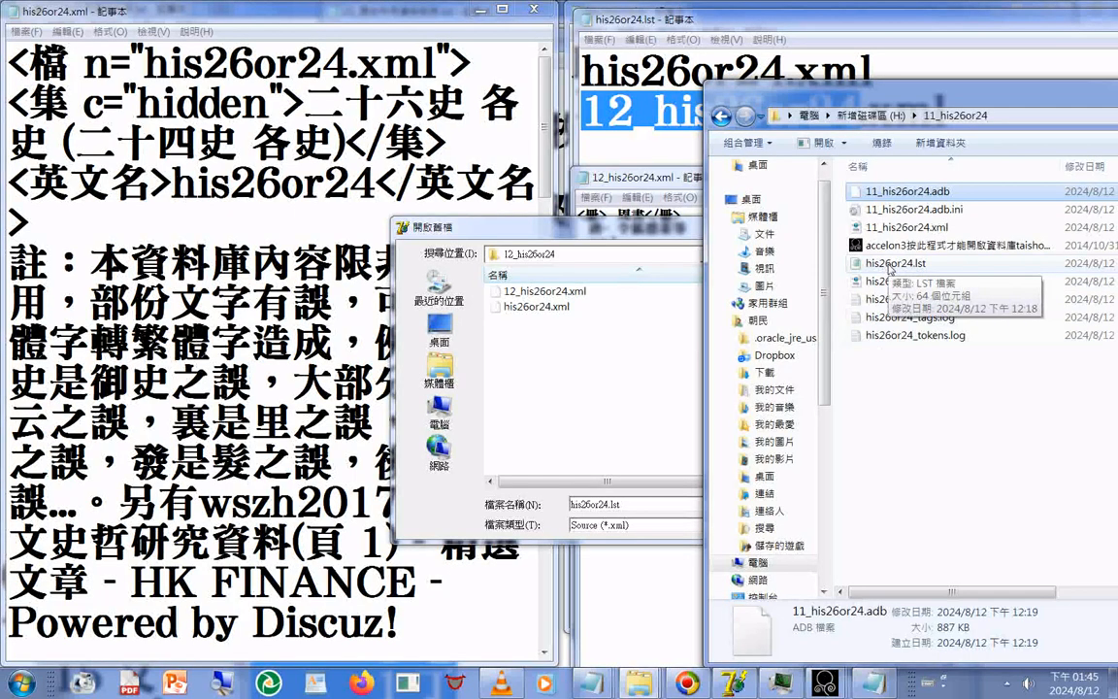
{"action": "right_click", "coordinate": [895, 264]}
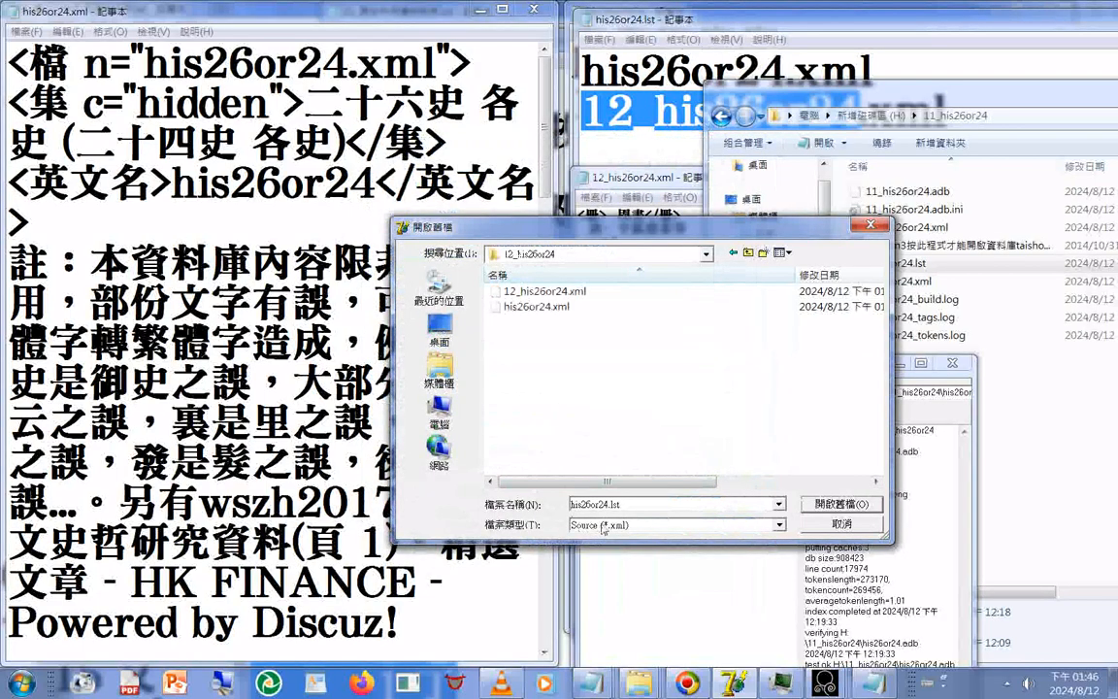
{"action": "left_click", "coordinate": [779, 525]}
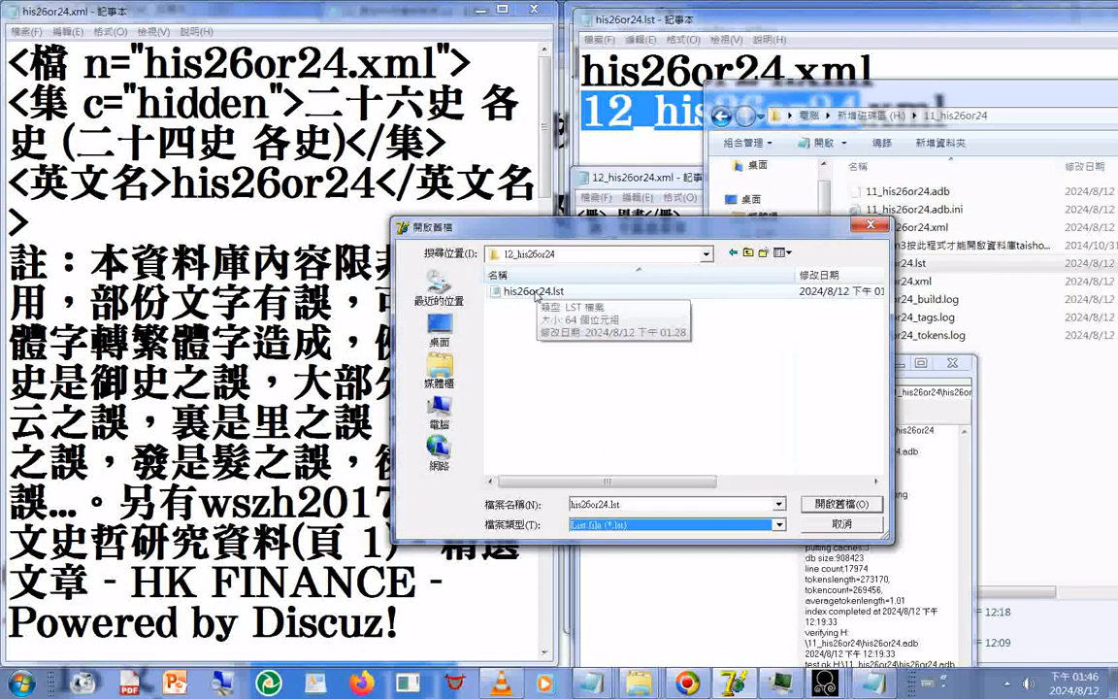
{"action": "mouse_move", "coordinate": [792, 517]}
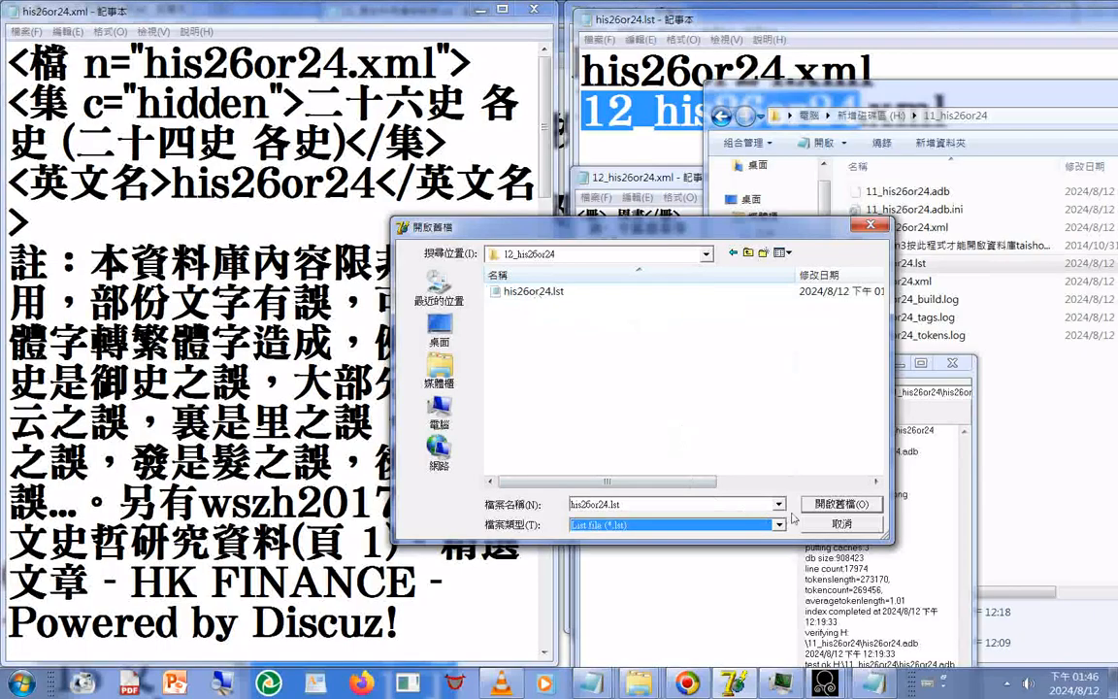
{"action": "mouse_move", "coordinate": [606, 384]}
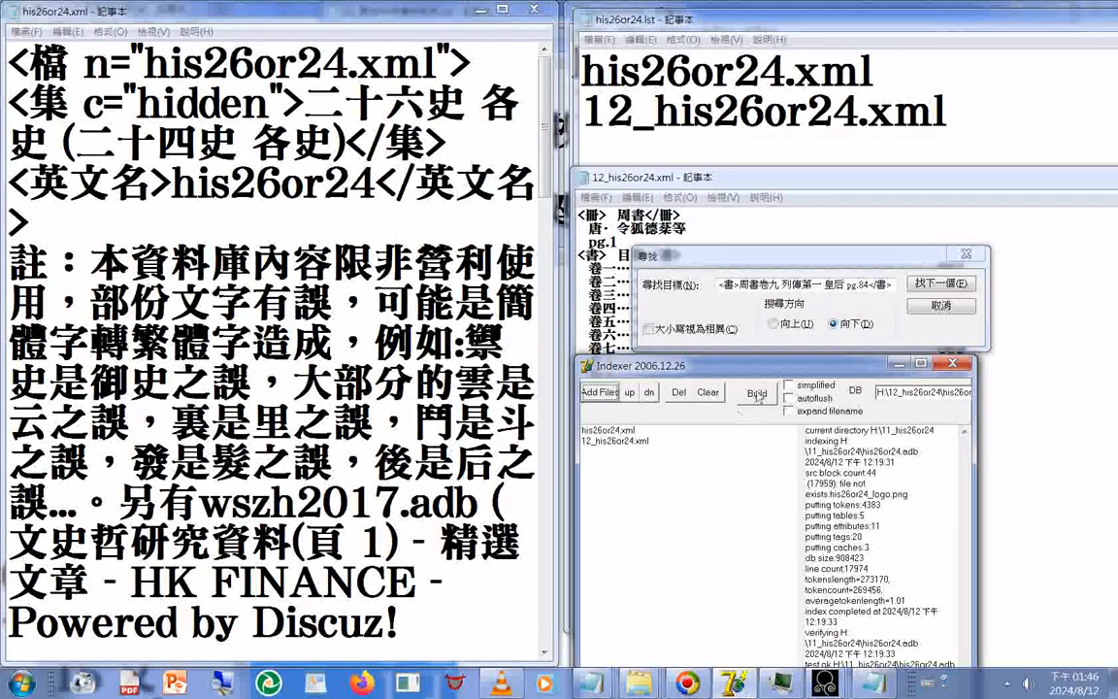
Step: Build his26or24.adb from the loaded list, producing build, tags and tokens logs
{"action": "left_click", "coordinate": [757, 393]}
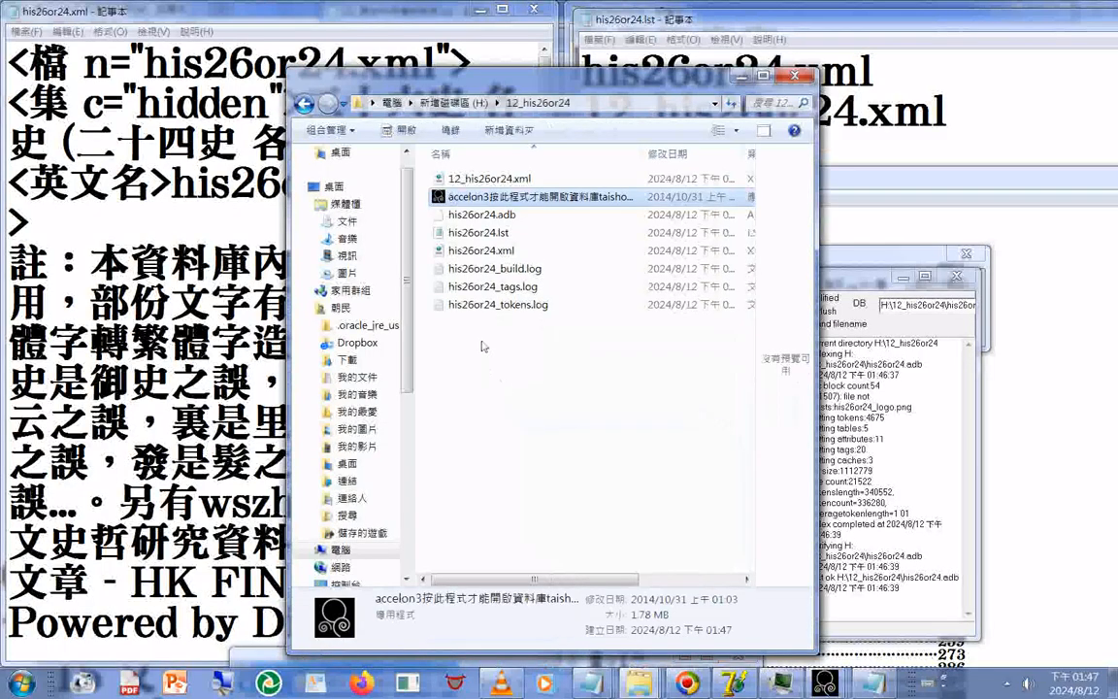
Step: Refresh the folder and launch 12_his26or24.adb in the Accelon reader
{"action": "left_click", "coordinate": [482, 213]}
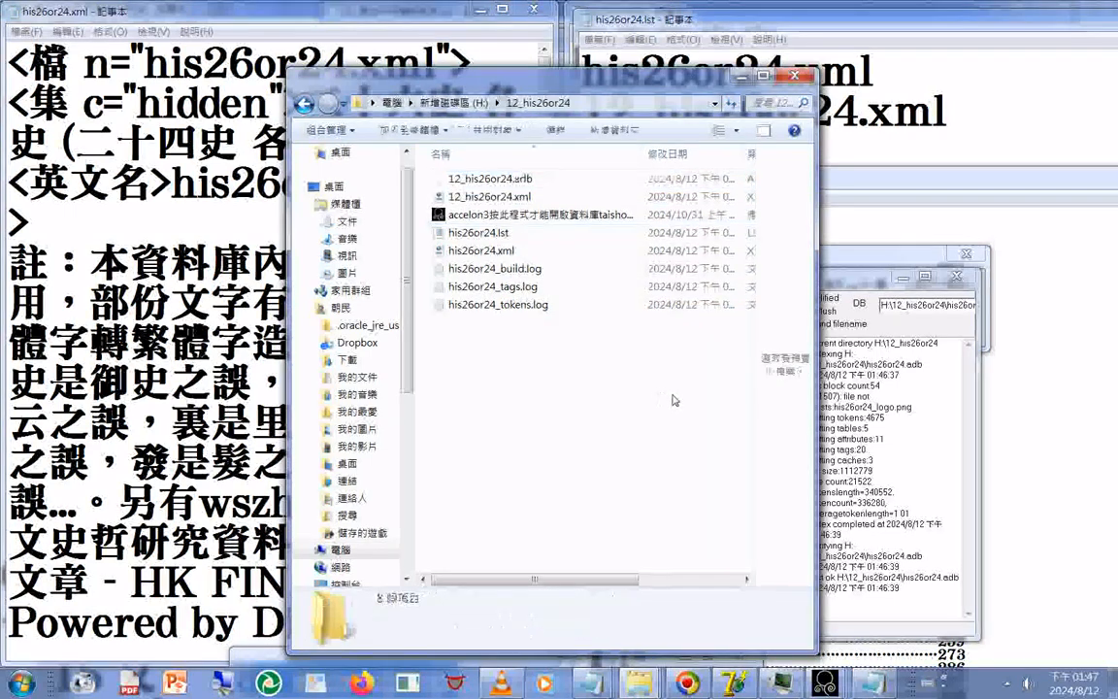
{"action": "left_click", "coordinate": [489, 179]}
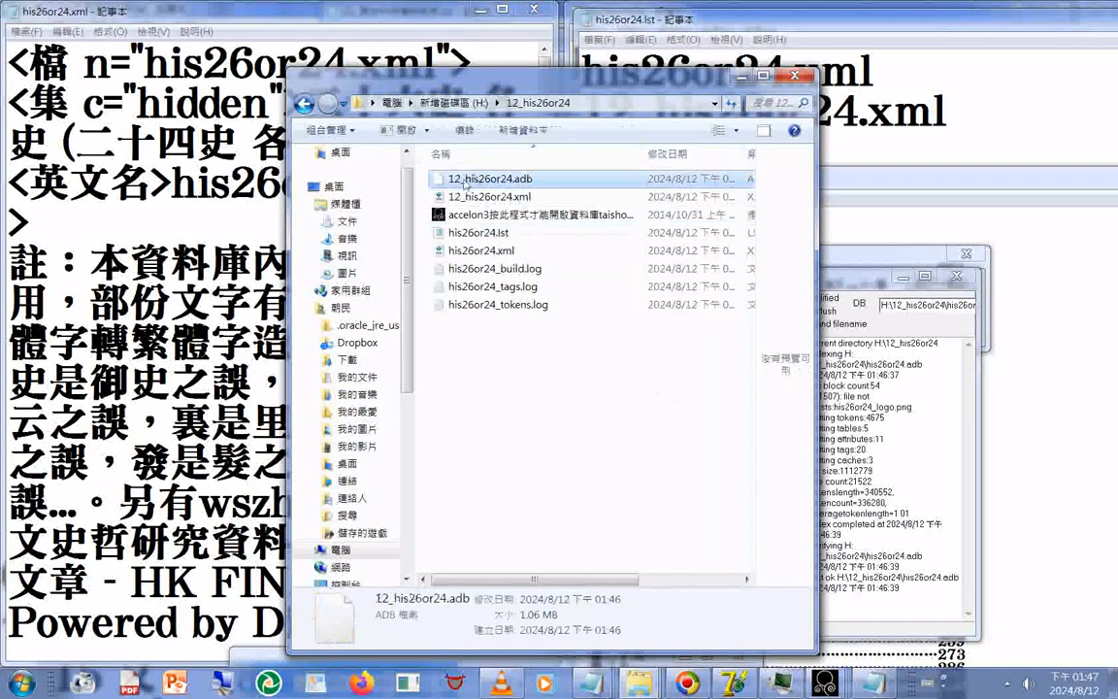
{"action": "left_click", "coordinate": [489, 197]}
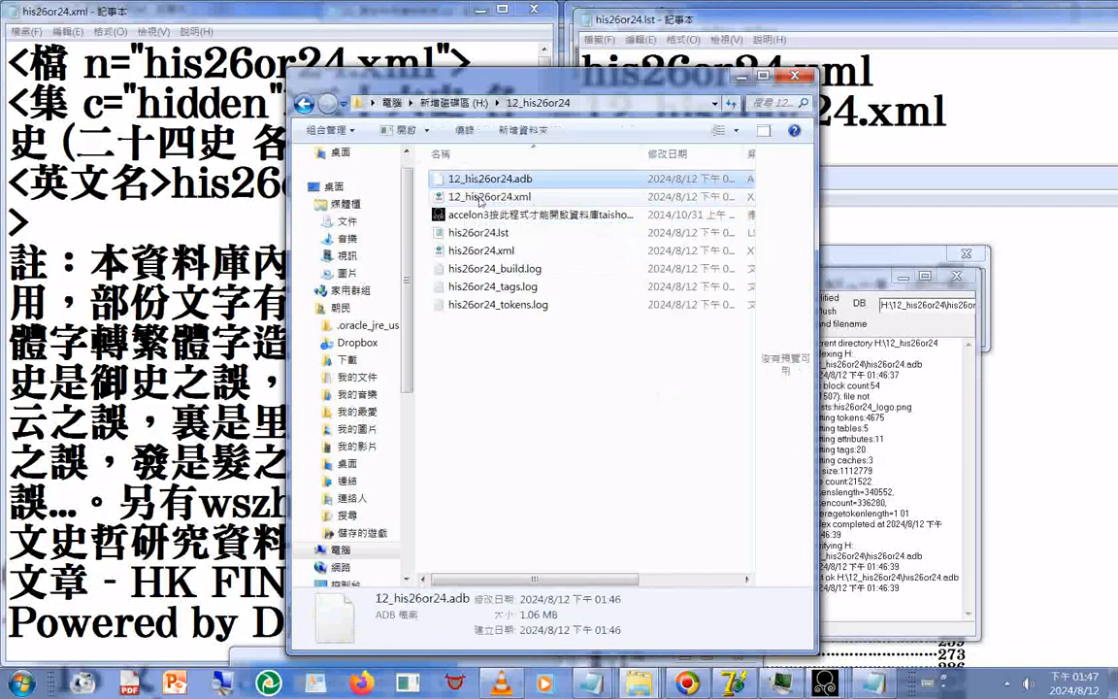
{"action": "mouse_move", "coordinate": [489, 196]}
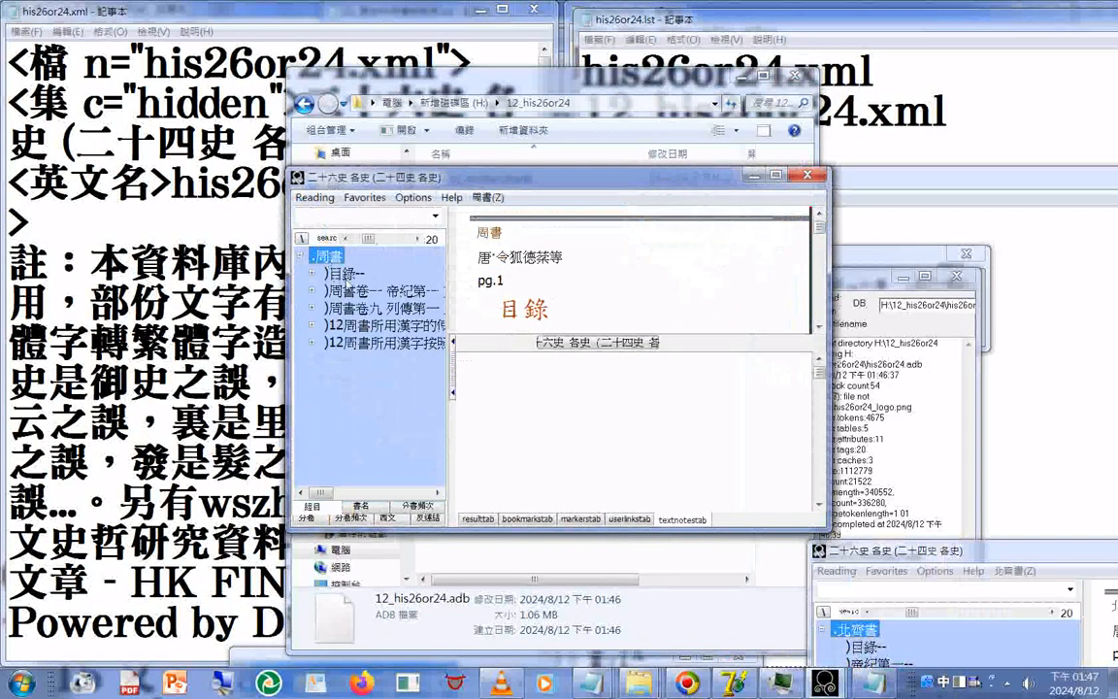
{"action": "mouse_move", "coordinate": [600, 182]}
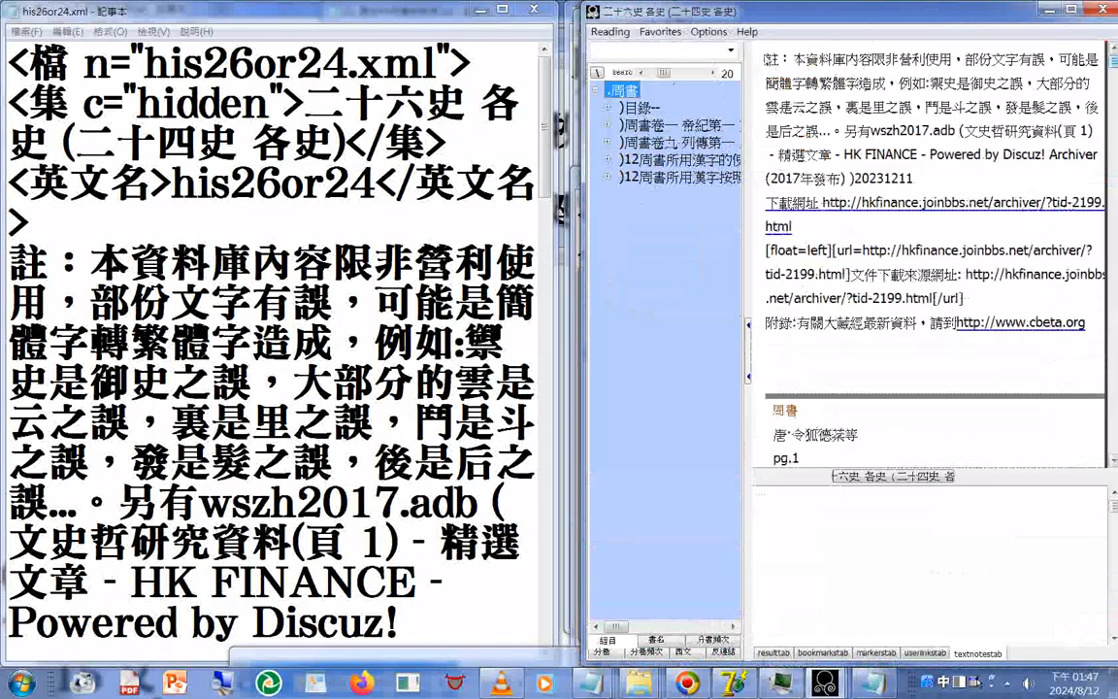
Step: Move the Accelon window to the right half beside Notepad, showing the 目錄 page
{"action": "left_click_drag", "start_coordinate": [767, 59], "coordinate": [916, 156]}
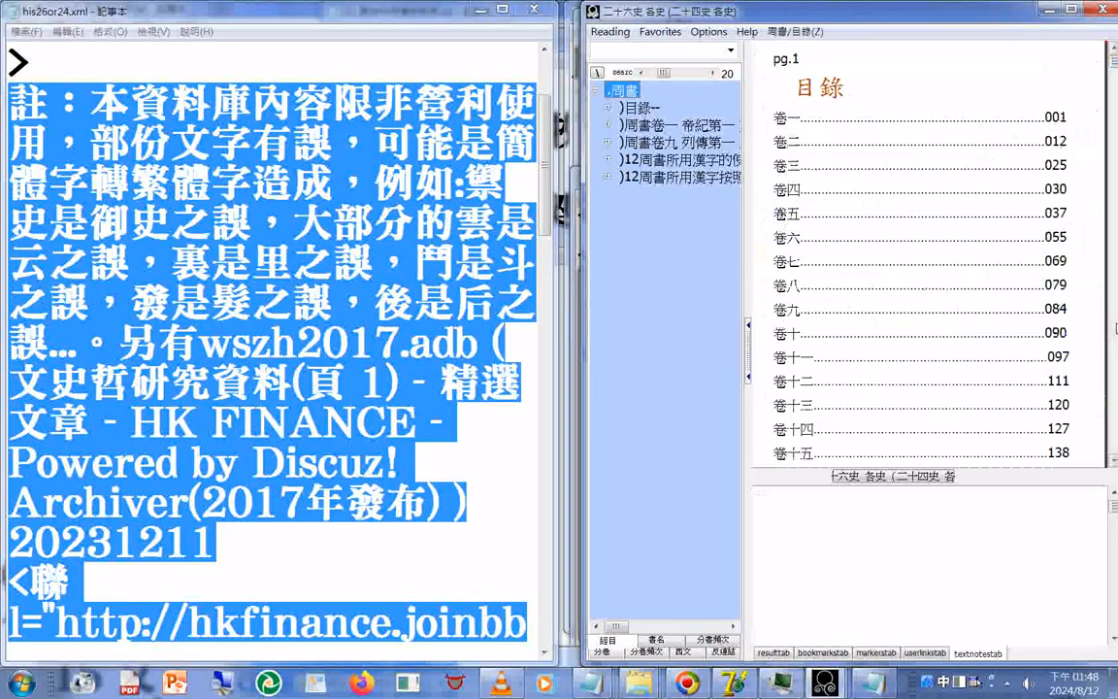
Step: From 目錄, show the 12周書所用漢字的使用頻率 entry with character counts by radical and stroke
{"action": "left_click", "coordinate": [641, 107]}
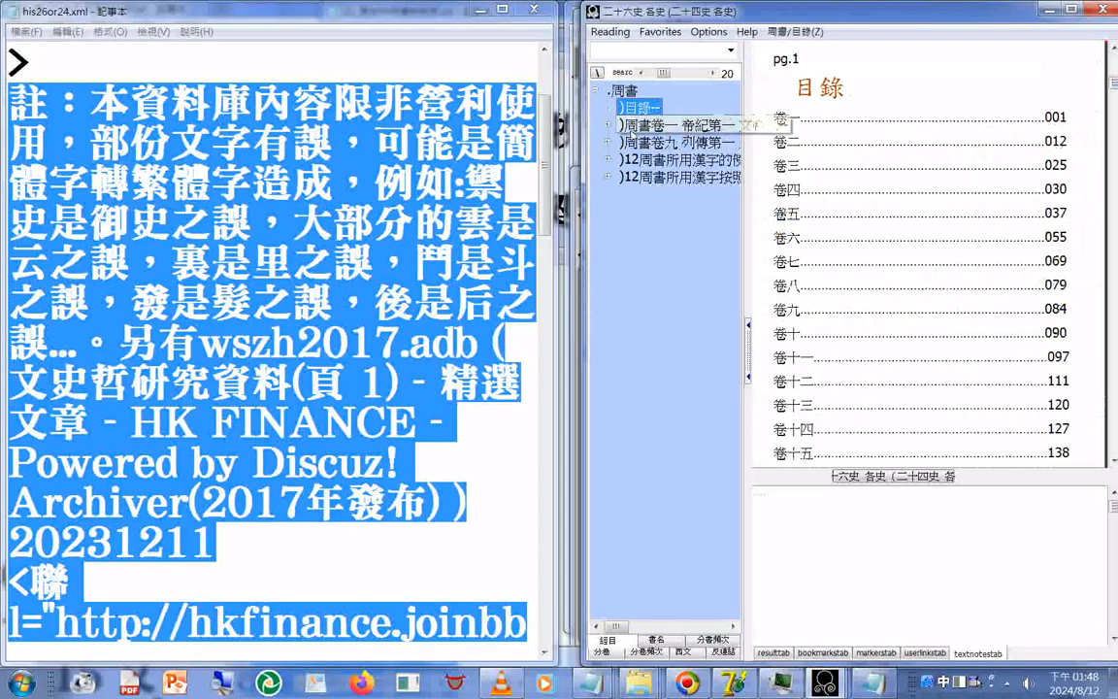
{"action": "left_click", "coordinate": [675, 125]}
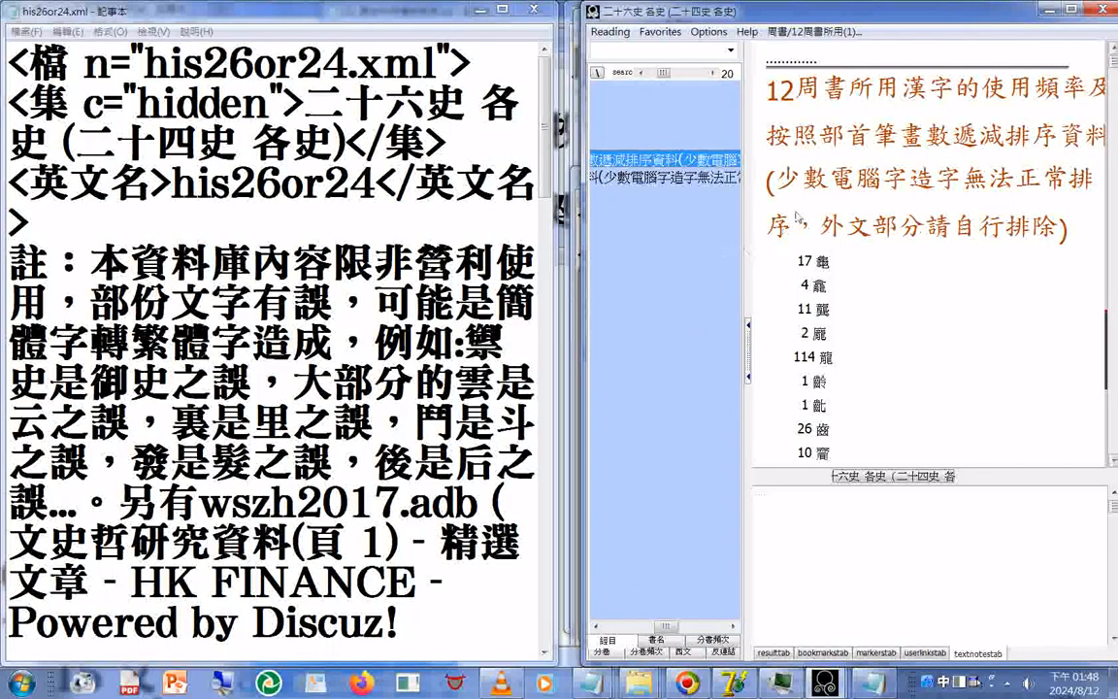
{"action": "mouse_move", "coordinate": [849, 198]}
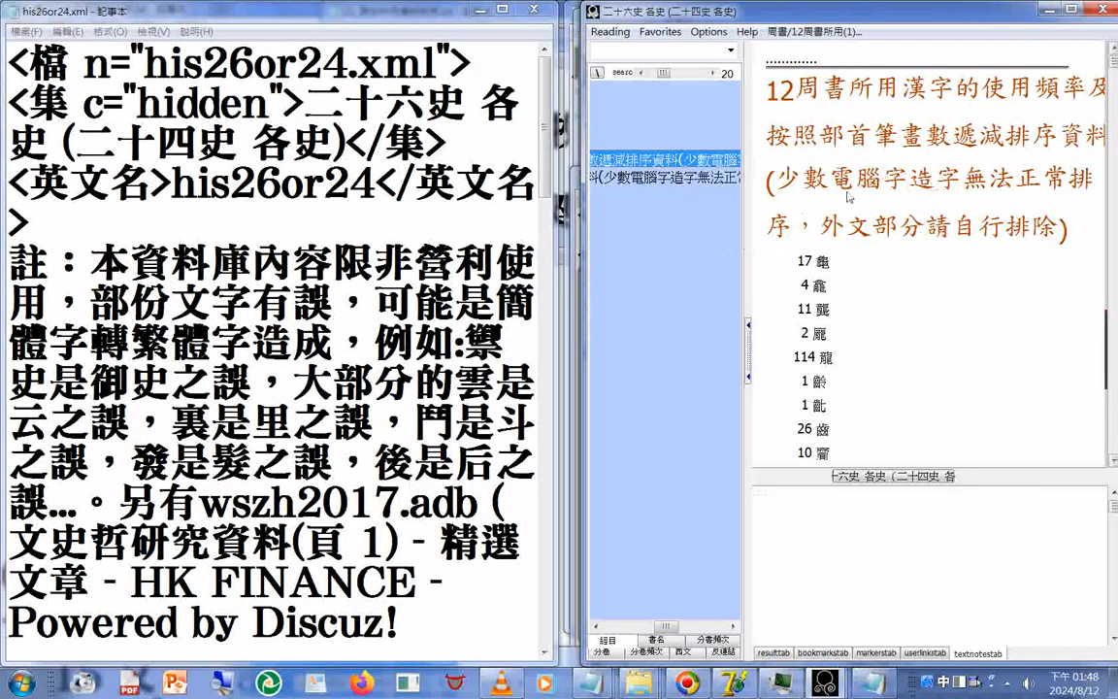
{"action": "mouse_move", "coordinate": [967, 246]}
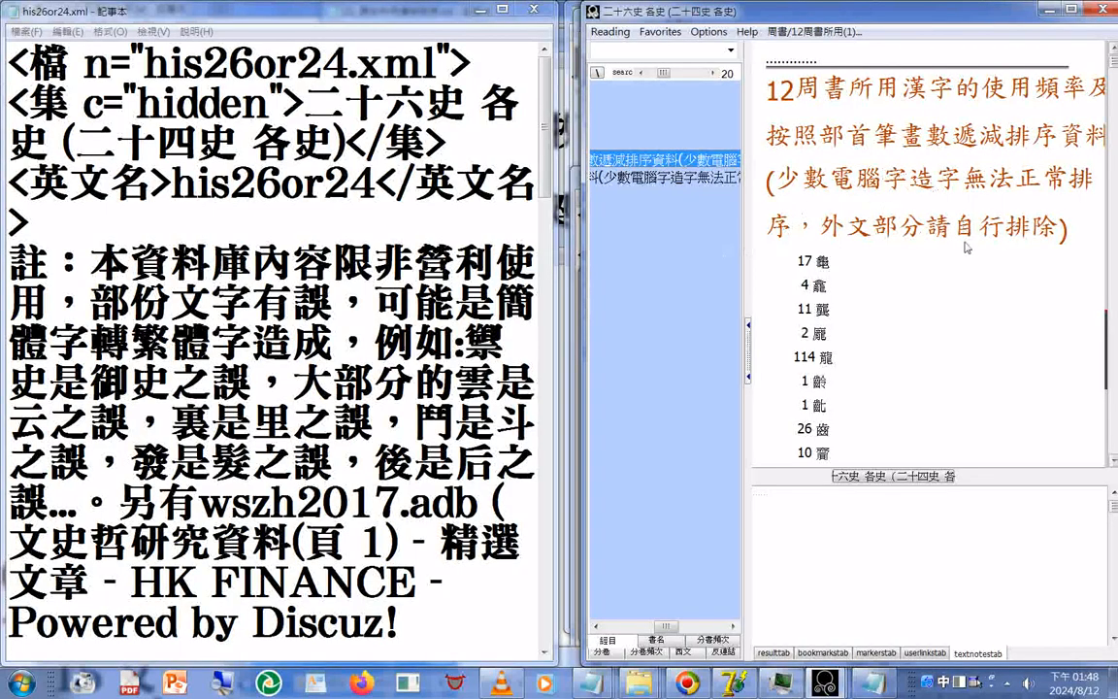
Step: Scroll the frequency list to its end, then go back to the 周書 目錄 page
{"action": "scroll", "scroll_direction": "down", "scroll_amount": 3}
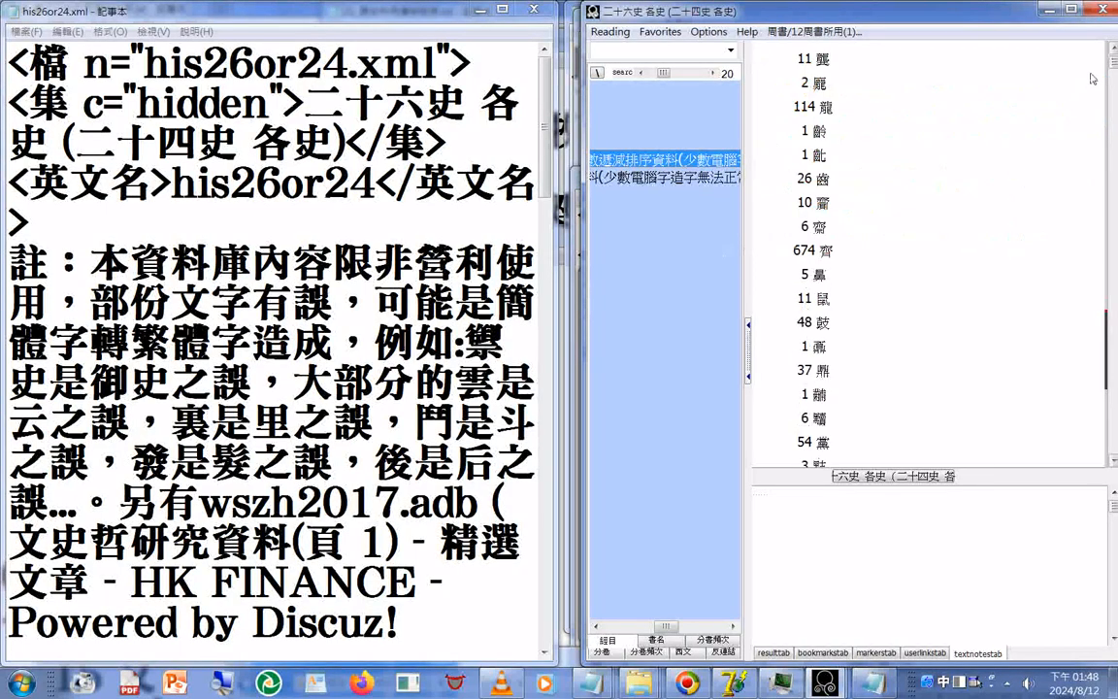
{"action": "mouse_move", "coordinate": [1107, 85]}
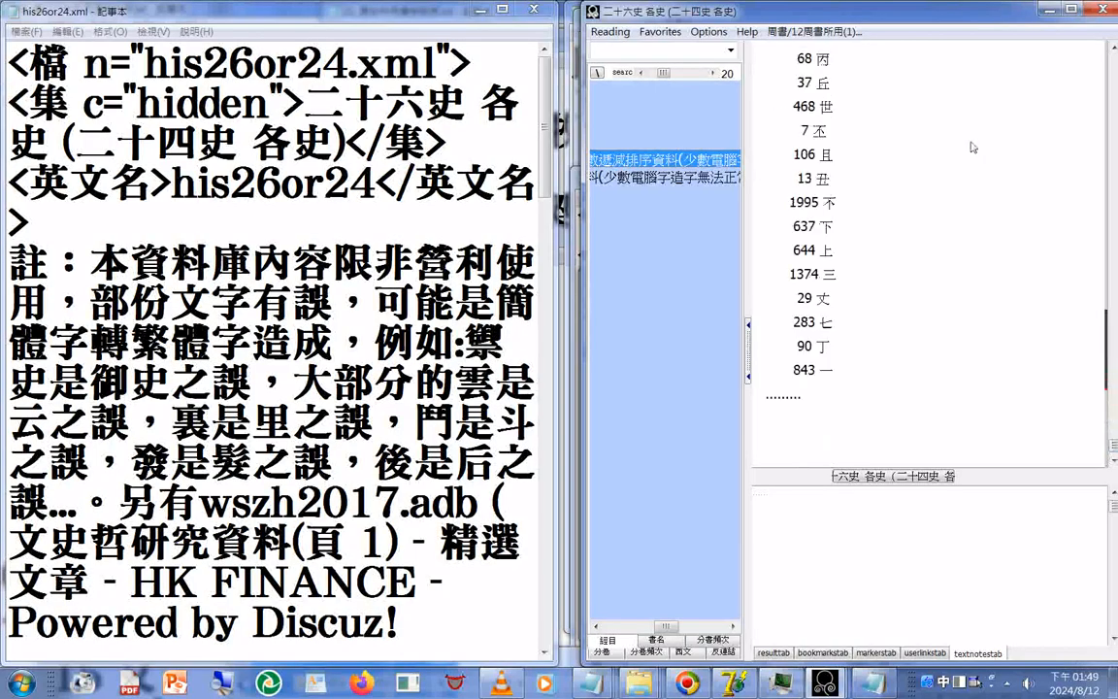
{"action": "mouse_move", "coordinate": [959, 163]}
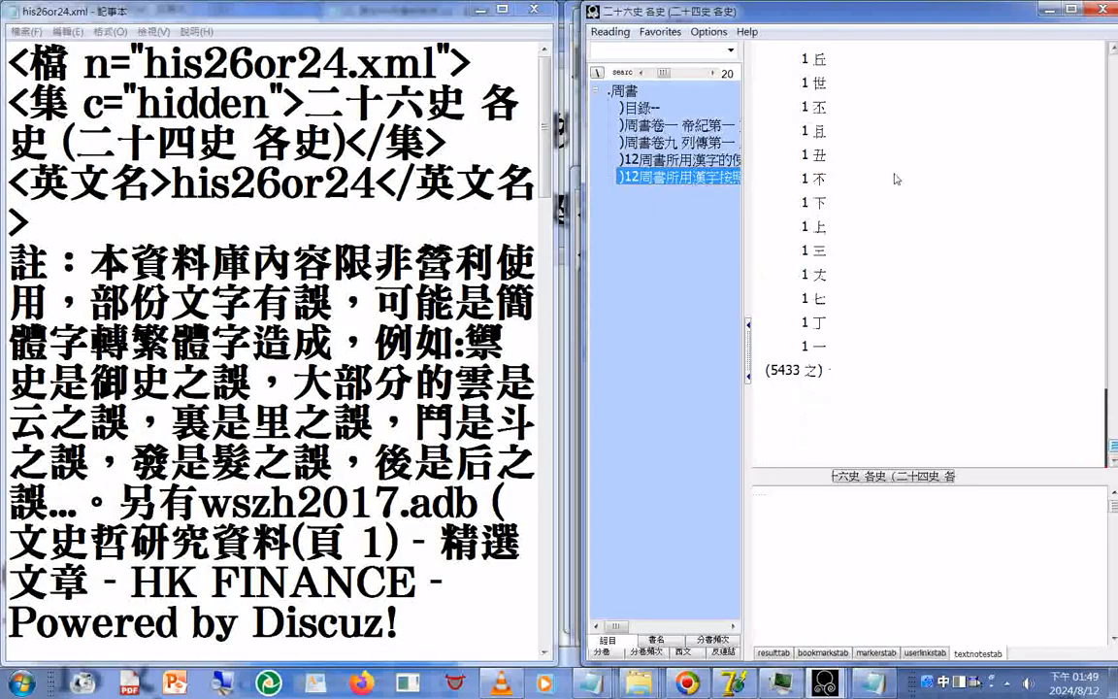
{"action": "mouse_move", "coordinate": [893, 124]}
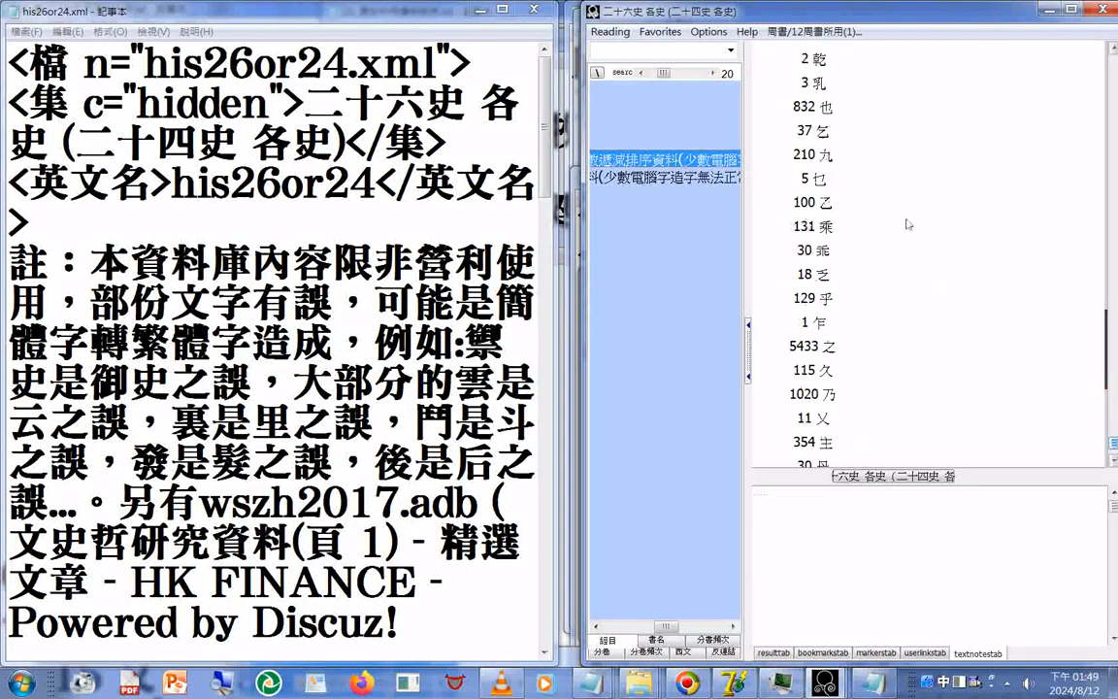
{"action": "left_click", "coordinate": [812, 345]}
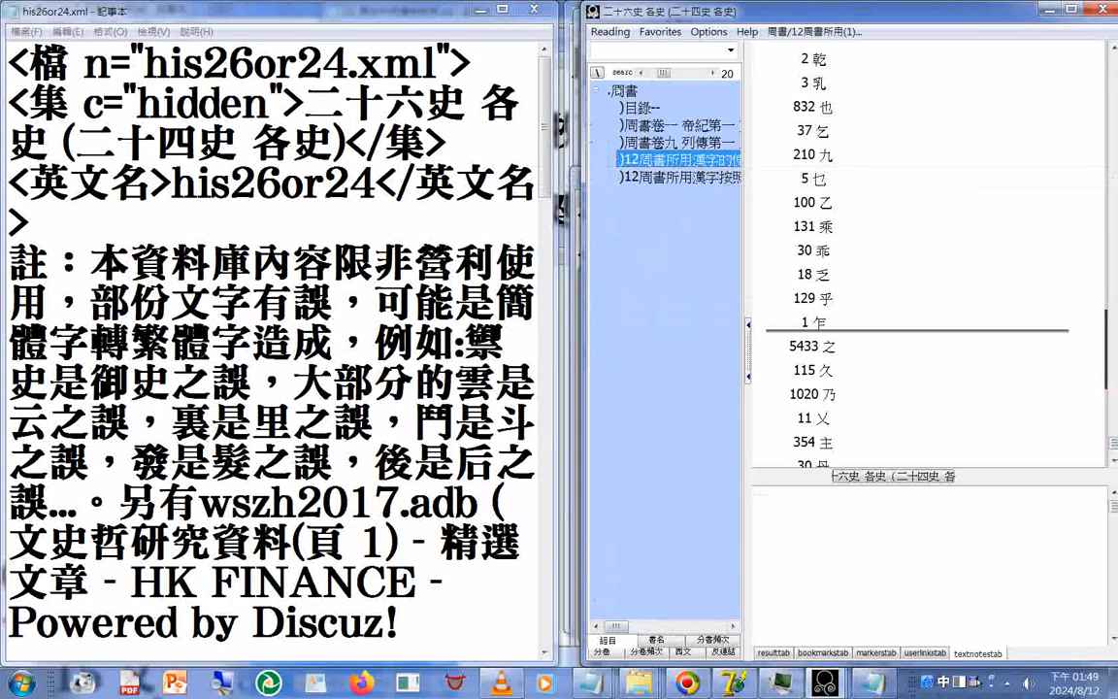
{"action": "left_click", "coordinate": [610, 31]}
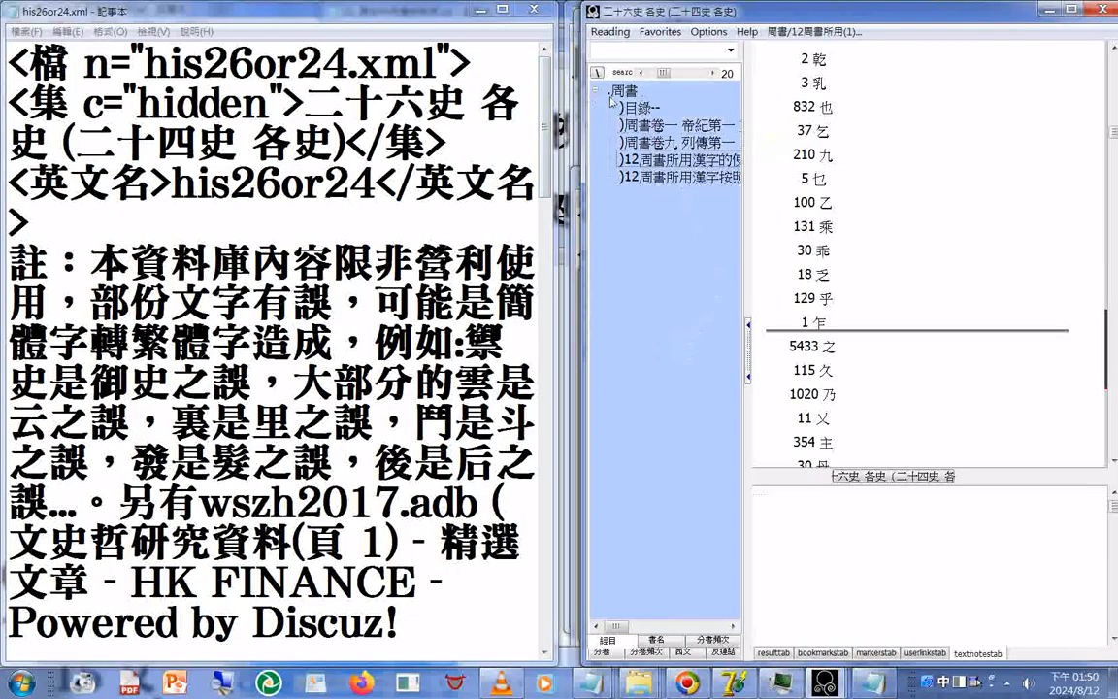
{"action": "left_click", "coordinate": [623, 91]}
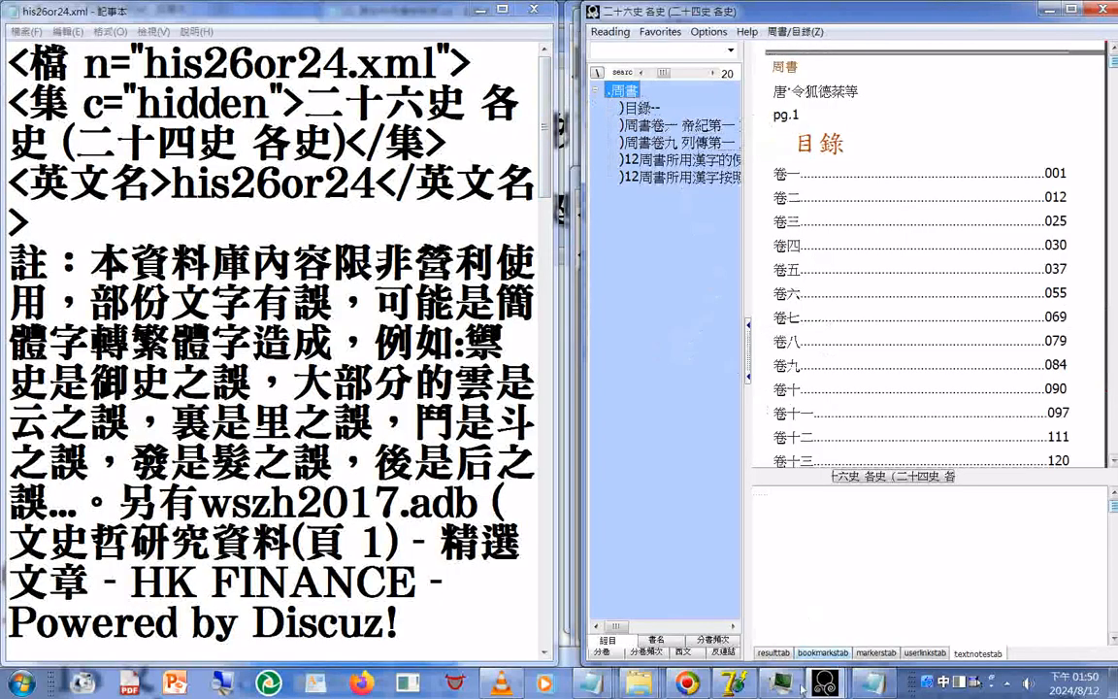